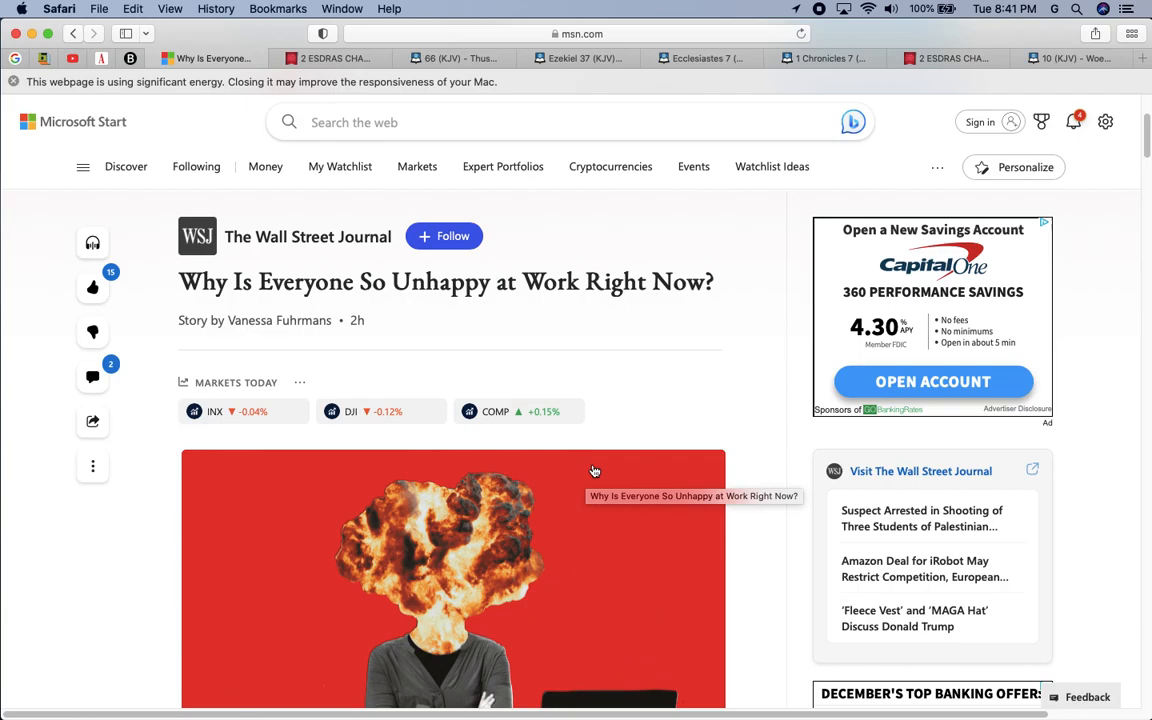
Scroll past the WSJ 'Why Is Everyone So Unhappy at Work' header image to the opening paragraphs.
{"action": "scroll", "scroll_direction": "down", "scroll_amount": 3}
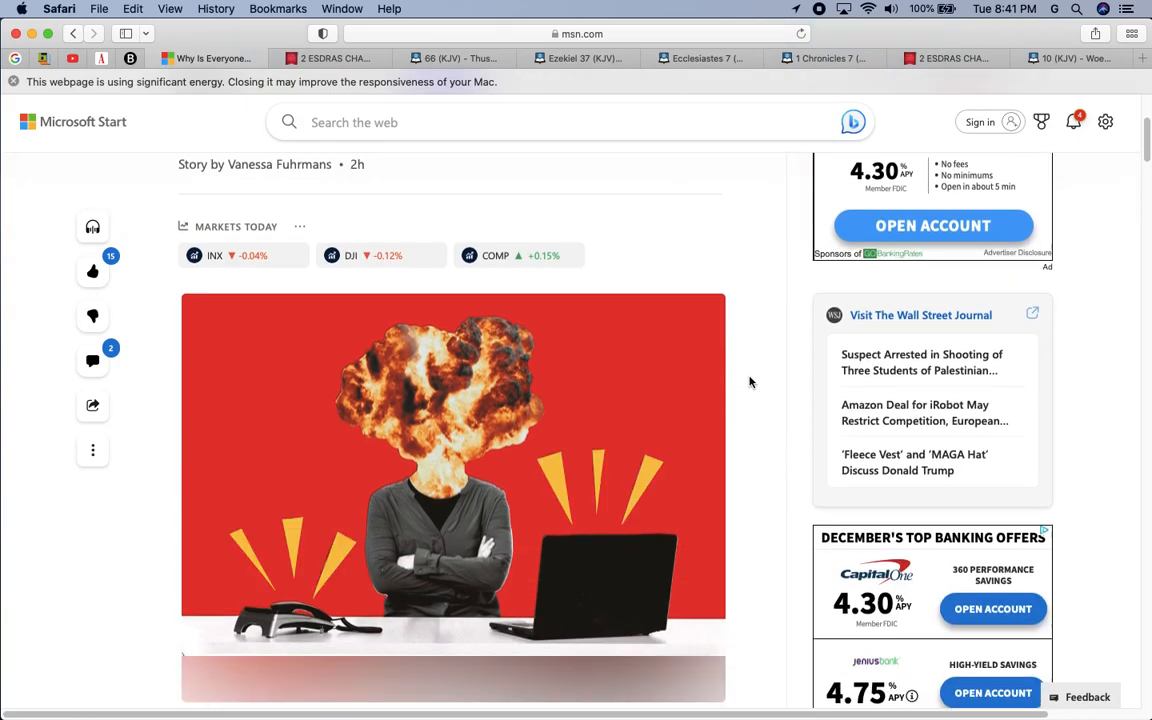
{"action": "scroll", "scroll_direction": "down", "scroll_amount": 3}
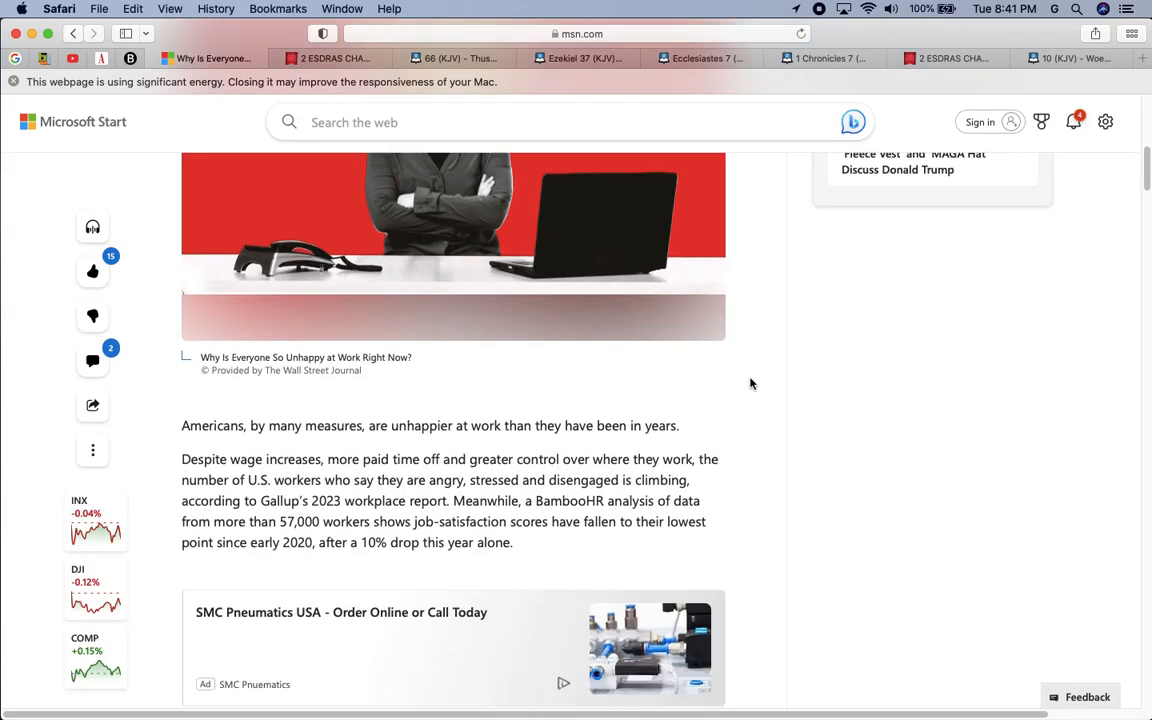
{"action": "scroll", "scroll_direction": "down", "scroll_amount": 3}
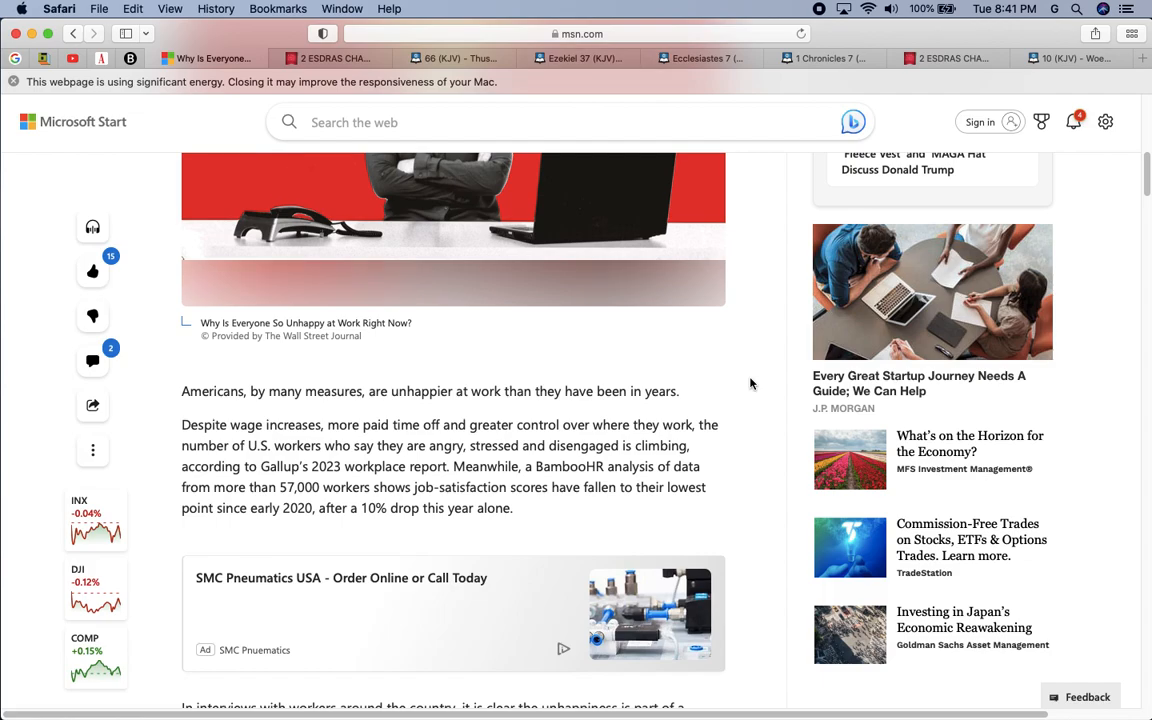
{"action": "mouse_move", "coordinate": [310, 425]}
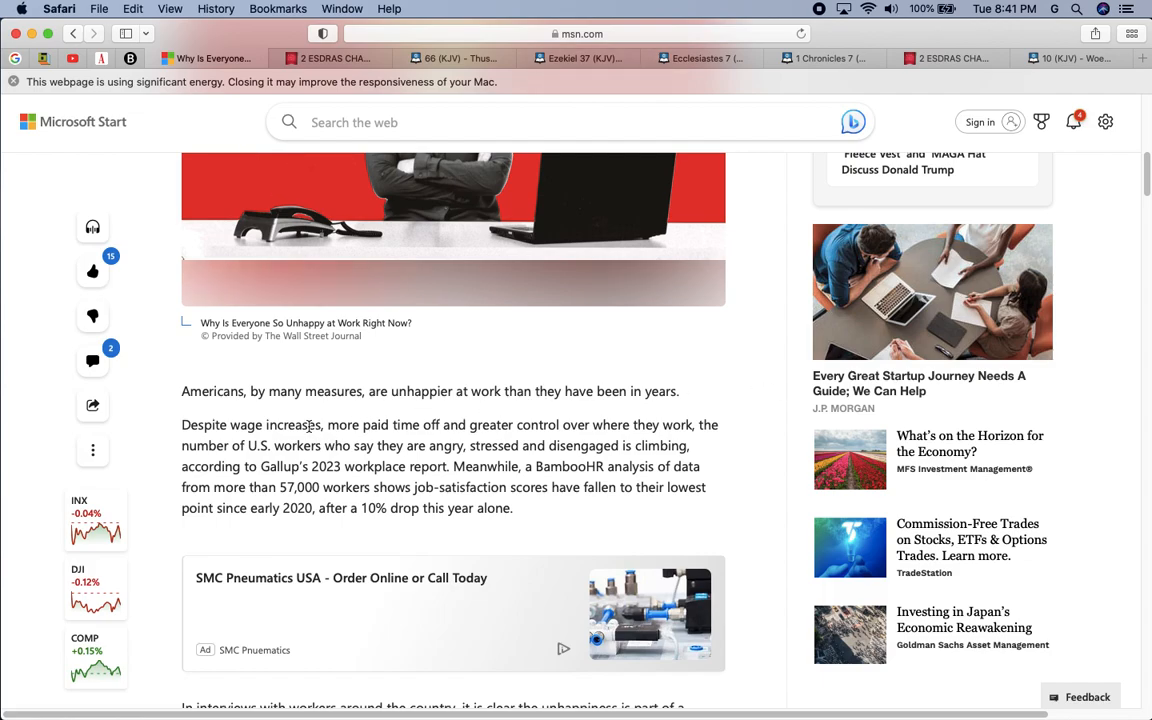
{"action": "mouse_move", "coordinate": [622, 369]}
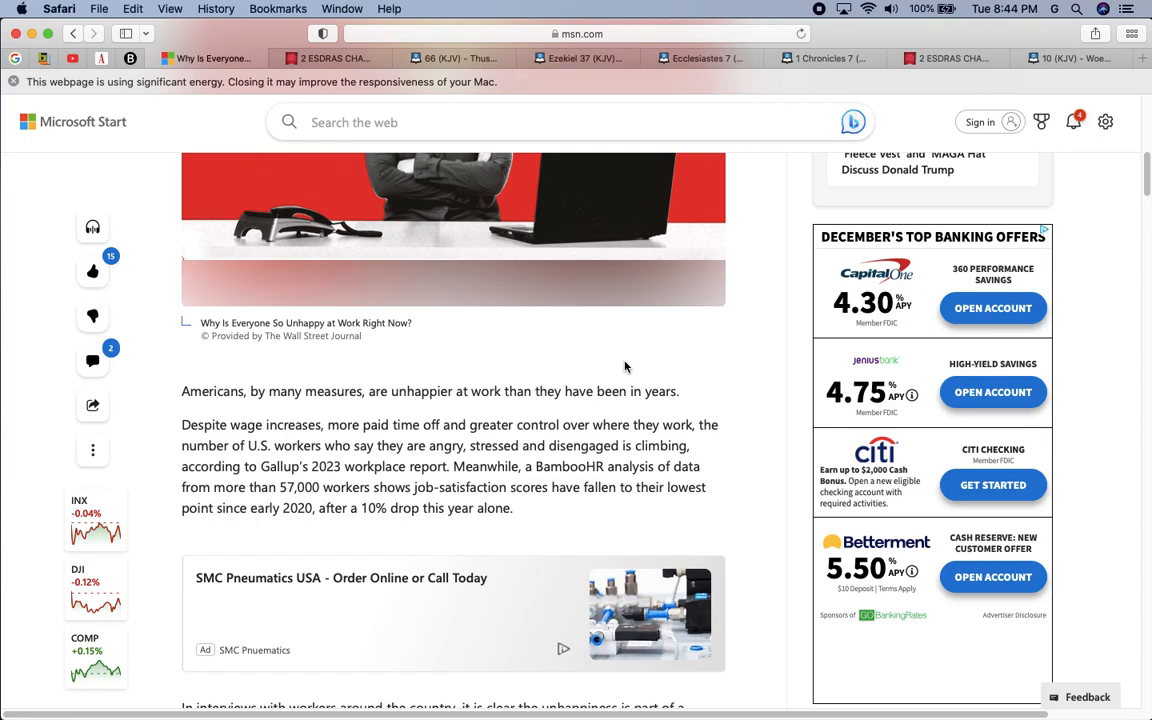
Scroll to the paragraphs on discontent since 2020 and companies cutting costs after pandemic mode.
{"action": "scroll", "scroll_direction": "down", "scroll_amount": 3}
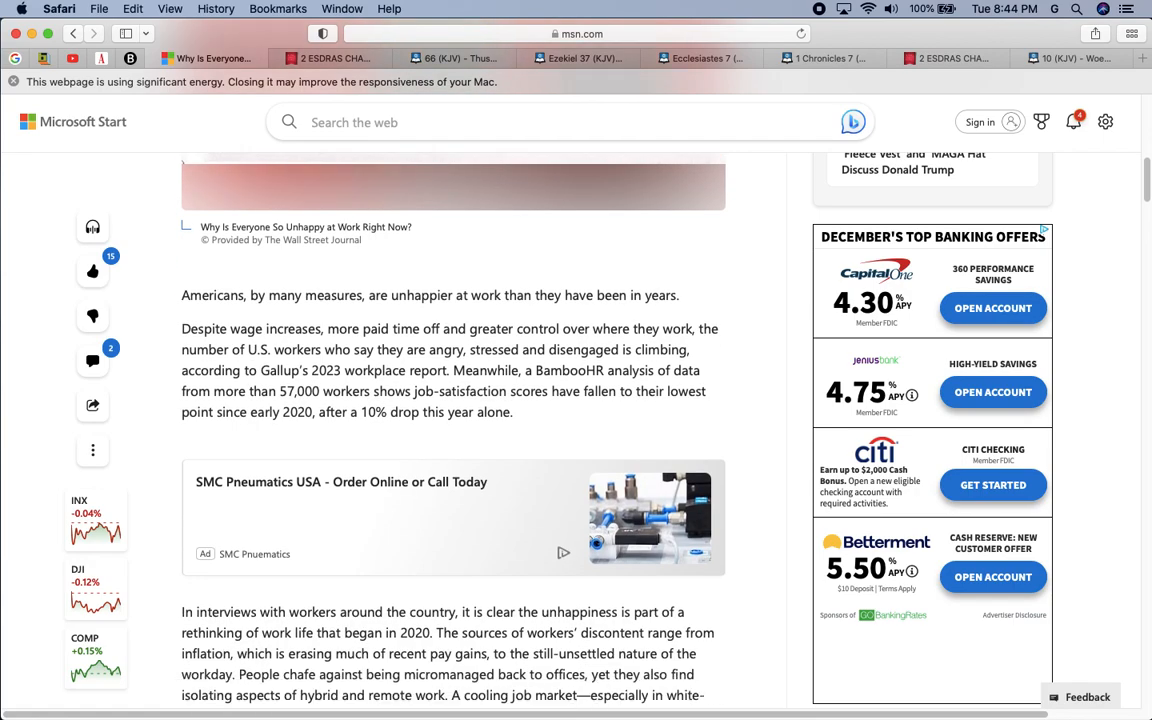
{"action": "scroll", "scroll_direction": "down", "scroll_amount": 3}
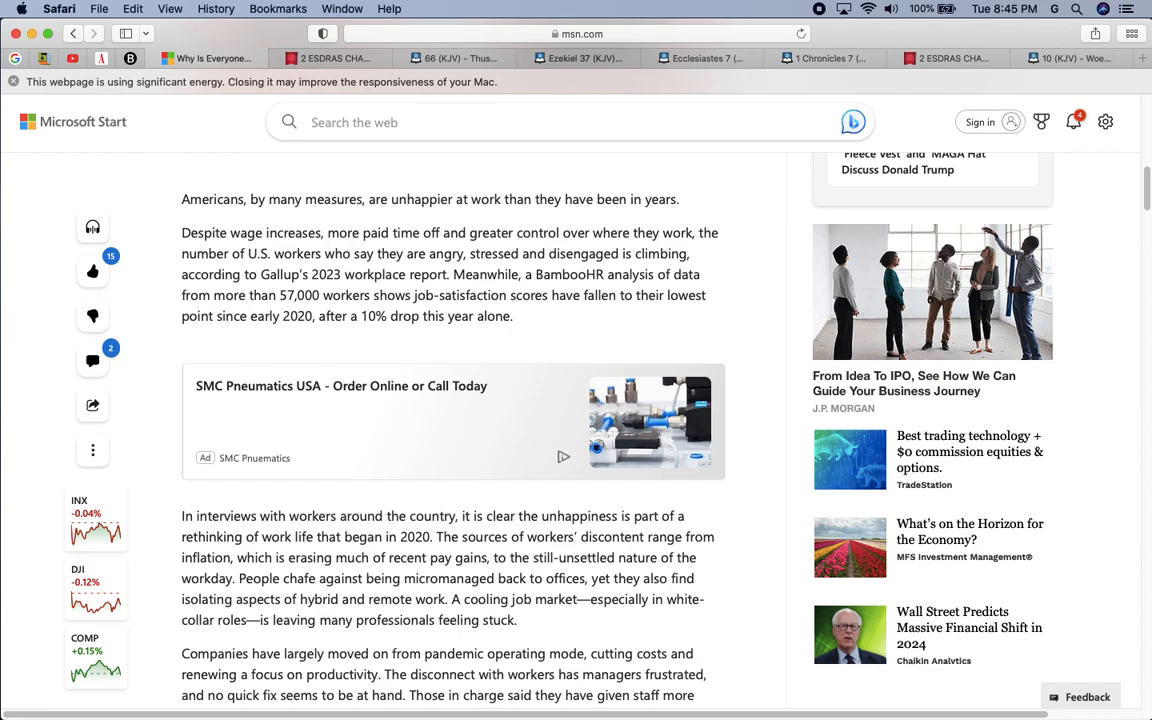
{"action": "scroll", "scroll_direction": "down", "scroll_amount": 3}
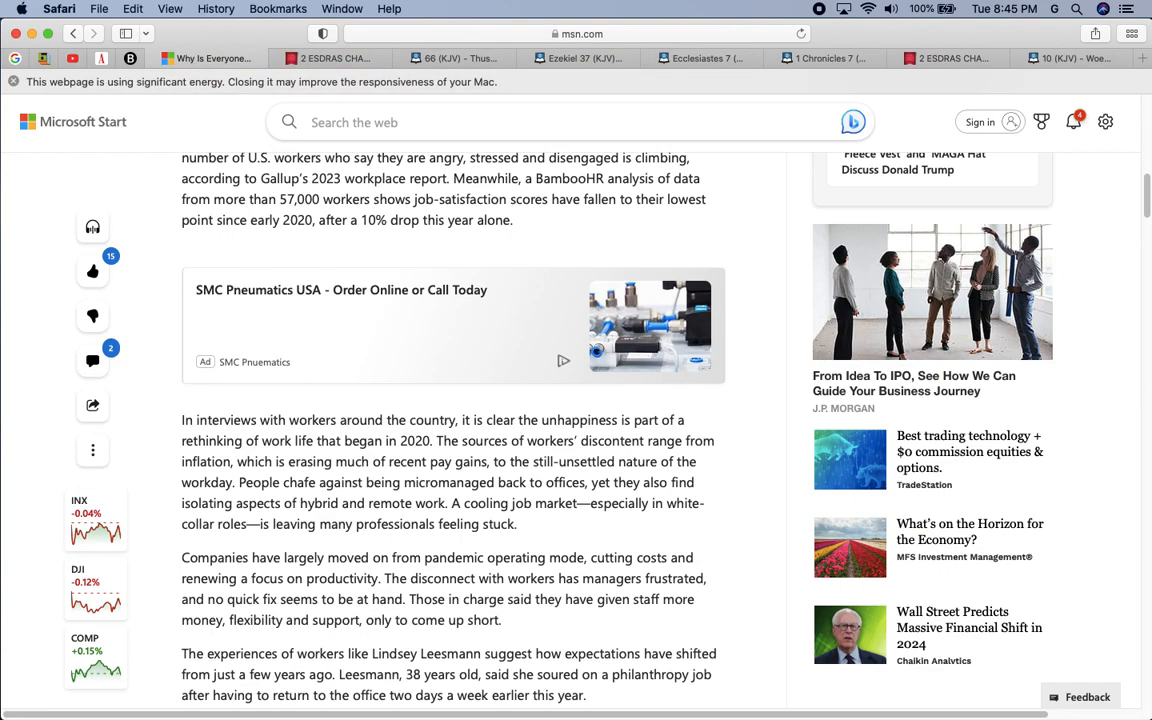
{"action": "scroll", "scroll_direction": "down", "scroll_amount": 3}
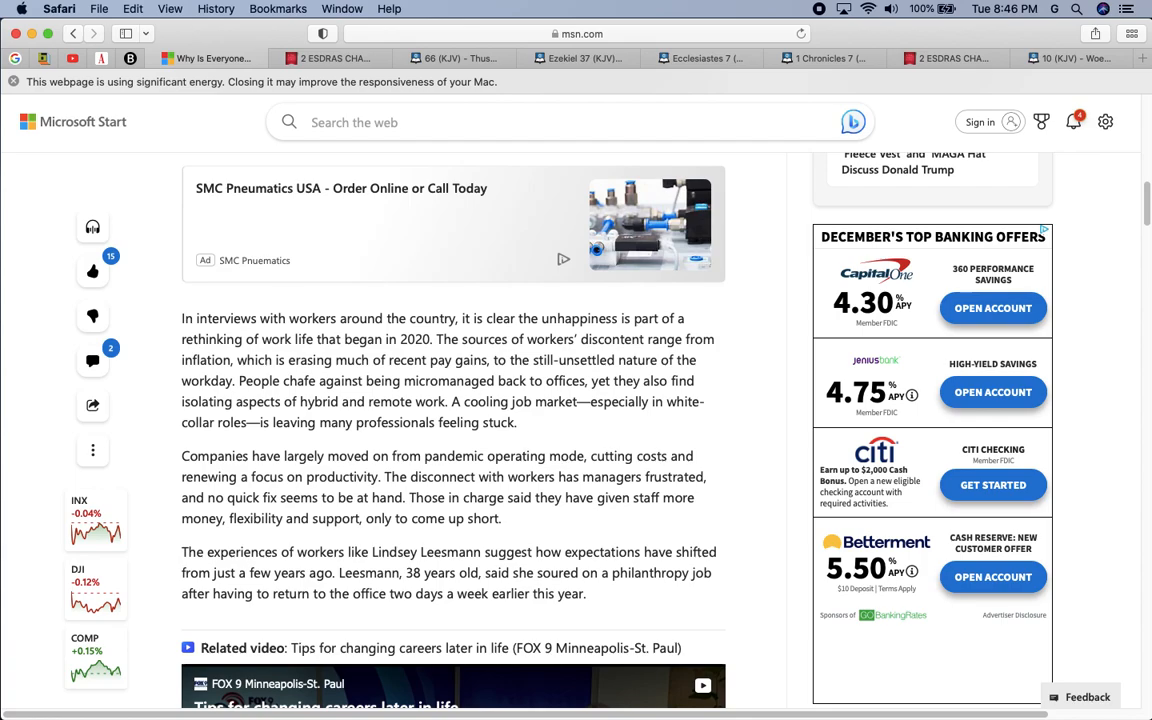
Scroll to the discontent paragraphs just above the FOX 9 career-change video preview.
{"action": "scroll", "scroll_direction": "down", "scroll_amount": 3}
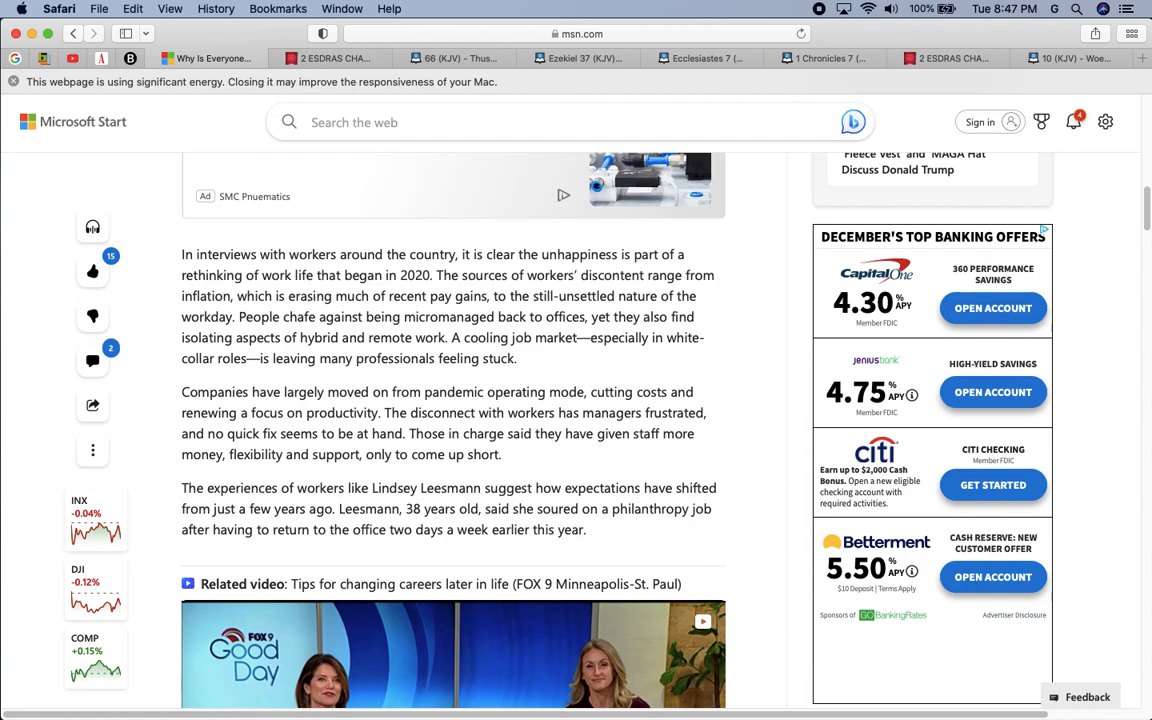
{"action": "scroll", "scroll_direction": "down", "scroll_amount": 3}
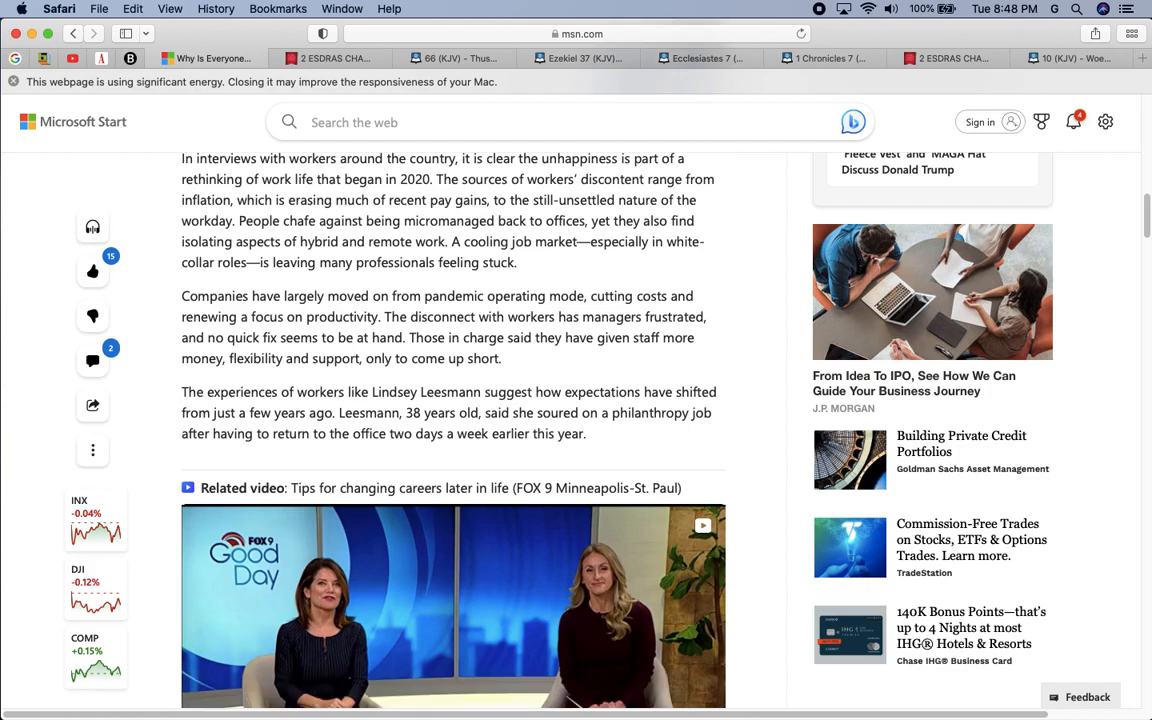
Scroll past the video to 'No more honeymoon' and Alight's Stephan Scholl on employee dread.
{"action": "scroll", "scroll_direction": "down", "scroll_amount": 3}
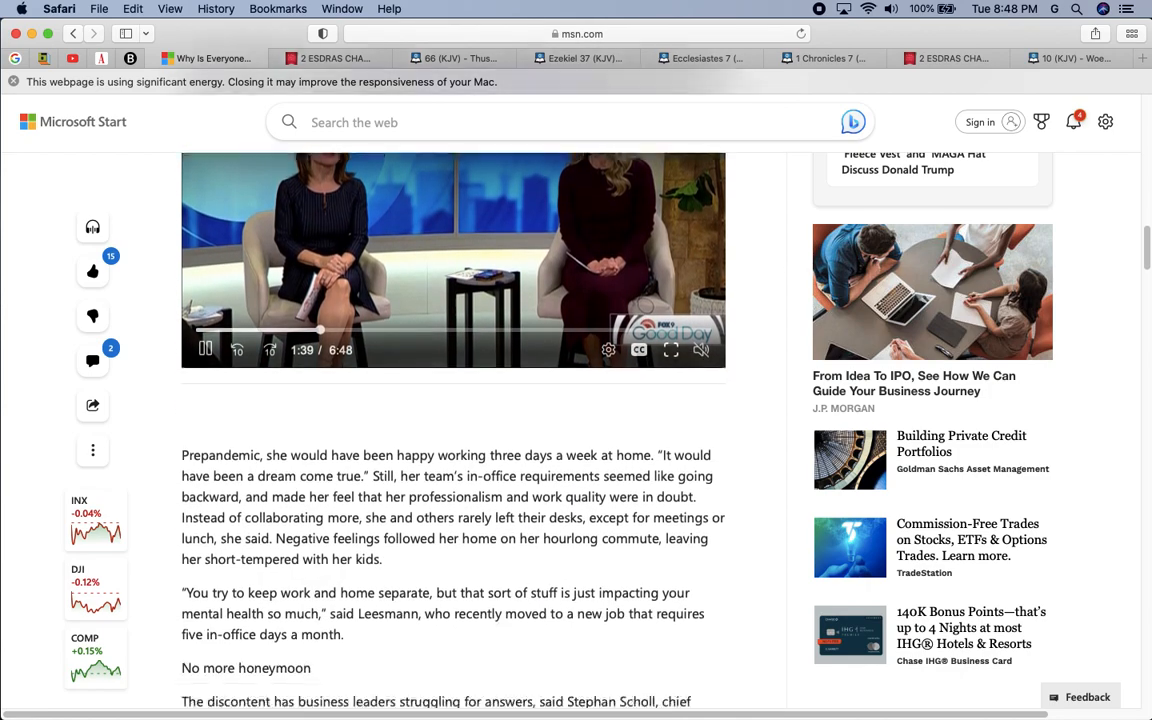
{"action": "scroll", "scroll_direction": "down", "scroll_amount": 3}
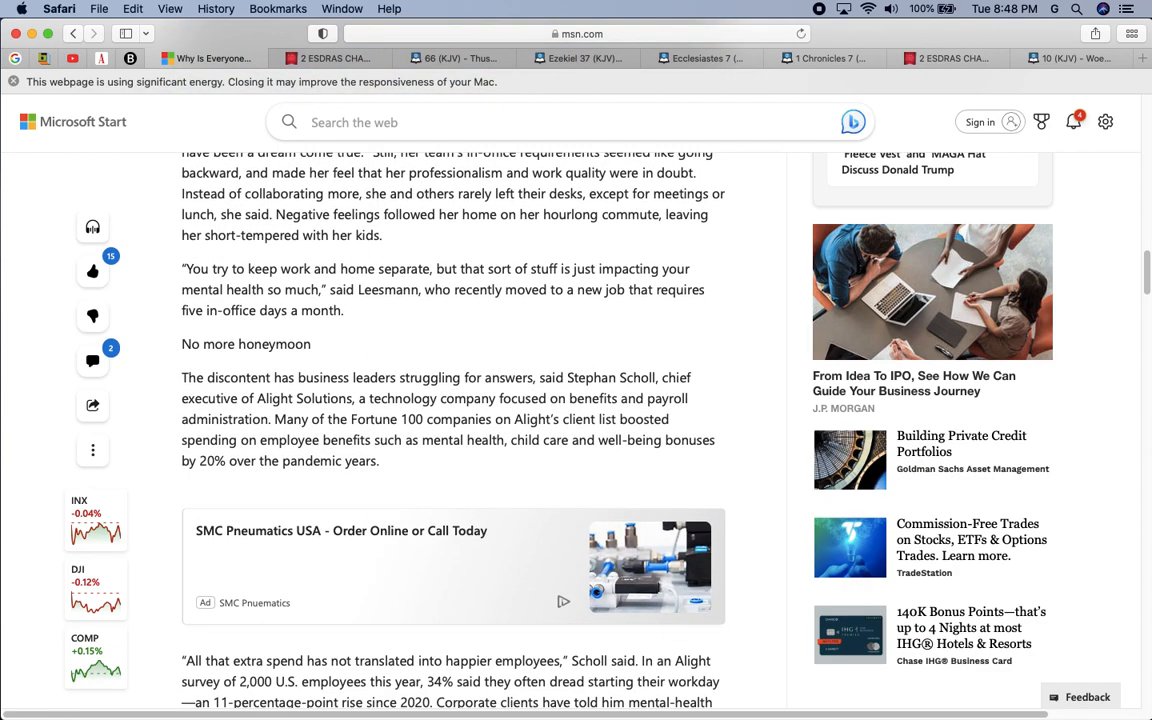
{"action": "scroll", "scroll_direction": "down", "scroll_amount": 3}
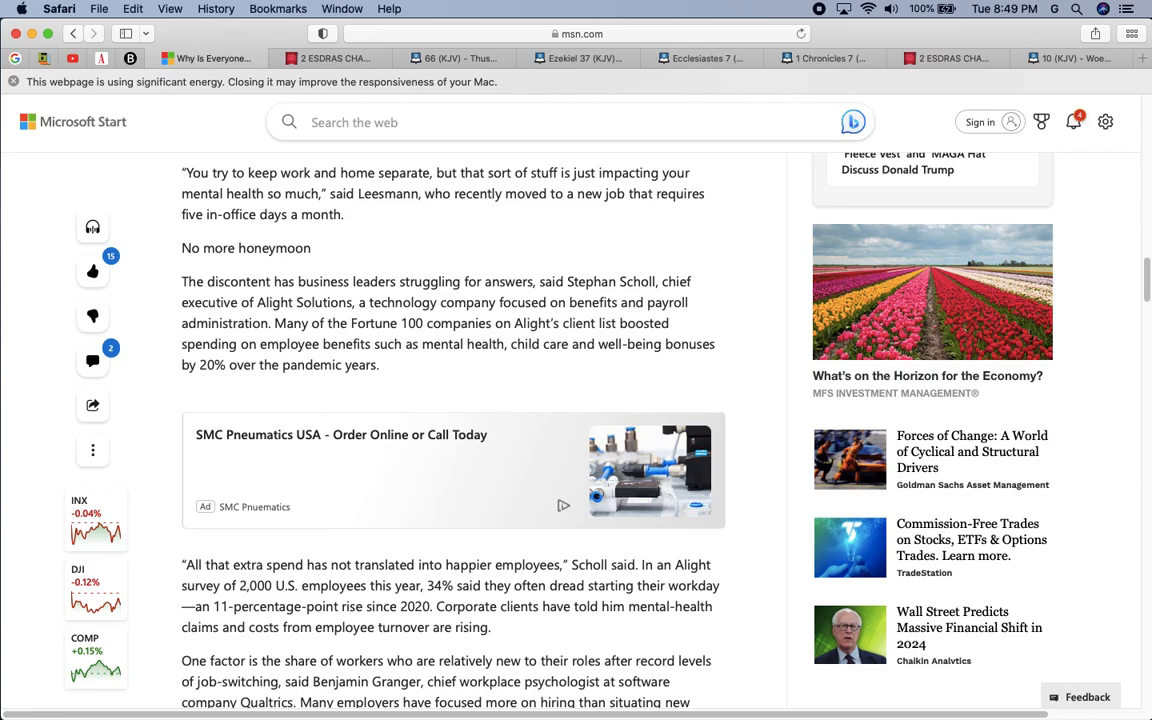
Scroll past the SMC Pneumatics ad to Benjamin Granger's point on new hires feeling adrift.
{"action": "scroll", "scroll_direction": "down", "scroll_amount": 3}
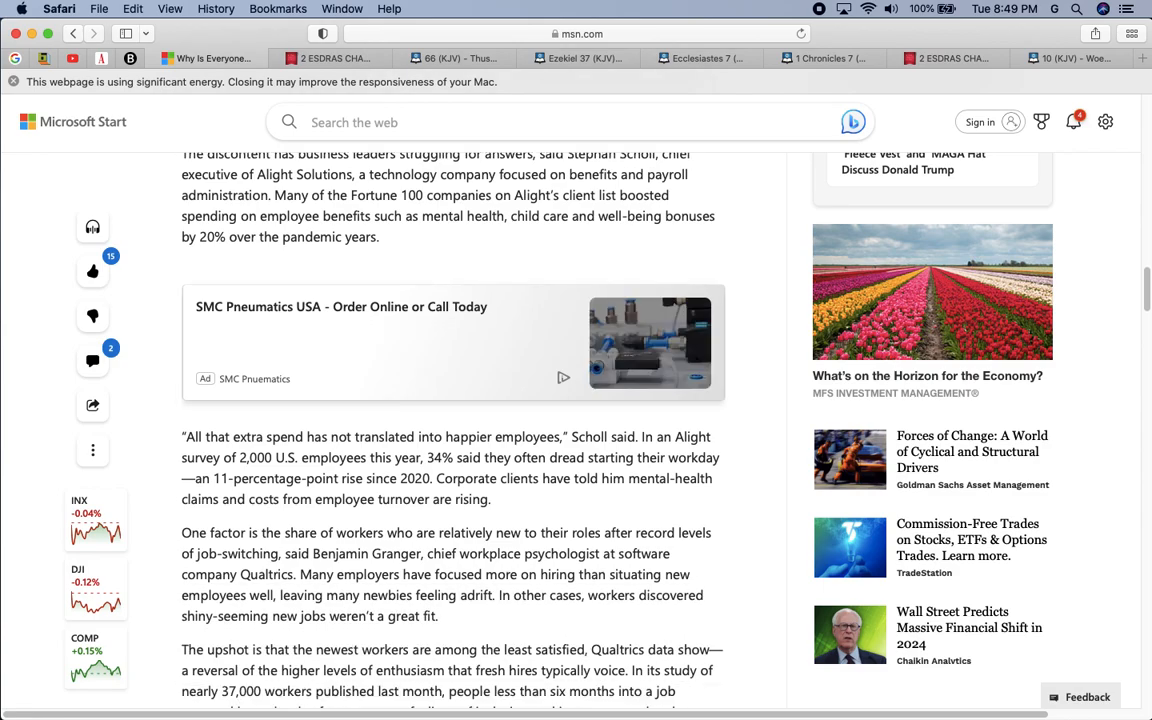
{"action": "mouse_move", "coordinate": [650, 342]}
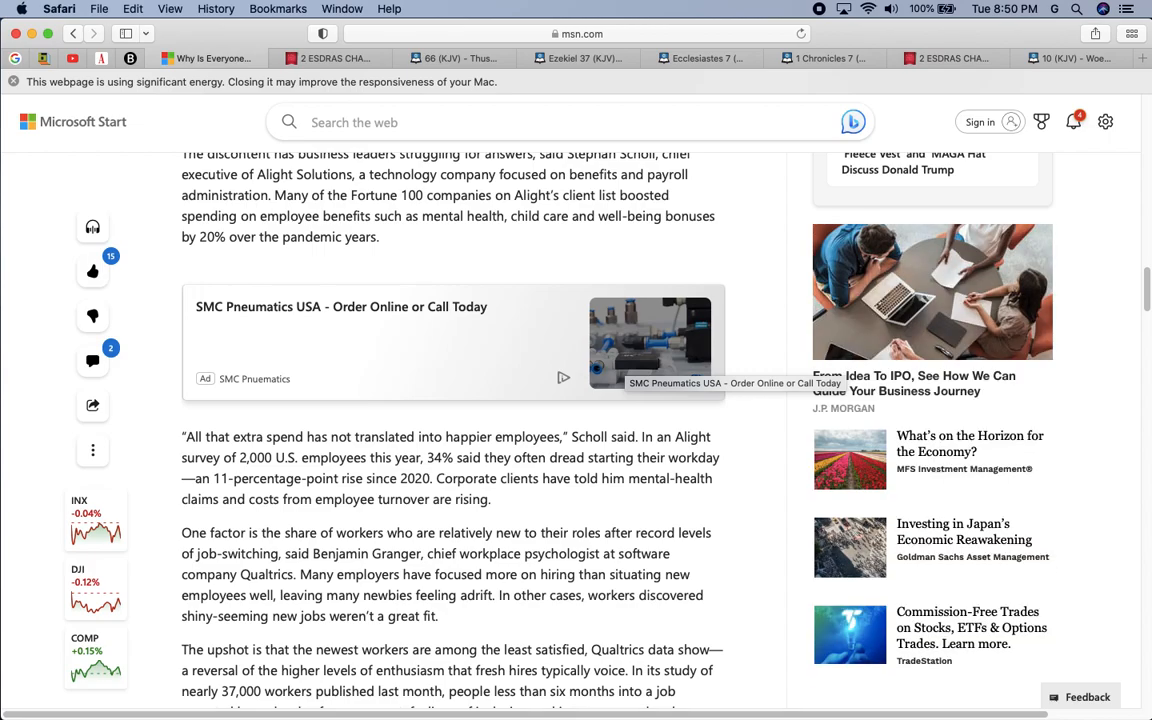
Scroll past the emoji-faced office illustration to the paragraphs on conflict resolution.
{"action": "scroll", "scroll_direction": "down", "scroll_amount": 3}
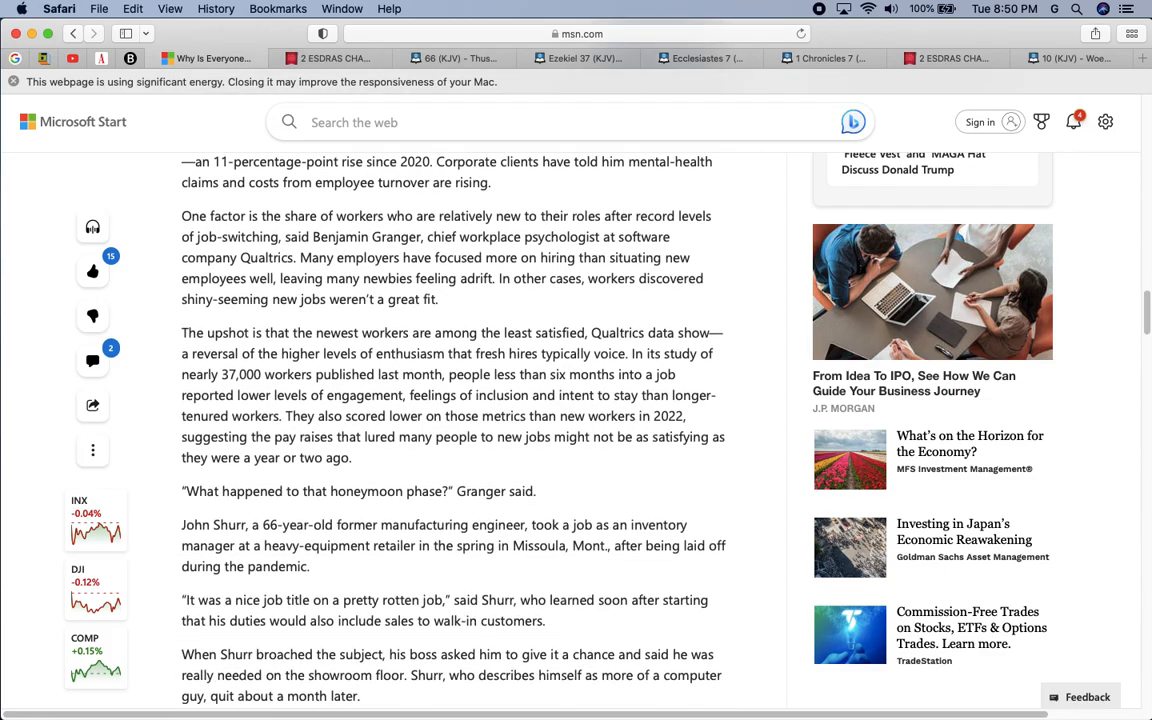
{"action": "scroll", "scroll_direction": "up", "scroll_amount": 3}
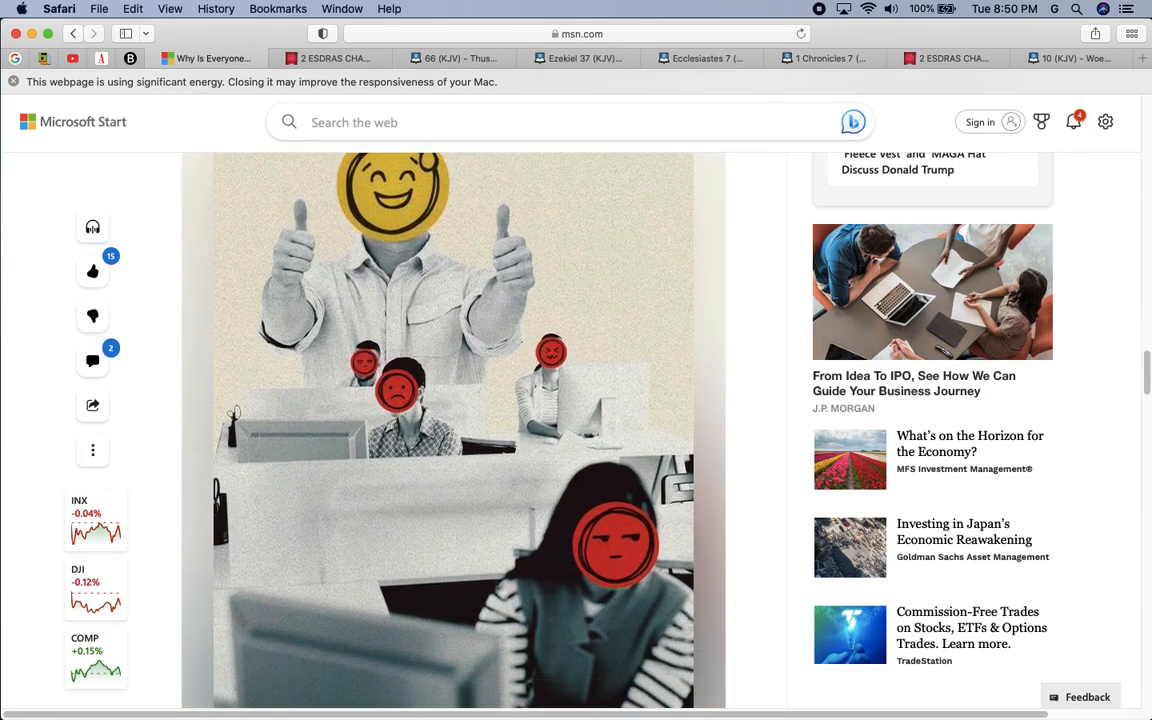
{"action": "scroll", "scroll_direction": "down", "scroll_amount": 3}
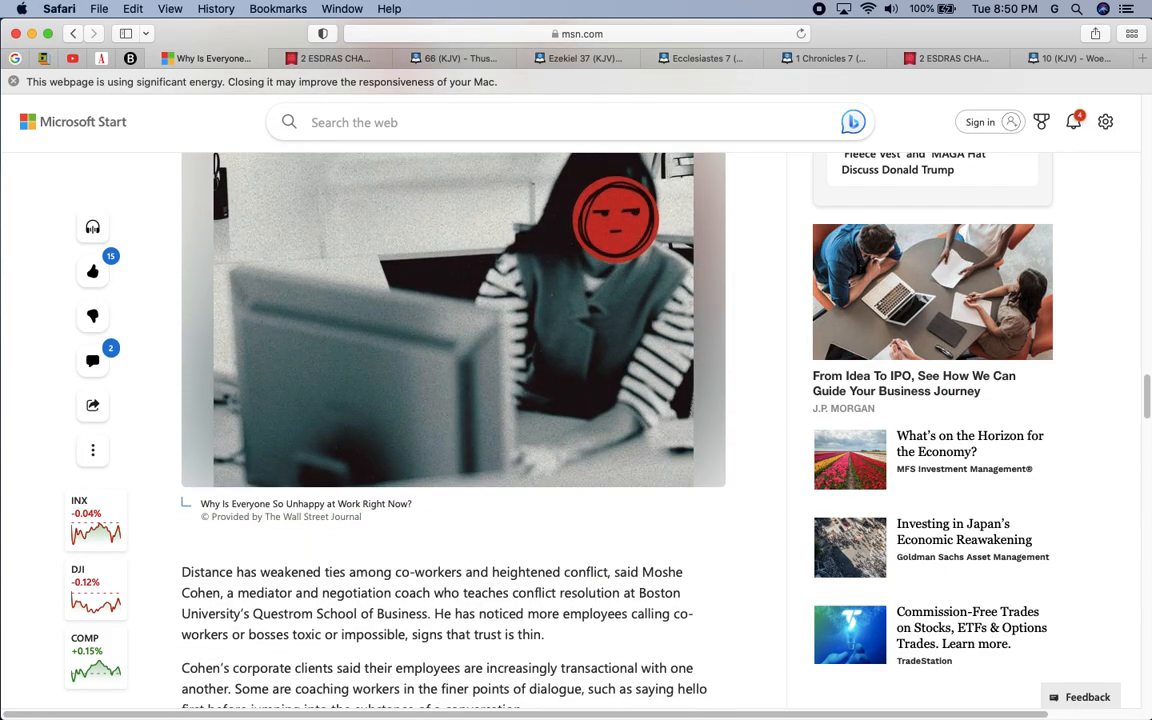
{"action": "scroll", "scroll_direction": "down", "scroll_amount": 3}
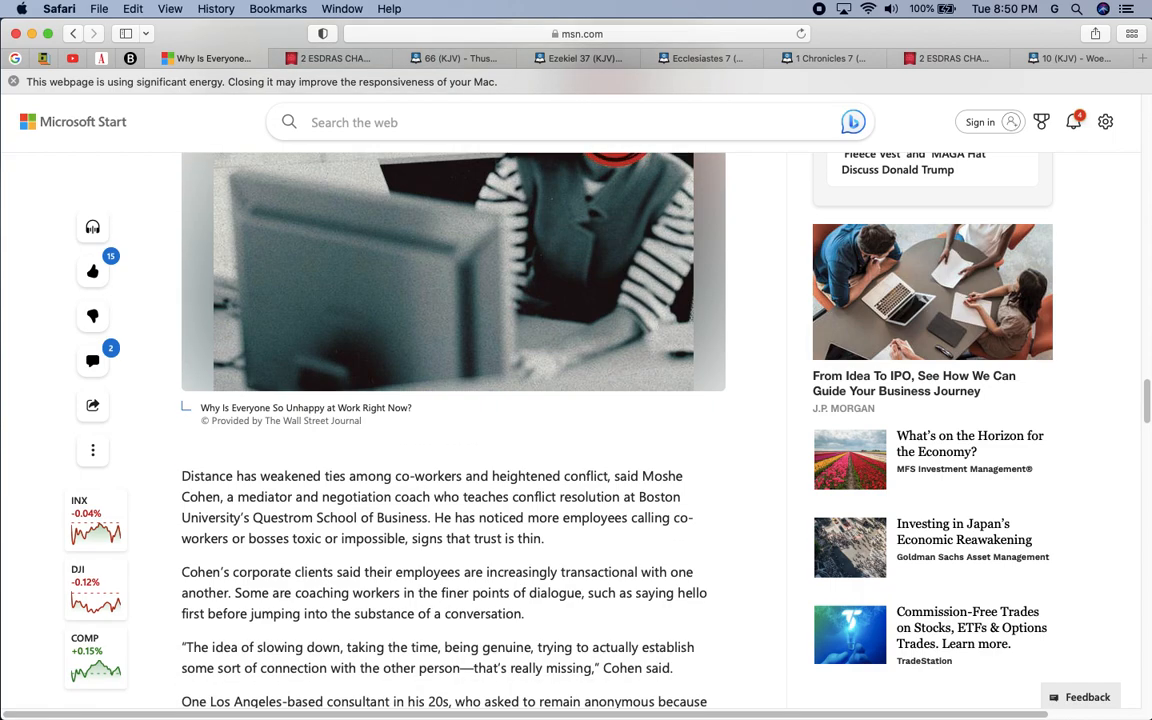
{"action": "scroll", "scroll_direction": "down", "scroll_amount": 3}
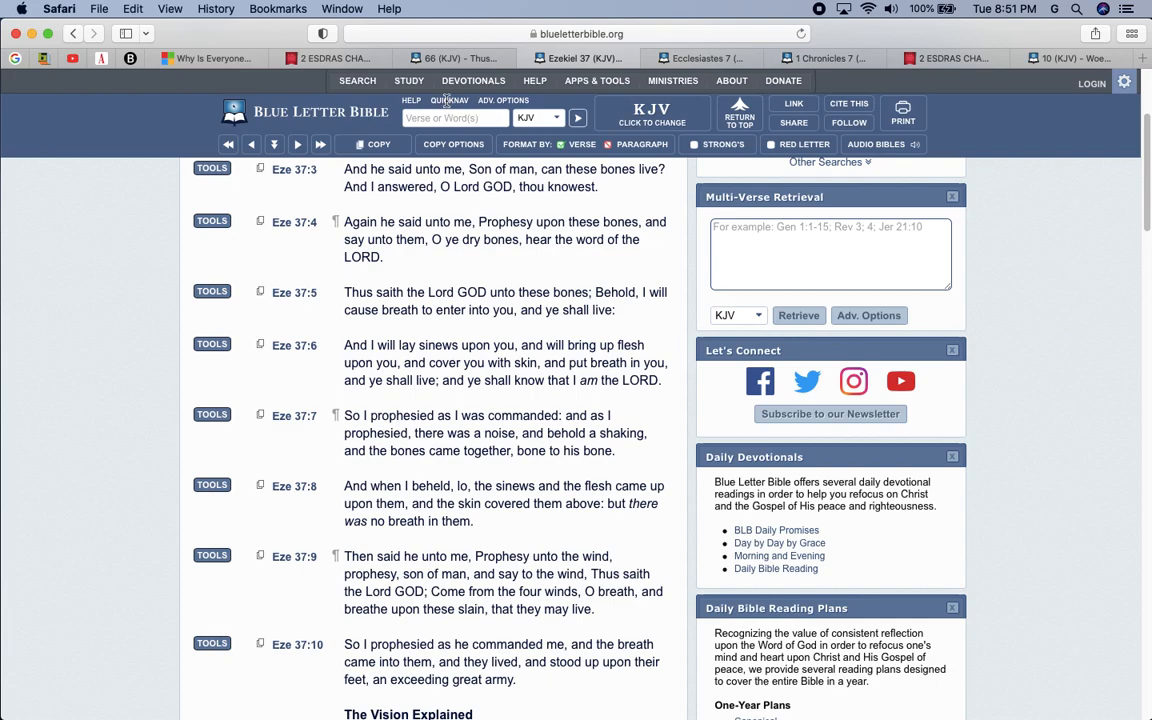
Open KJV Isaiah 19 through QuickNav and read down through verse 21.
{"action": "left_click", "coordinate": [455, 118]}
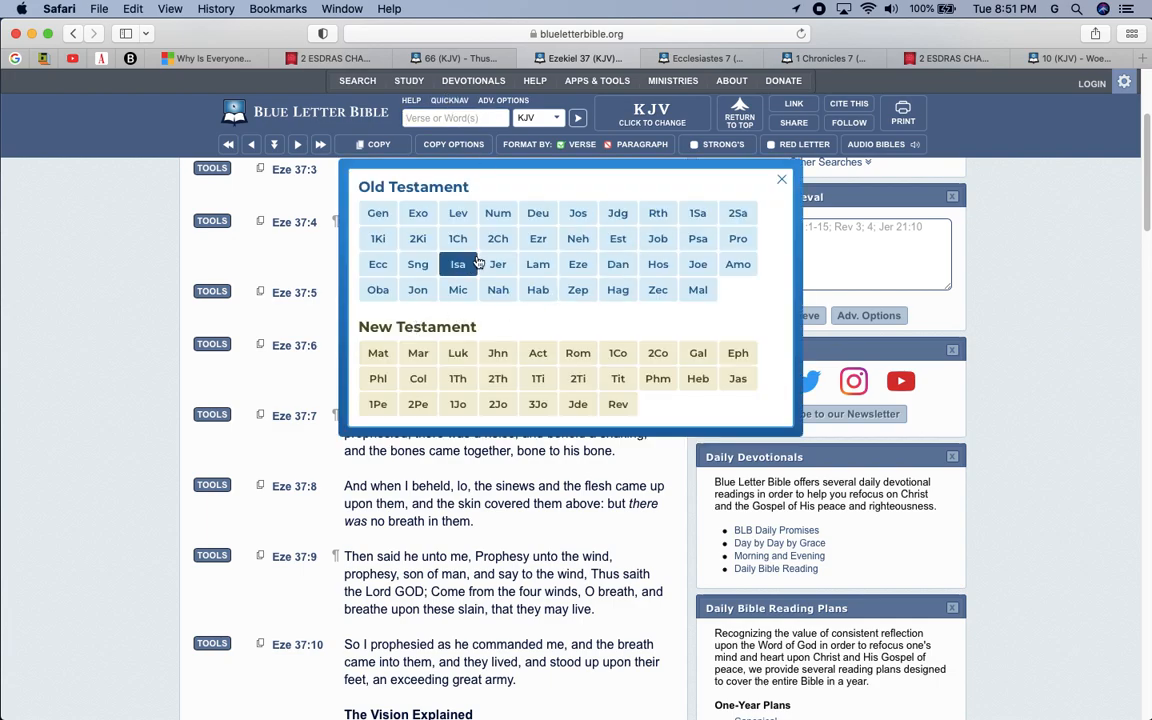
{"action": "left_click", "coordinate": [457, 264]}
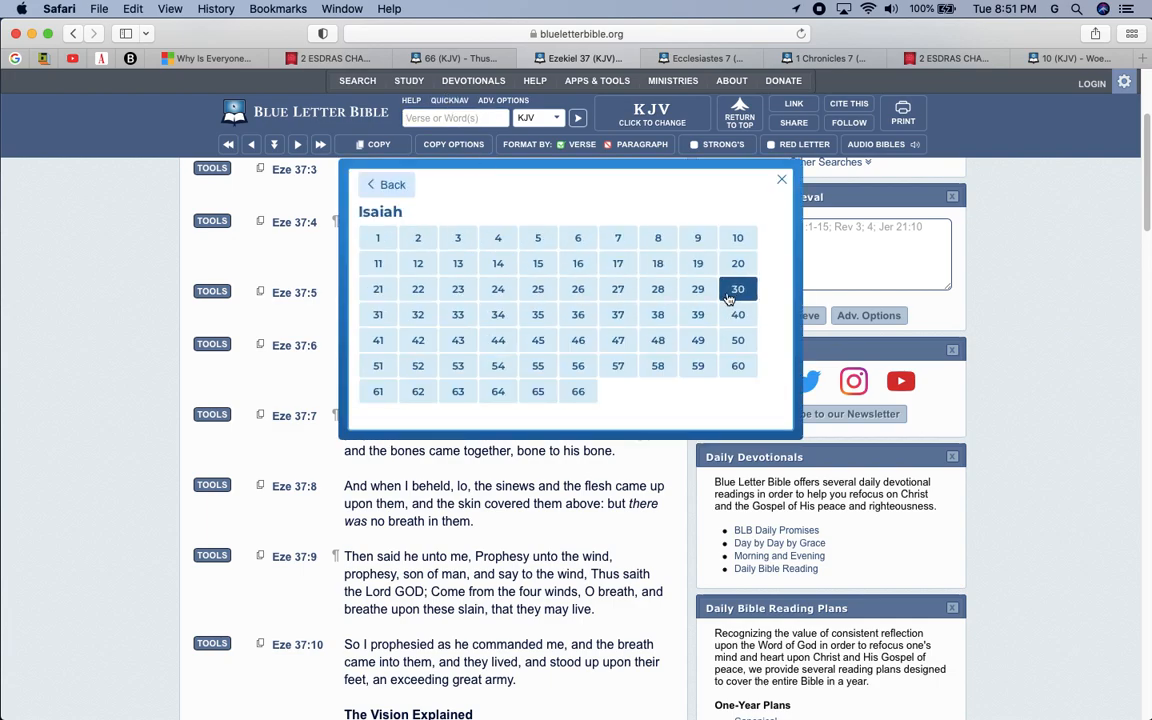
{"action": "left_click", "coordinate": [697, 263]}
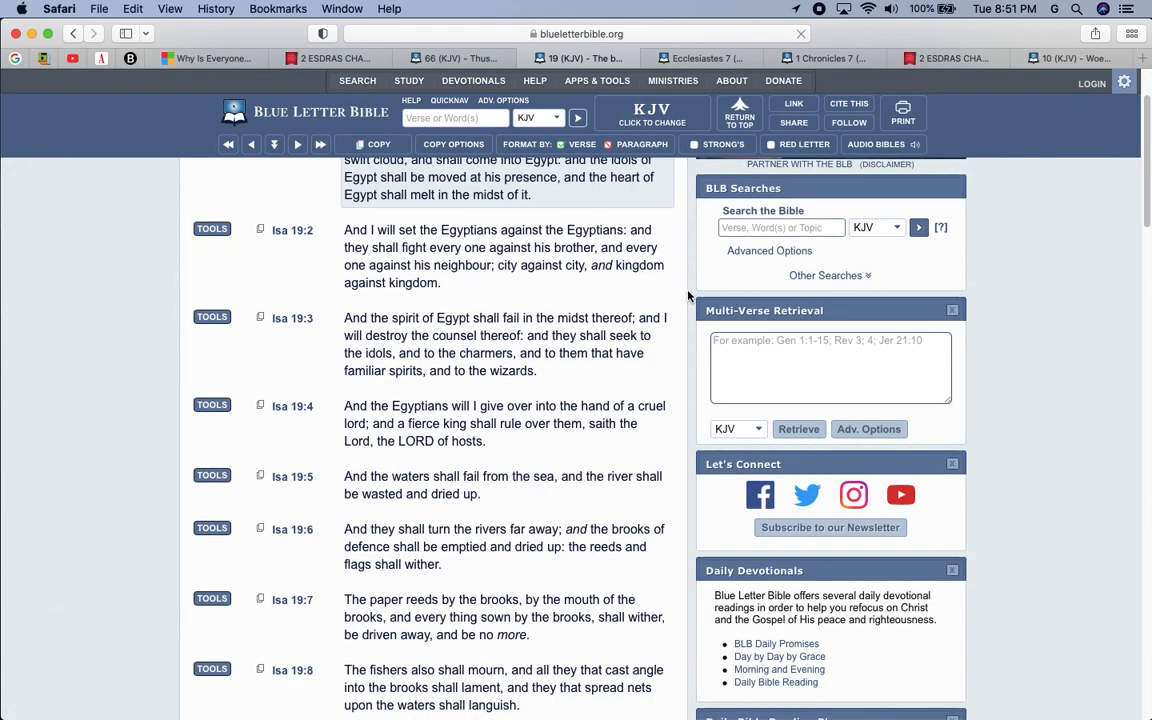
{"action": "scroll", "scroll_direction": "down", "scroll_amount": 3}
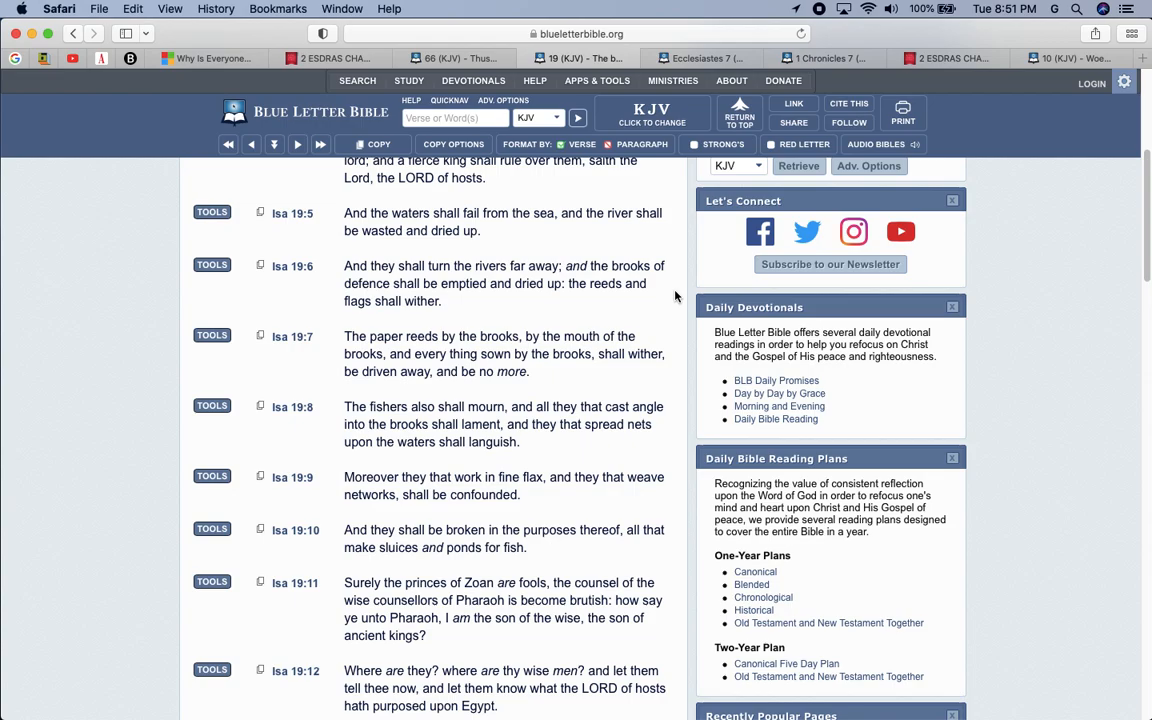
{"action": "scroll", "scroll_direction": "down", "scroll_amount": 3}
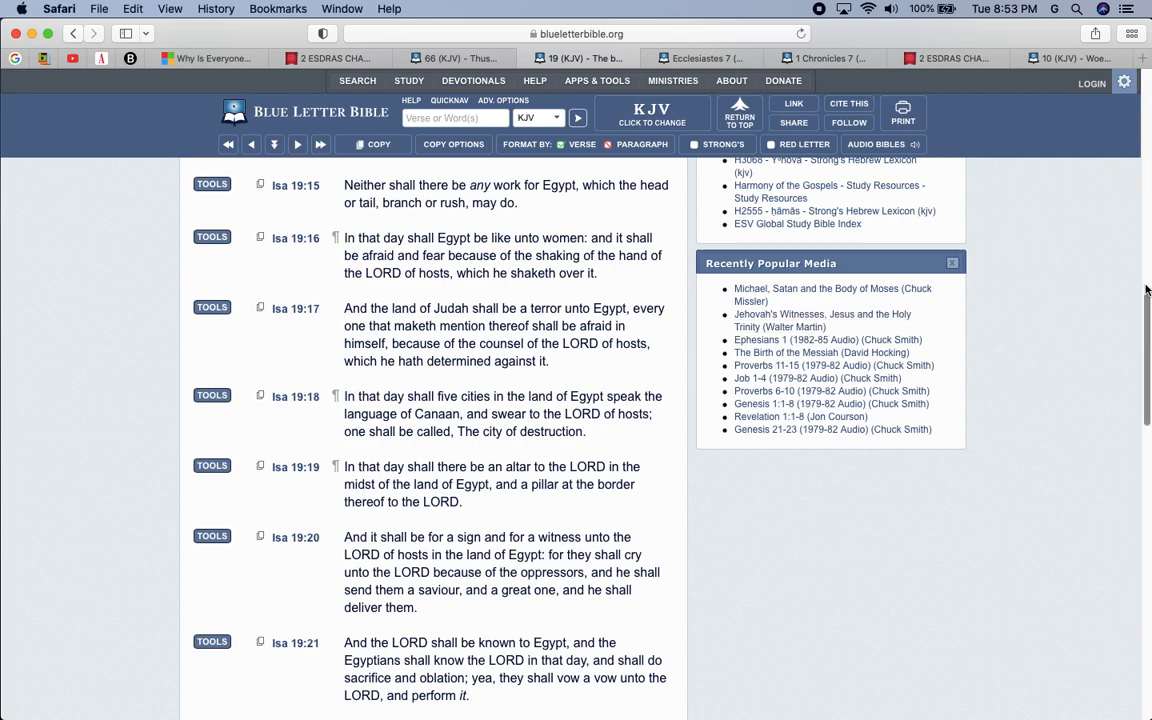
{"action": "left_click", "coordinate": [449, 100]}
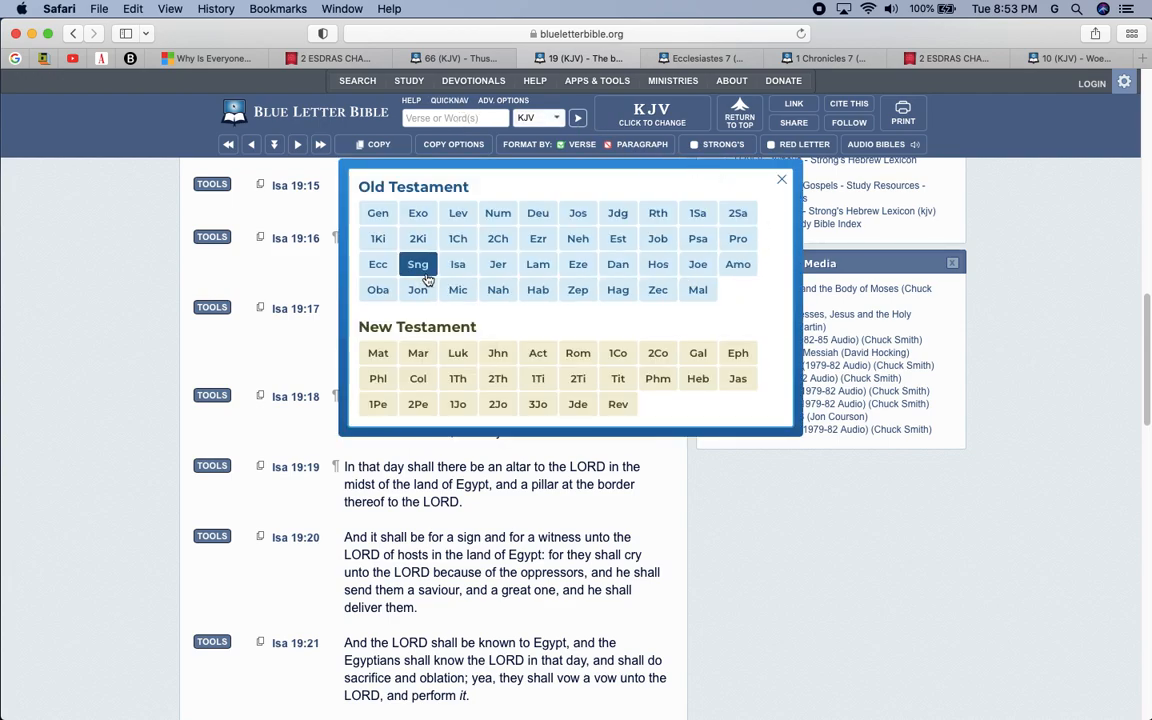
Pick Ecclesiastes chapter 12, 'Remember God in Your Youth', from the book list.
{"action": "left_click", "coordinate": [378, 264]}
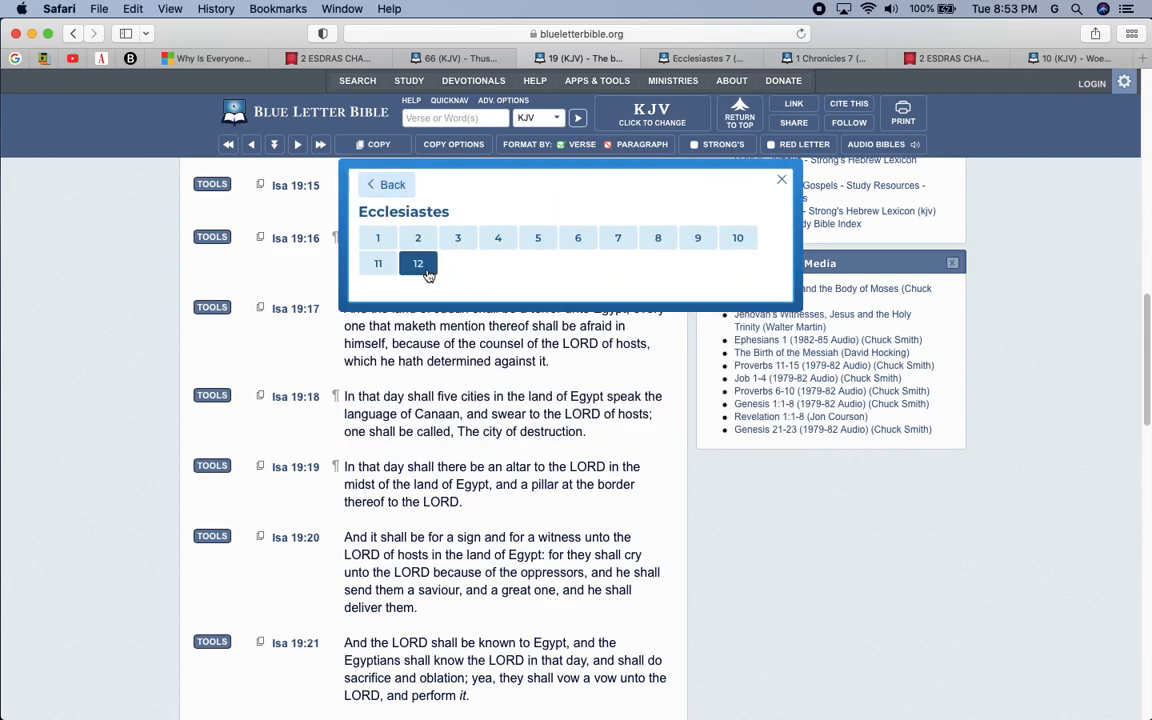
{"action": "left_click", "coordinate": [417, 263]}
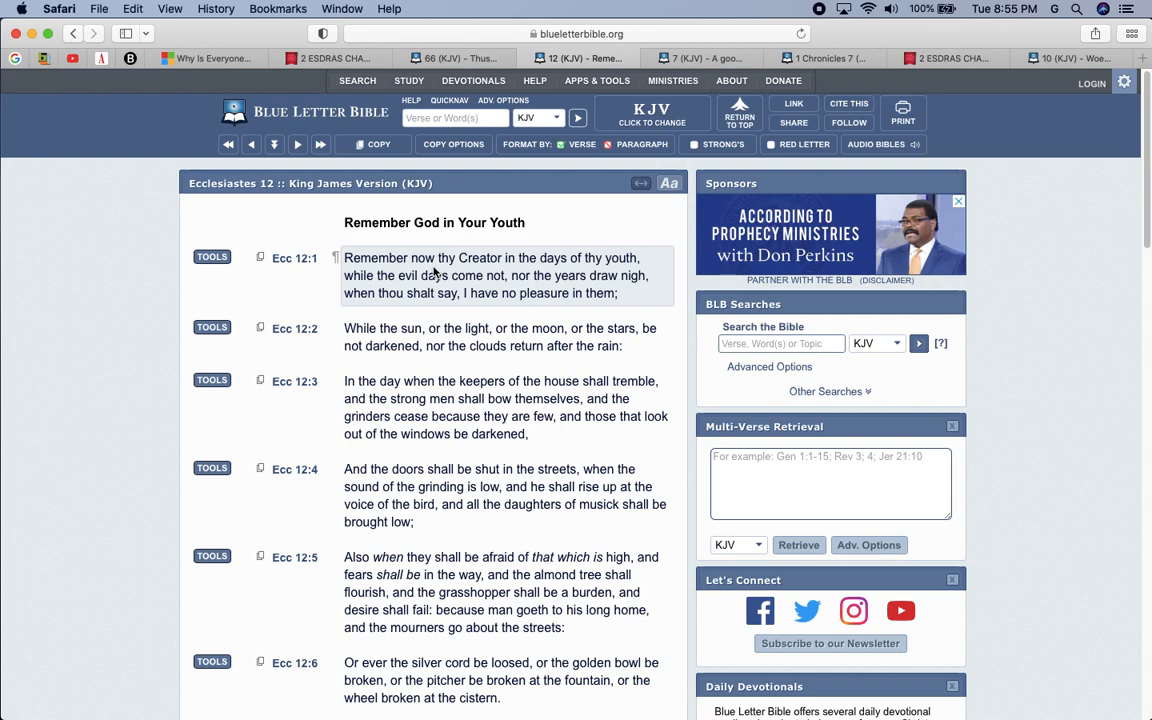
Reopen the QuickNav book list over KJV Ecclesiastes 12.
{"action": "left_click", "coordinate": [449, 100]}
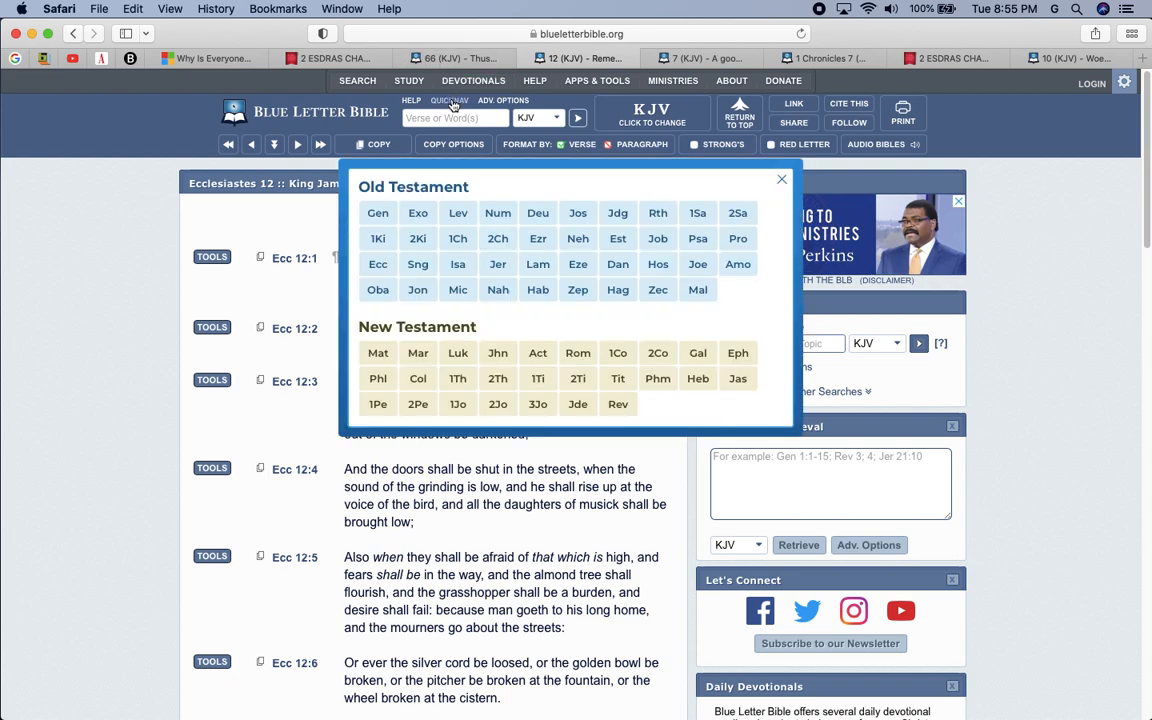
{"action": "mouse_move", "coordinate": [662, 166]}
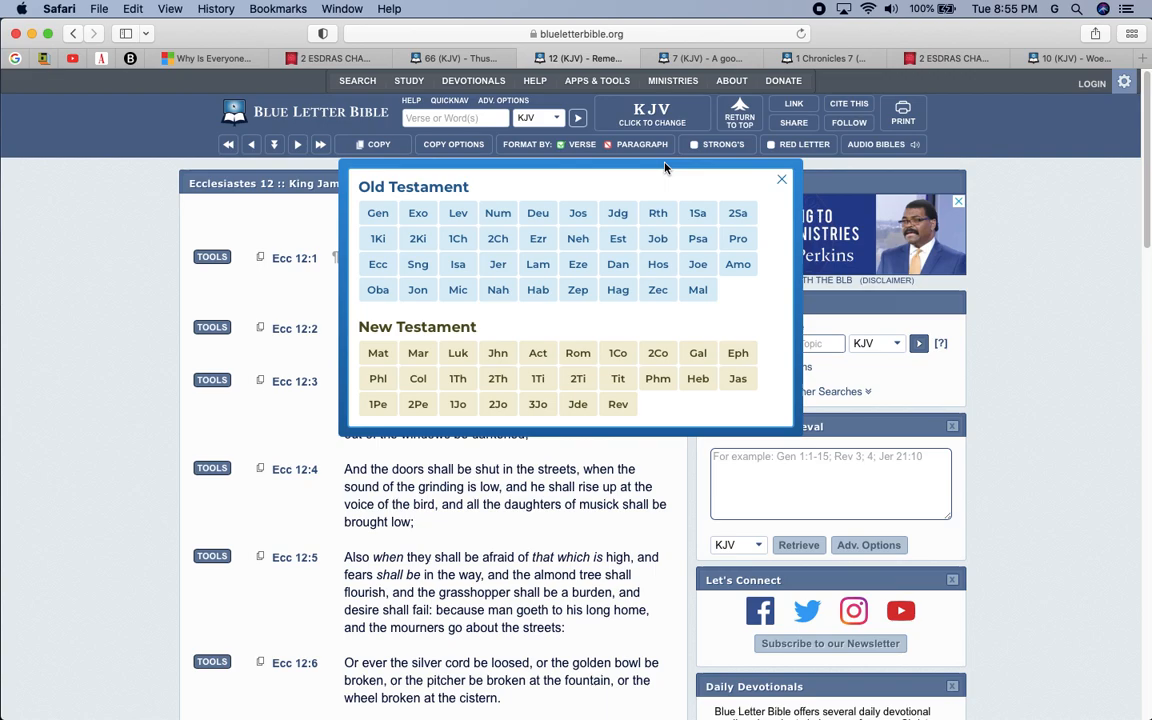
{"action": "mouse_move", "coordinate": [697, 263]}
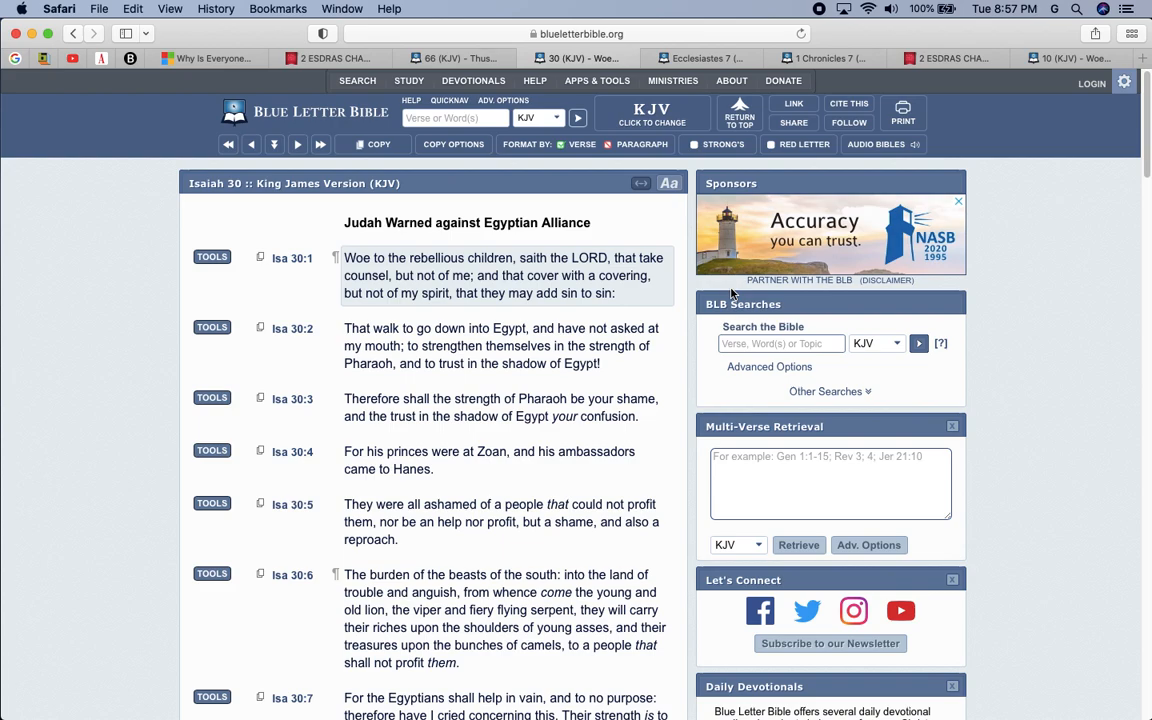
{"action": "mouse_move", "coordinate": [218, 75]}
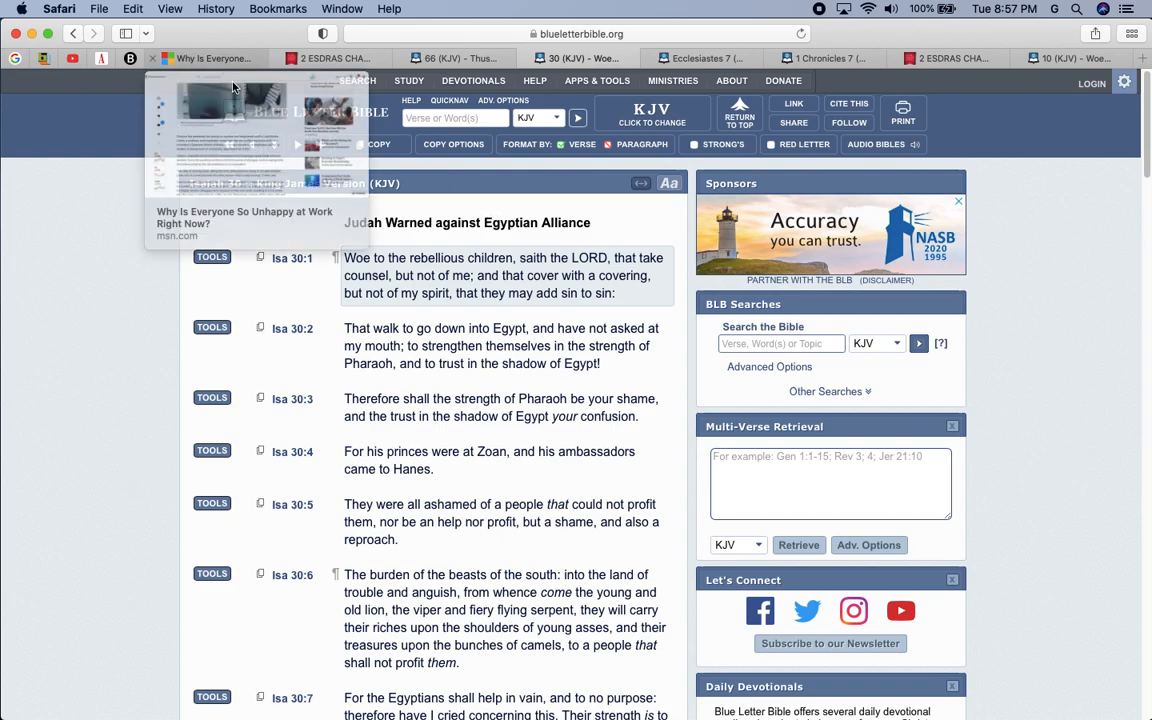
Scroll the WSJ article up to Shurr's 'trapped' quote and the 'Bridging the distance' heading.
{"action": "left_click", "coordinate": [245, 217]}
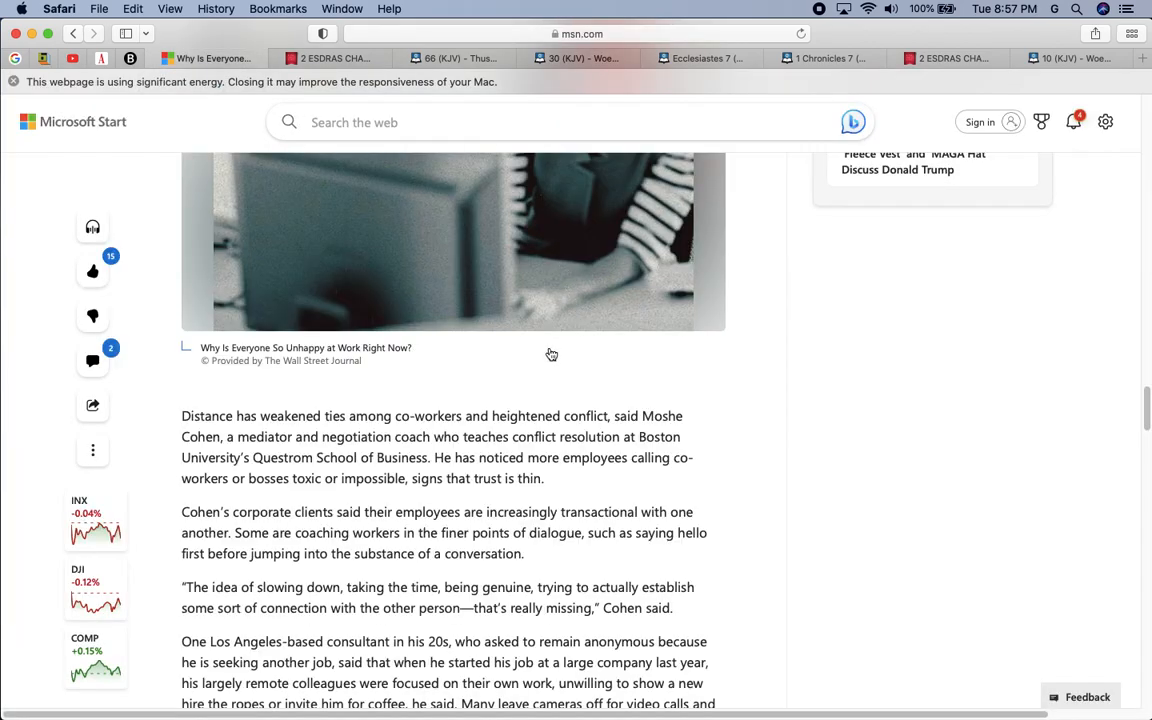
{"action": "scroll", "scroll_direction": "up", "scroll_amount": 3}
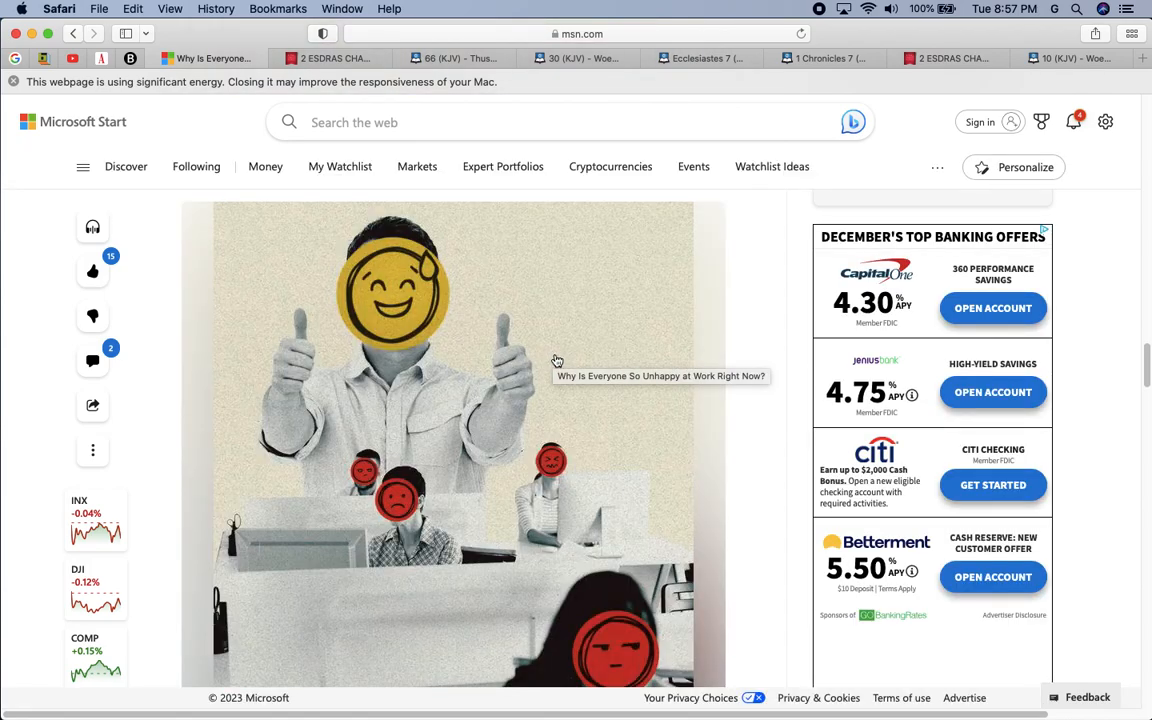
{"action": "scroll", "scroll_direction": "up", "scroll_amount": 3}
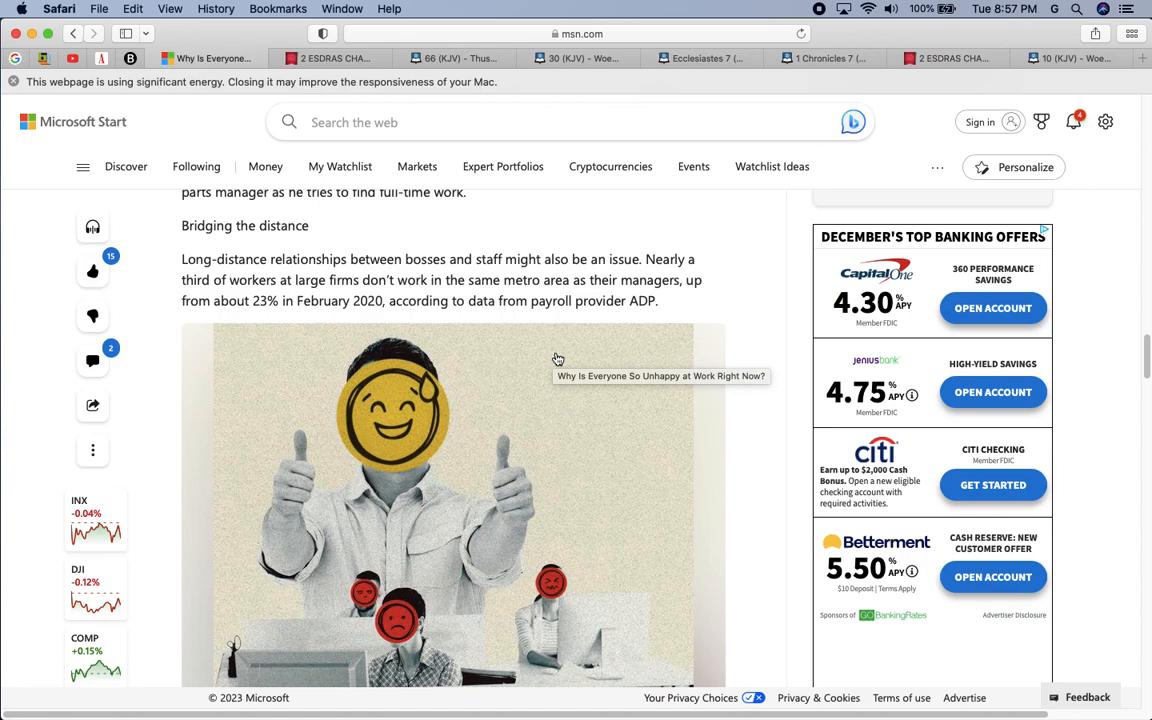
{"action": "scroll", "scroll_direction": "up", "scroll_amount": 3}
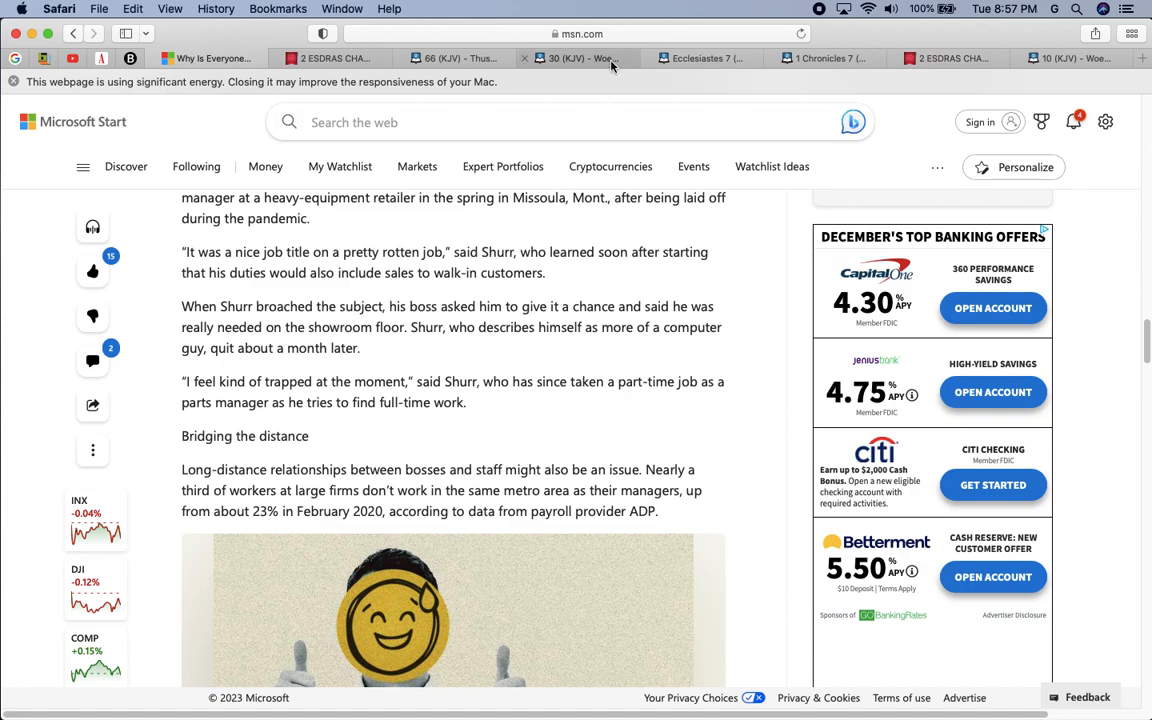
Read KJV Isaiah 30 verses 7–13, then return to the WSJ article at 'No more honeymoon'.
{"action": "left_click", "coordinate": [578, 58]}
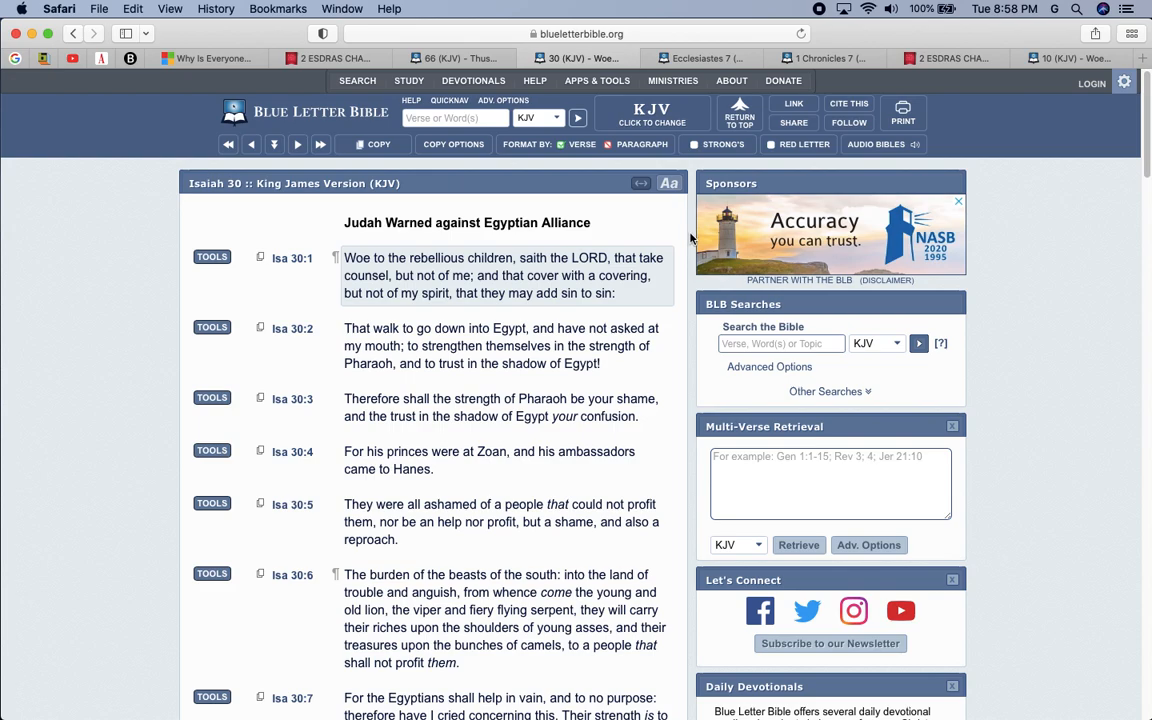
{"action": "mouse_move", "coordinate": [685, 257]}
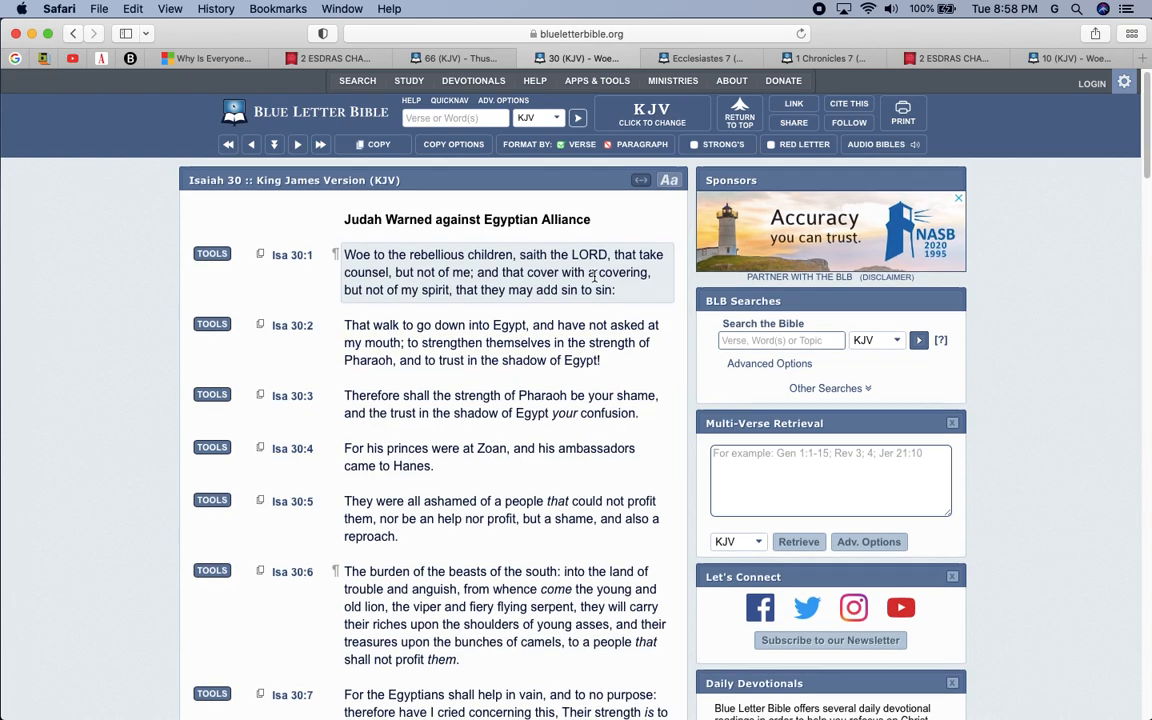
{"action": "scroll", "scroll_direction": "down", "scroll_amount": 3}
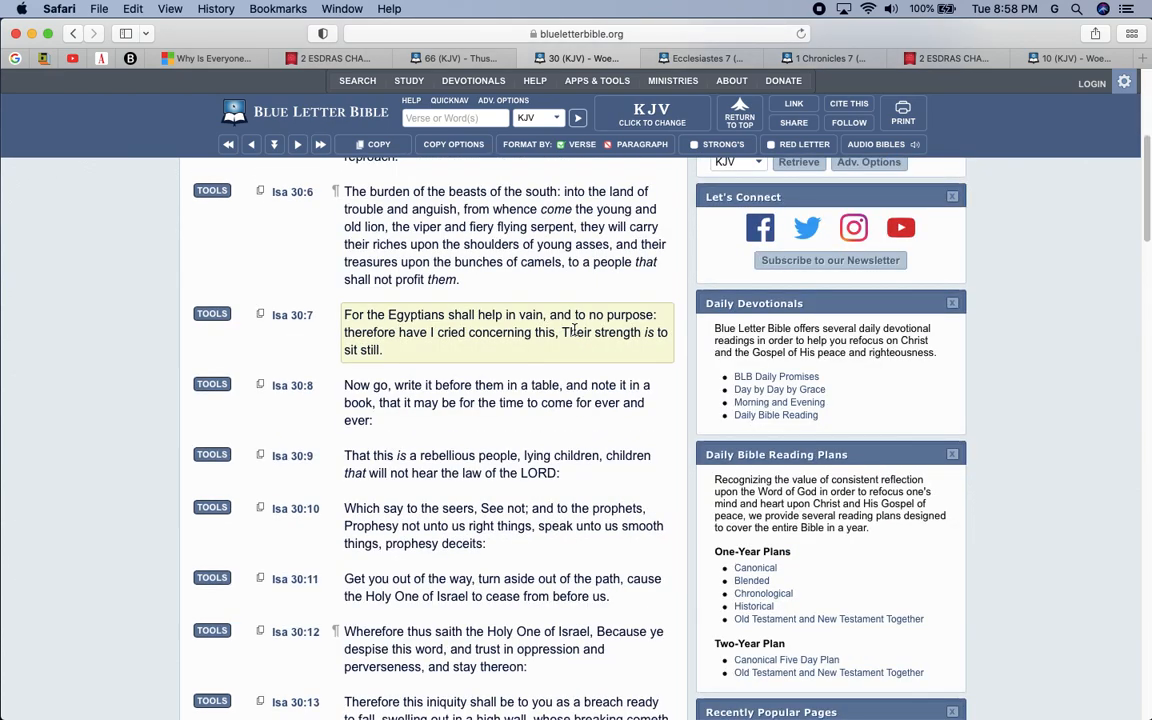
{"action": "scroll", "scroll_direction": "down", "scroll_amount": 3}
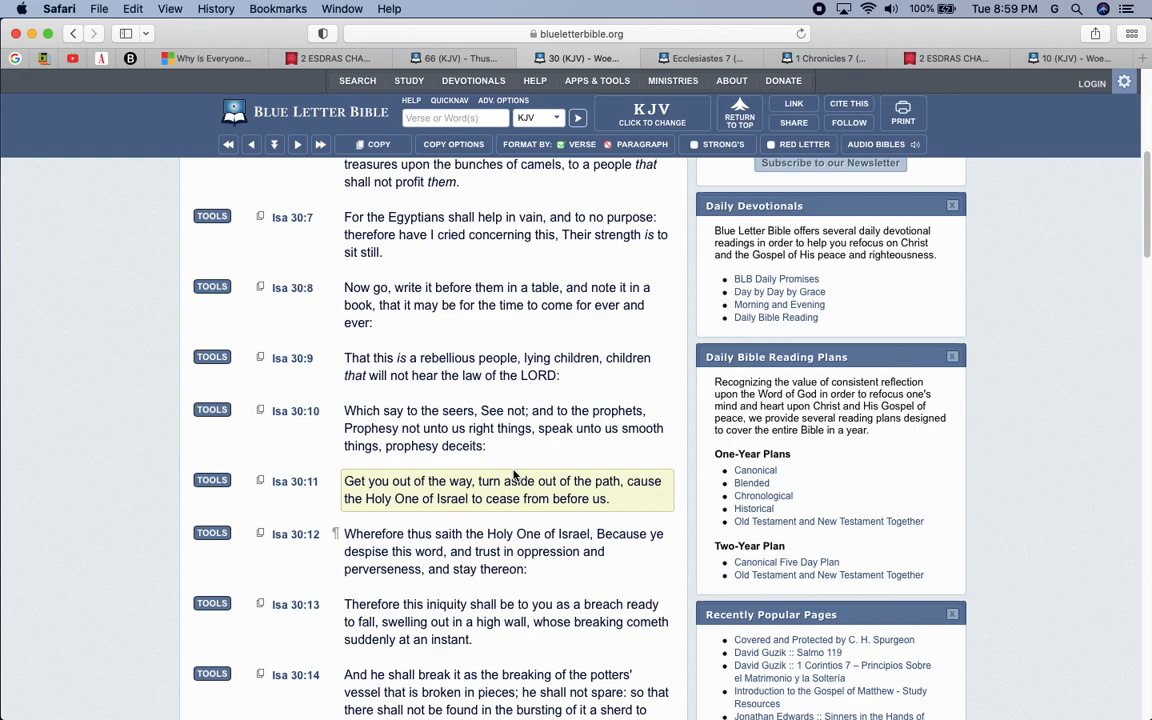
{"action": "left_click", "coordinate": [506, 490]}
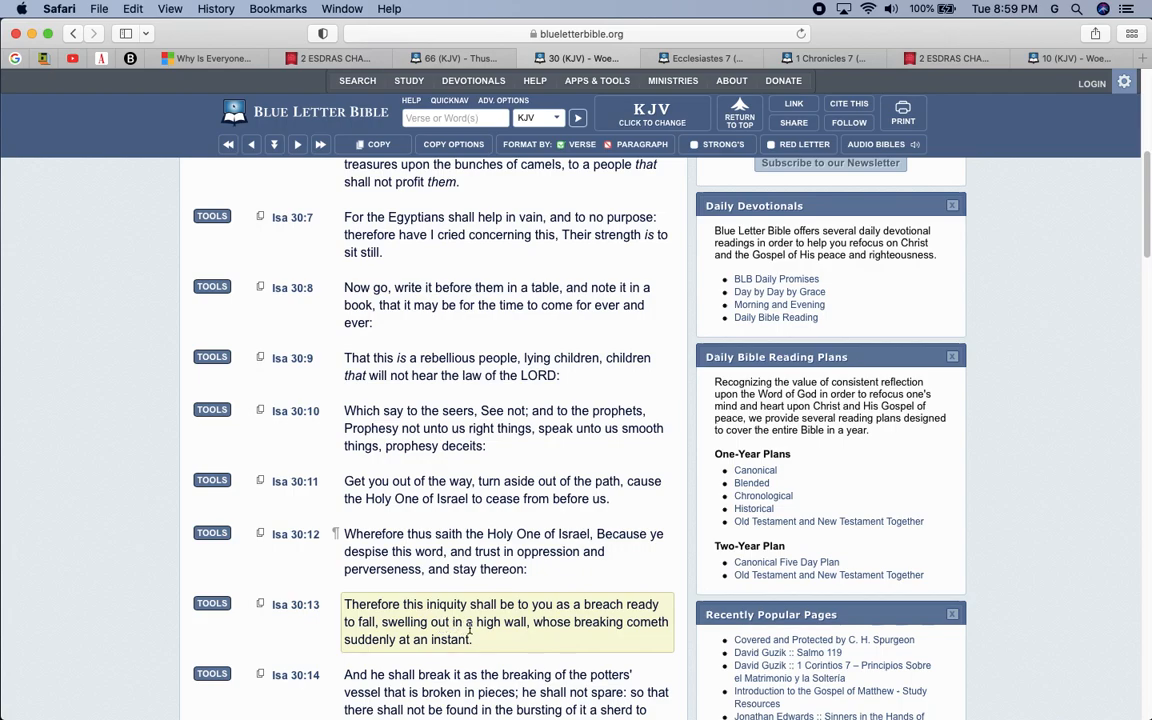
{"action": "mouse_move", "coordinate": [516, 634]}
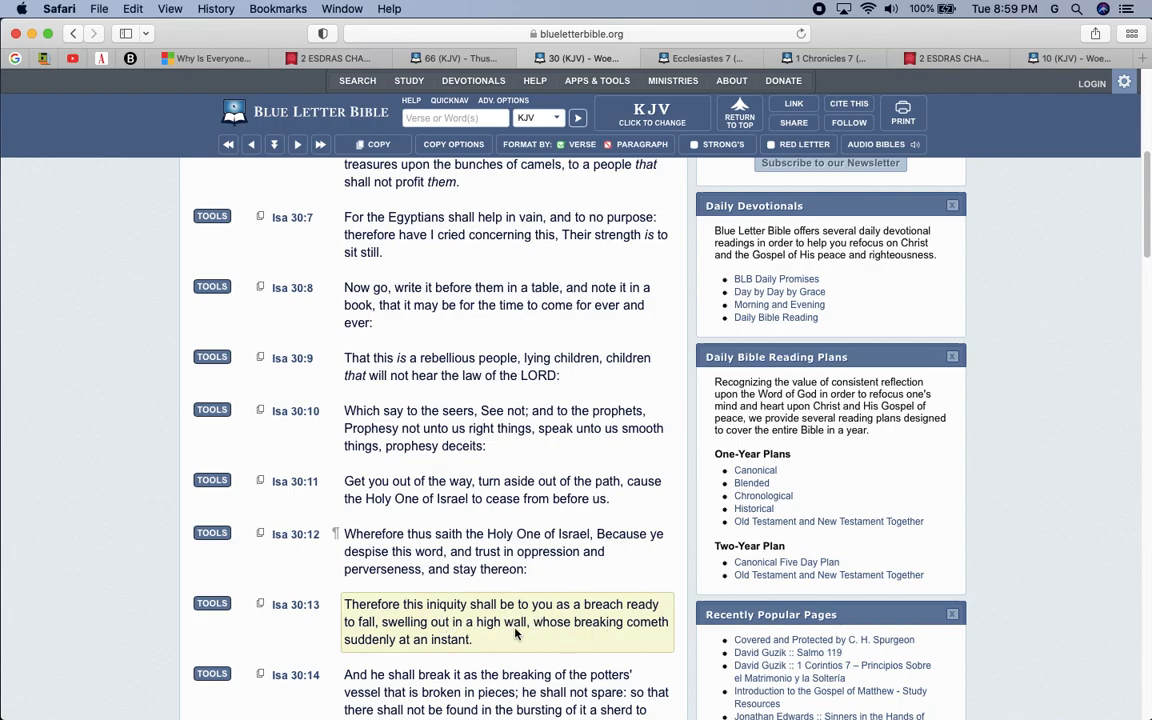
{"action": "mouse_move", "coordinate": [573, 637]}
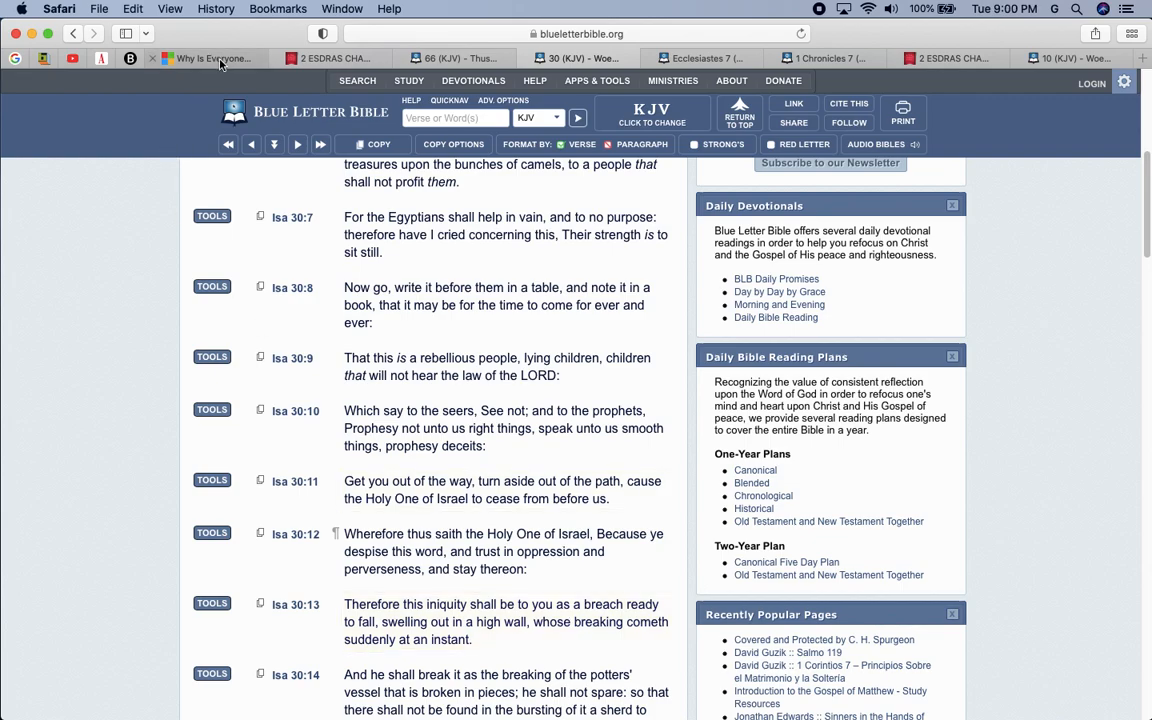
{"action": "left_click", "coordinate": [205, 57]}
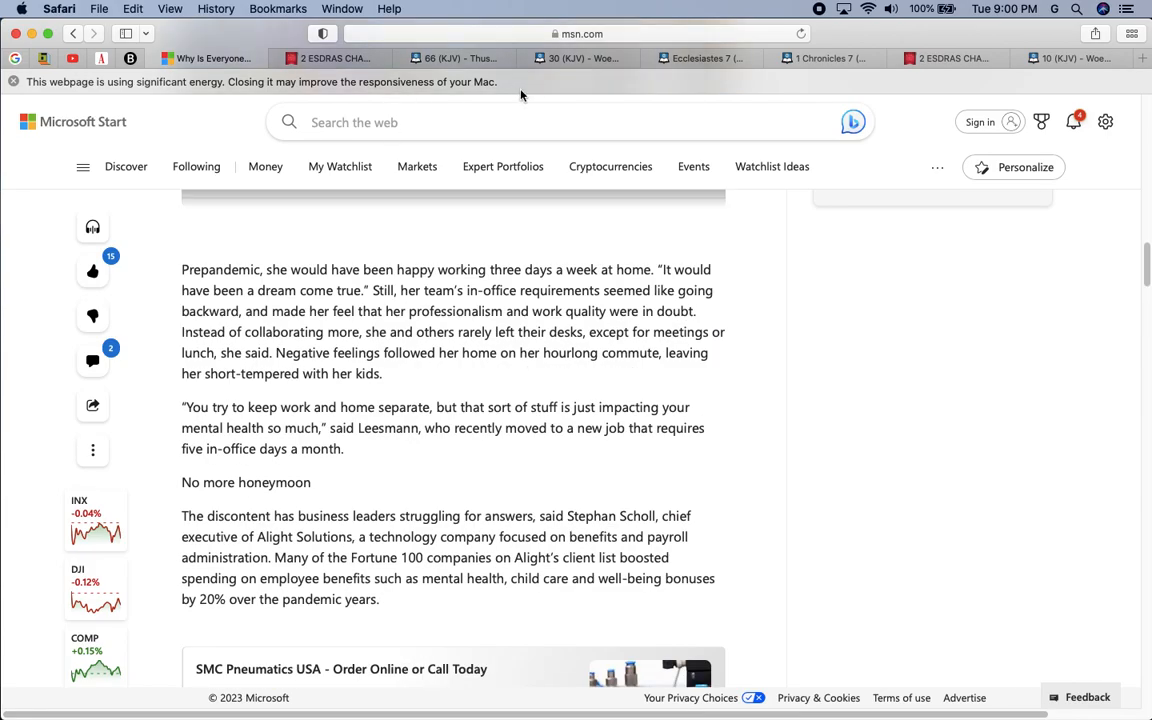
Switch back to the Isaiah 30 KJV tab showing verses 7–14.
{"action": "left_click", "coordinate": [578, 57]}
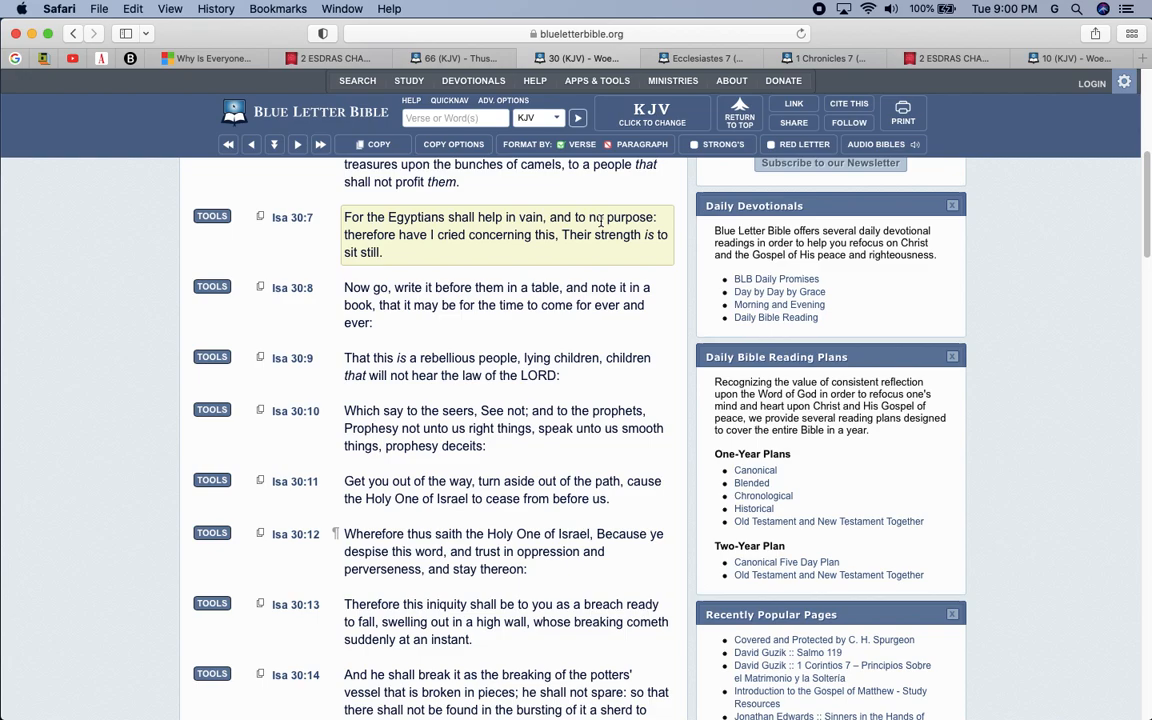
Read Isaiah 30 down to verse 17, then choose Psalm 62 from QuickNav.
{"action": "scroll", "scroll_direction": "down", "scroll_amount": 3}
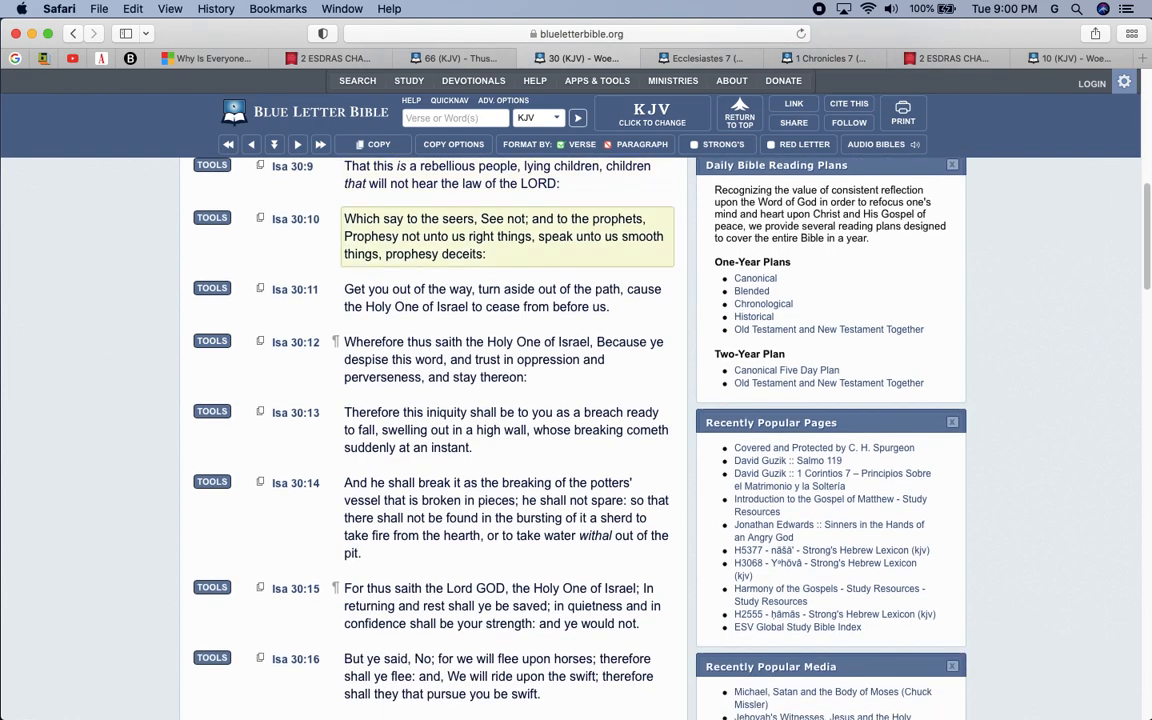
{"action": "scroll", "scroll_direction": "down", "scroll_amount": 3}
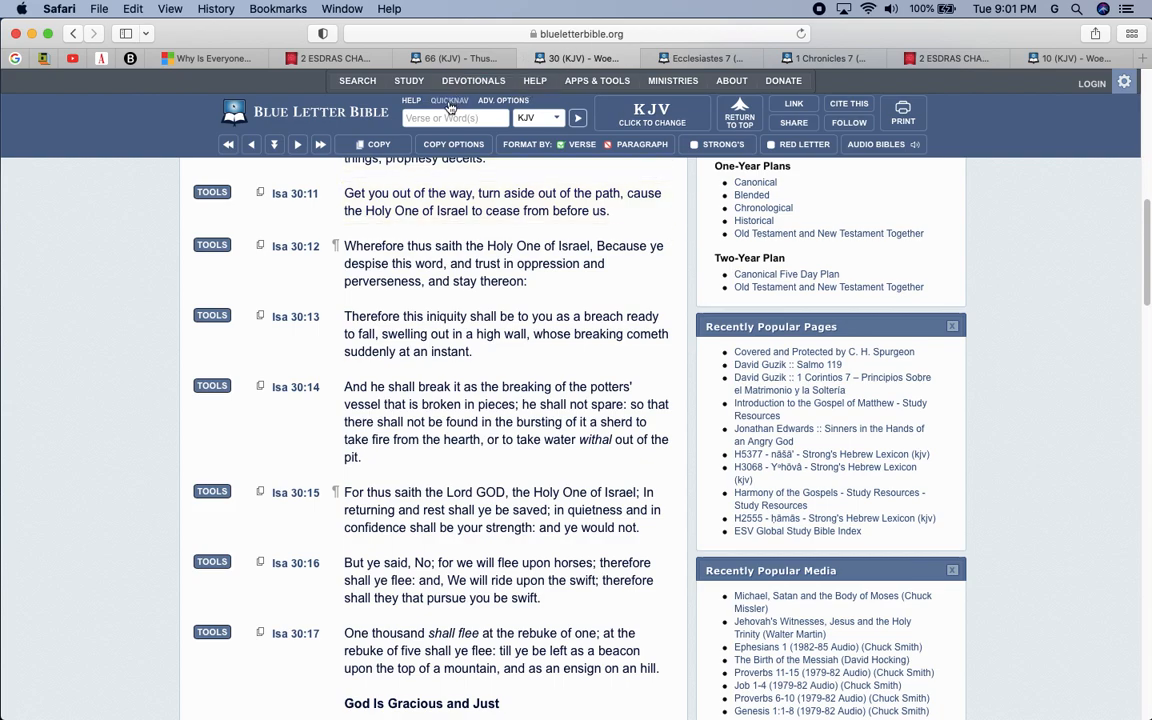
{"action": "left_click", "coordinate": [449, 100]}
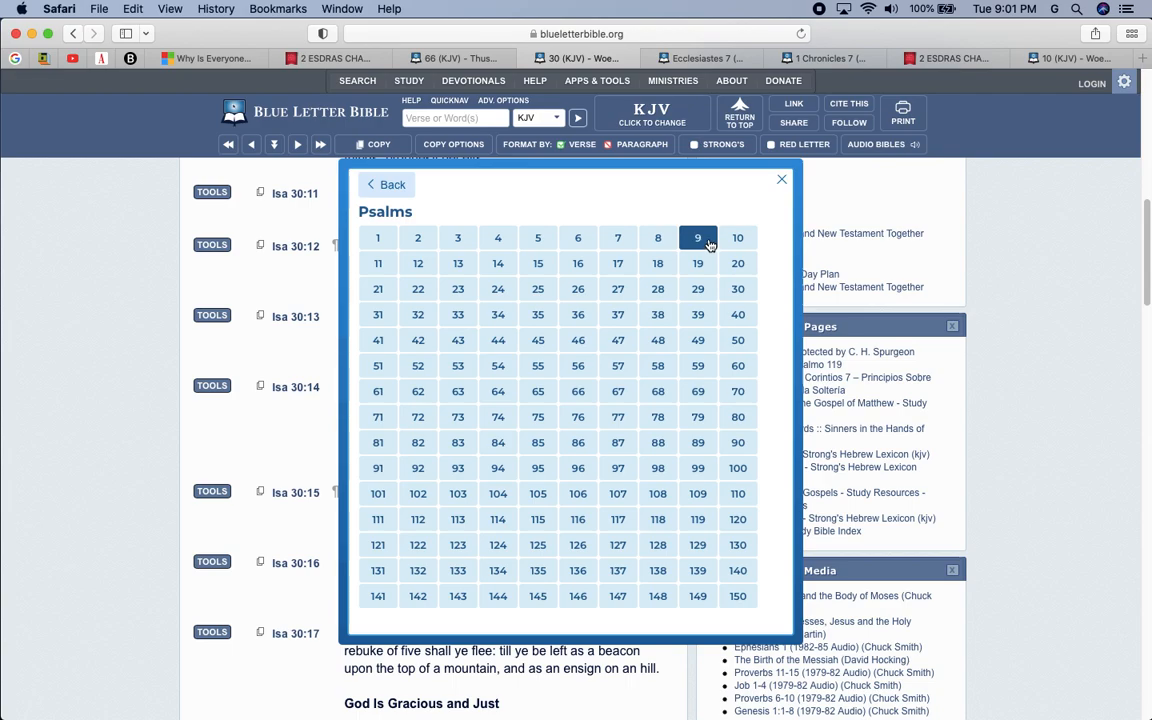
{"action": "mouse_move", "coordinate": [782, 341]}
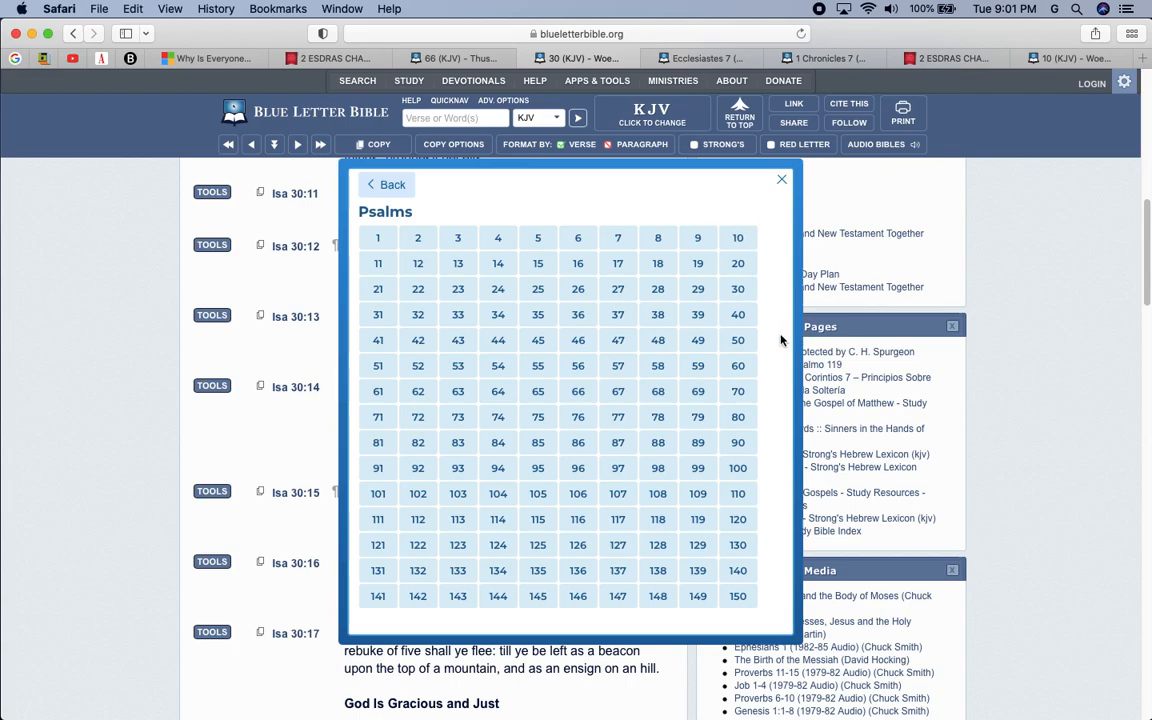
{"action": "mouse_move", "coordinate": [697, 417]}
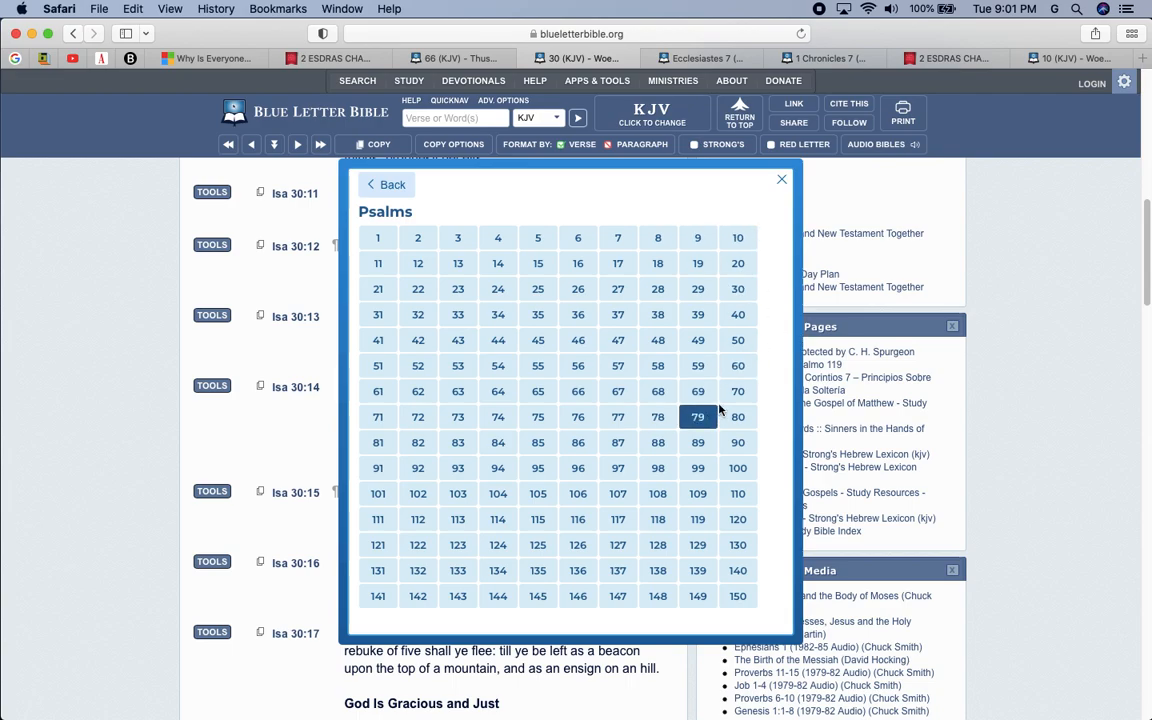
{"action": "left_click", "coordinate": [417, 391]}
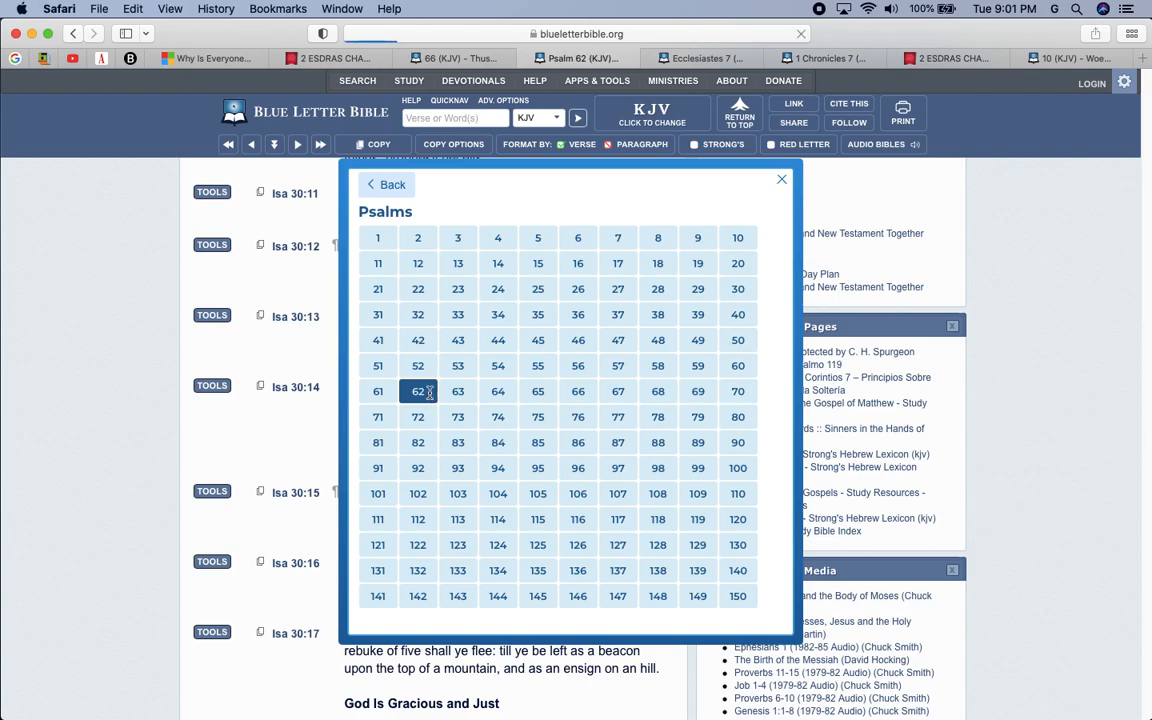
Read KJV Psalm 62 to its final verse 12 and bring back the book list.
{"action": "left_click", "coordinate": [417, 391]}
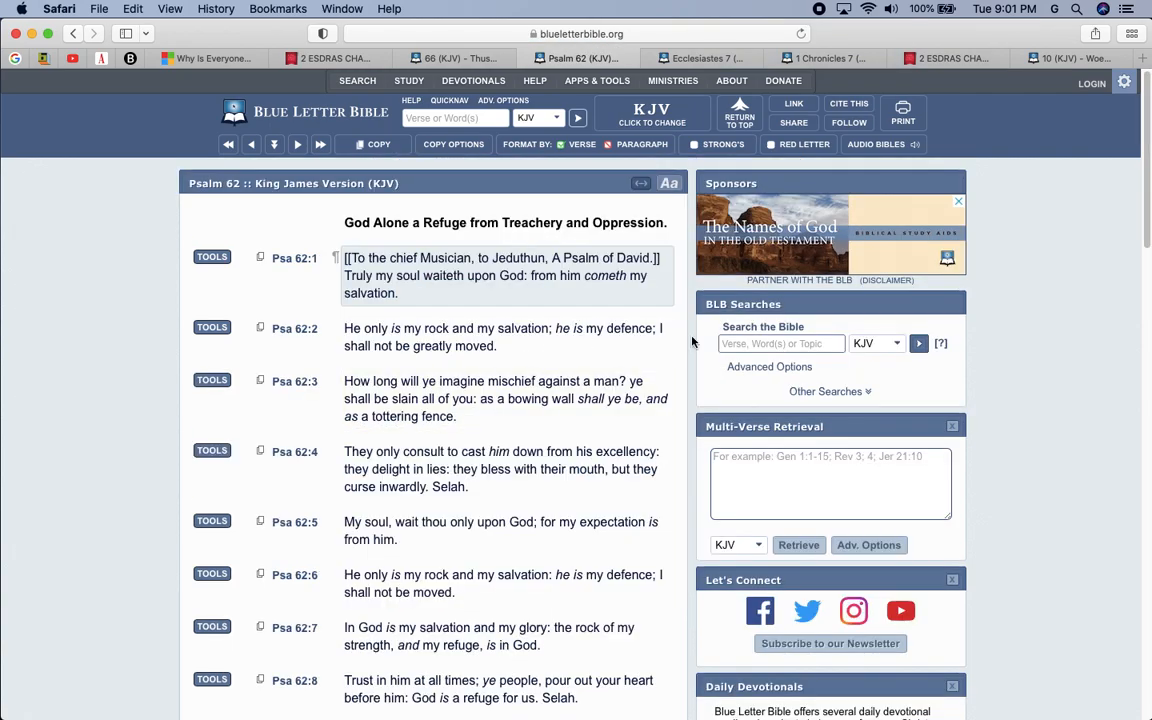
{"action": "scroll", "scroll_direction": "down", "scroll_amount": 3}
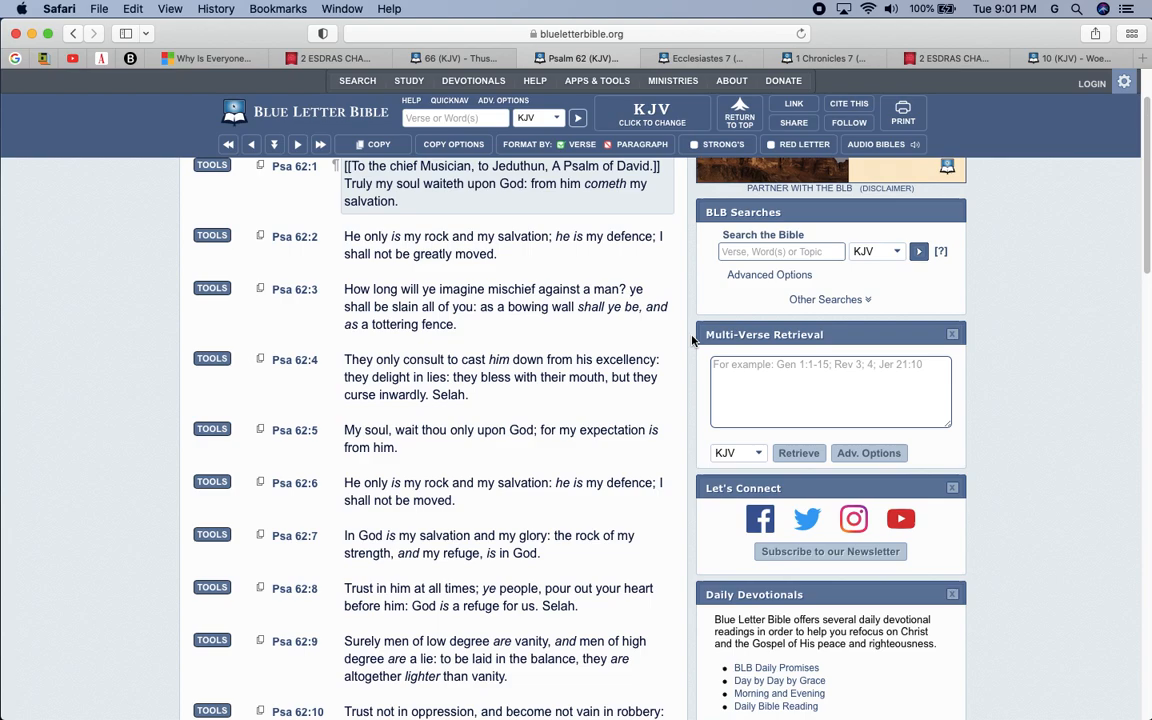
{"action": "scroll", "scroll_direction": "down", "scroll_amount": 3}
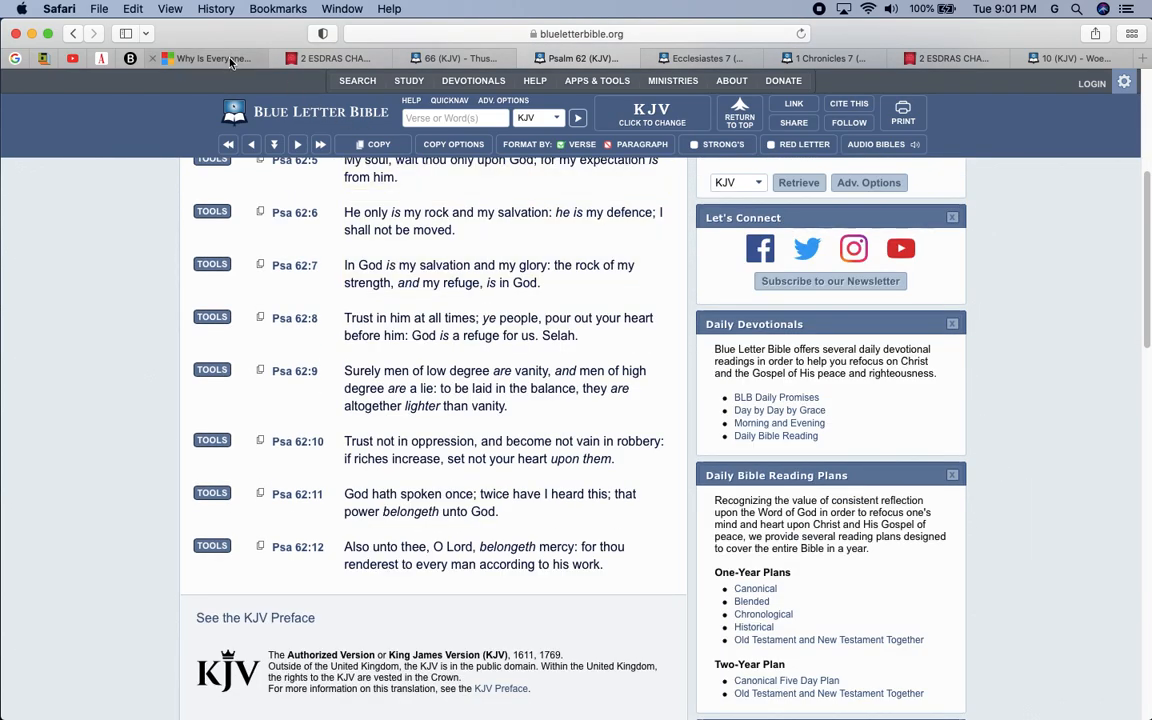
{"action": "mouse_move", "coordinate": [690, 275]}
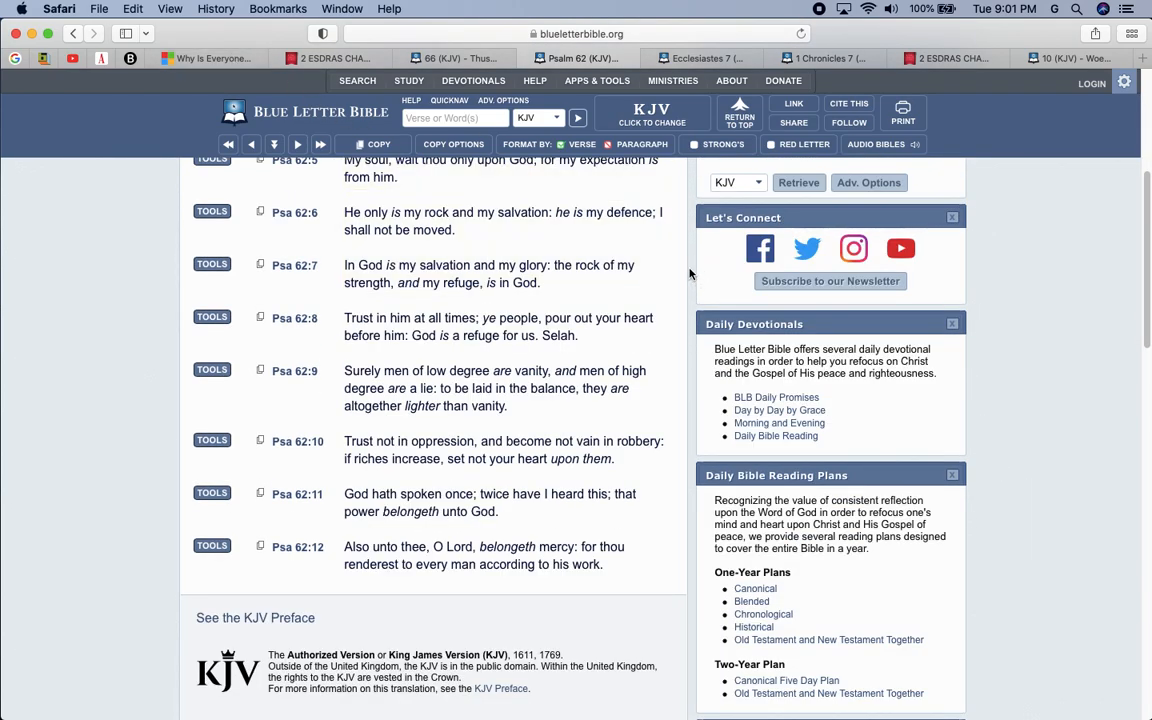
{"action": "scroll", "scroll_direction": "down", "scroll_amount": 3}
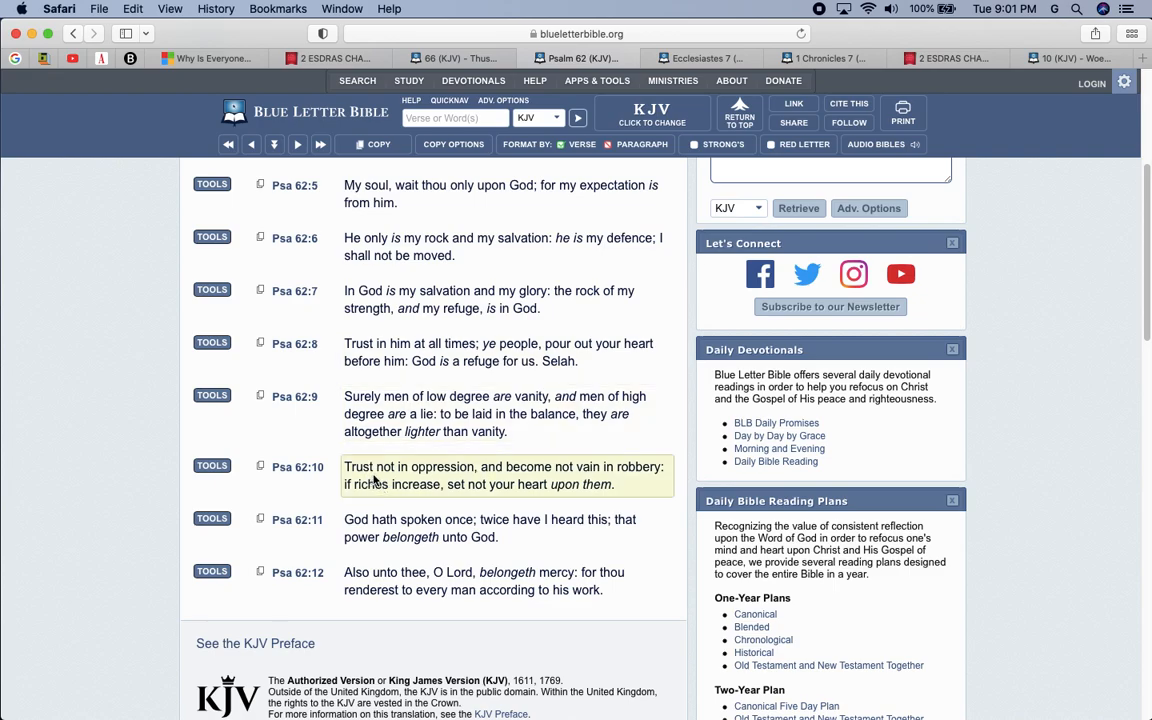
{"action": "mouse_move", "coordinate": [536, 469]}
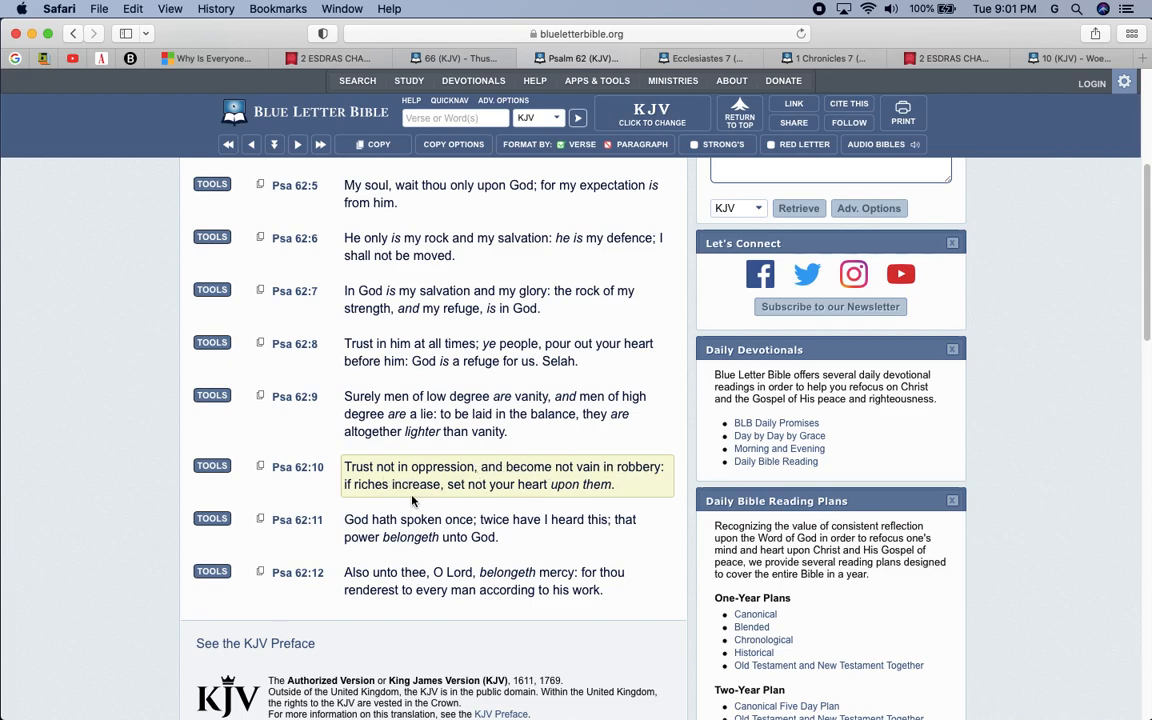
{"action": "mouse_move", "coordinate": [468, 489]}
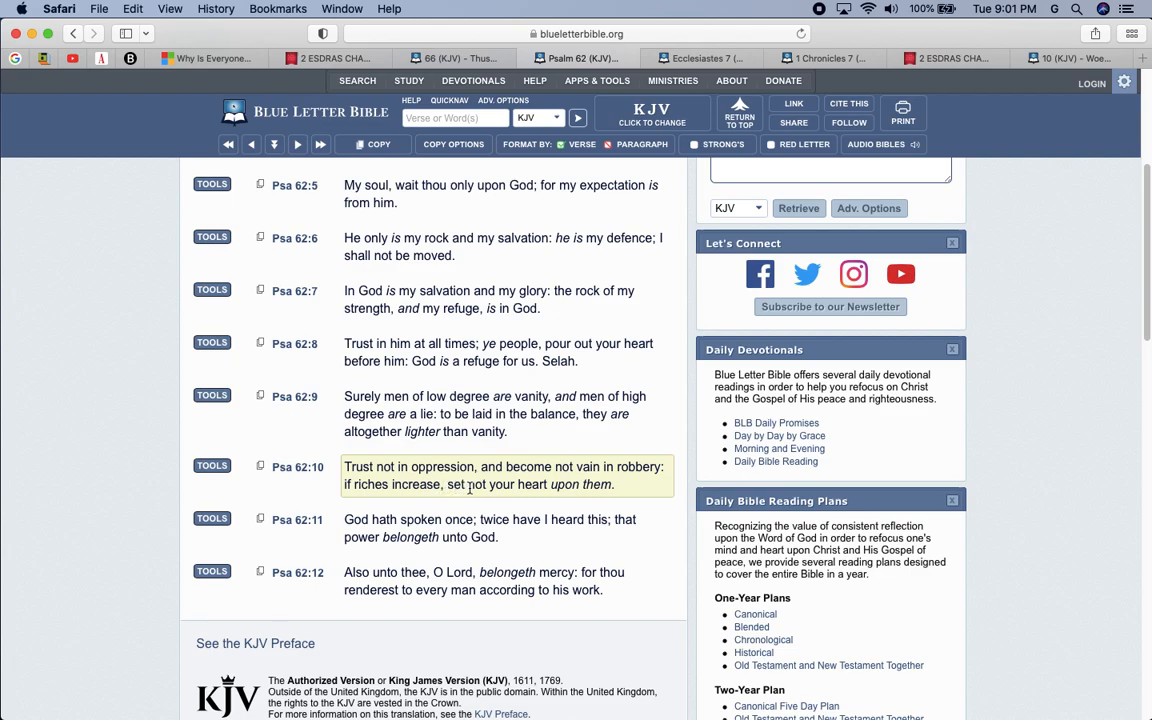
{"action": "mouse_move", "coordinate": [658, 484]}
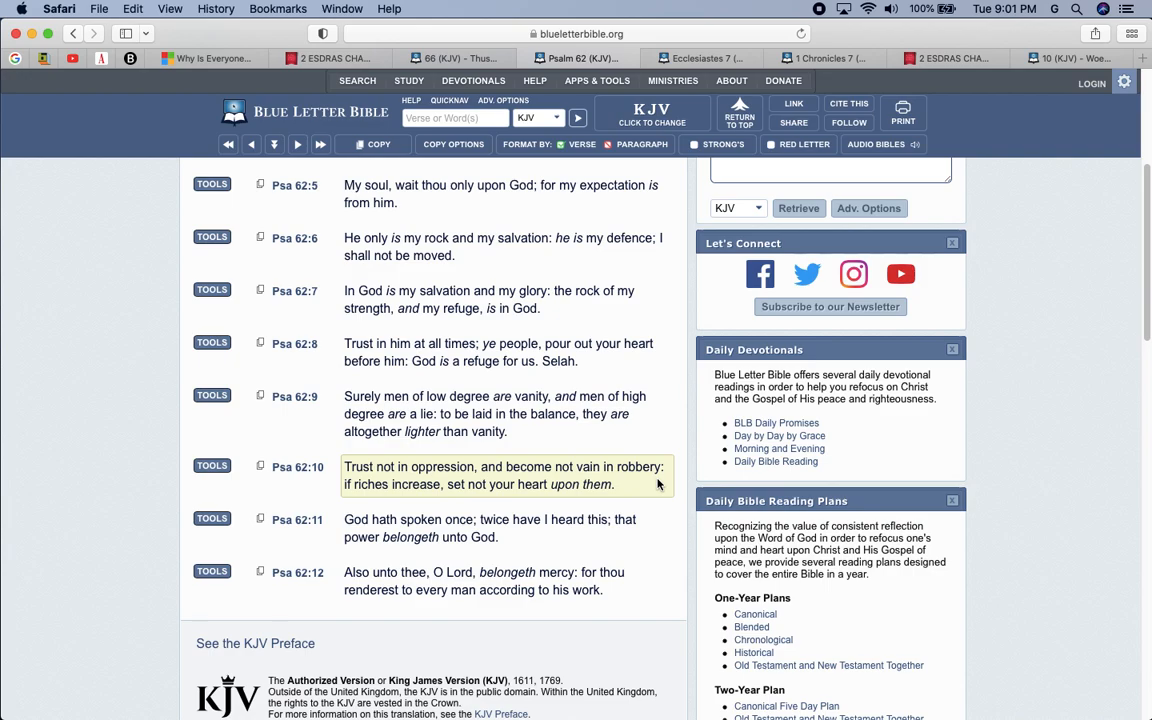
{"action": "left_click", "coordinate": [449, 100]}
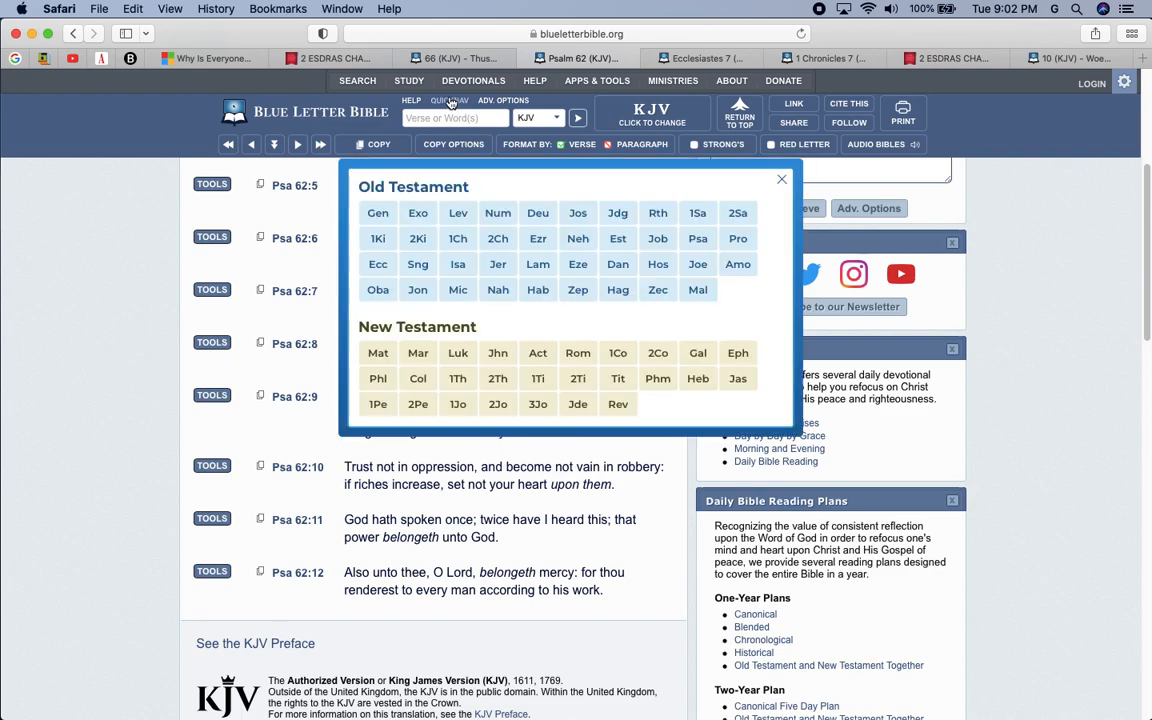
{"action": "mouse_move", "coordinate": [617, 289]}
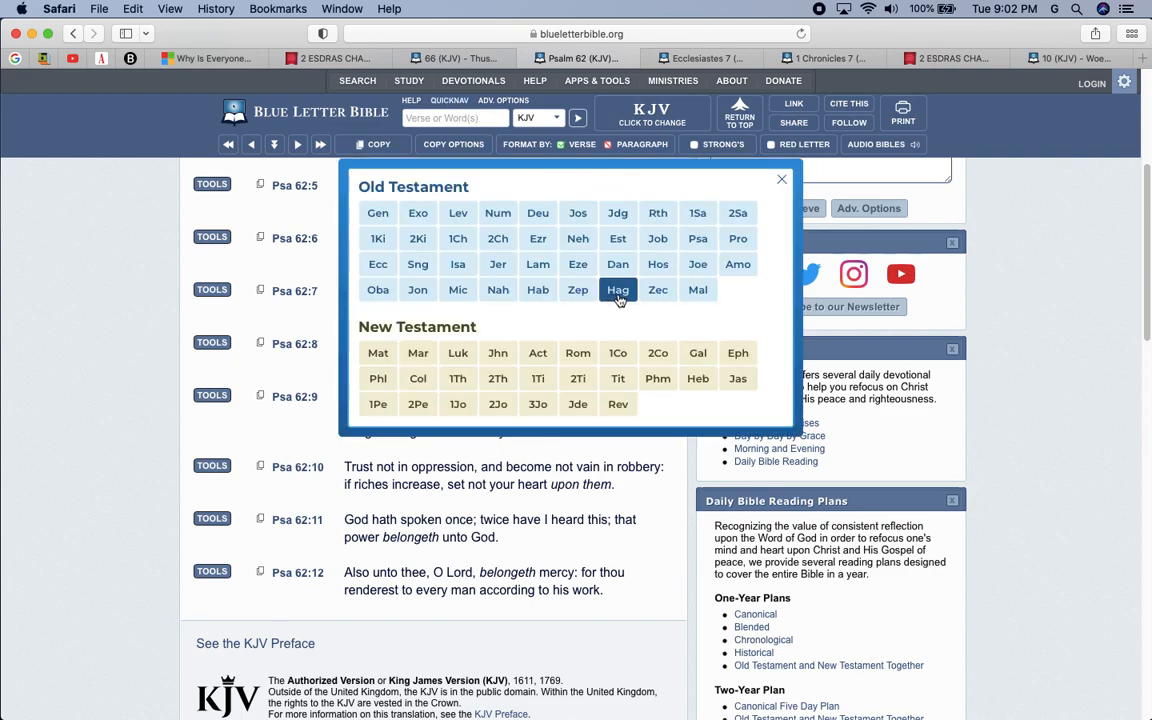
Open KJV Haggai 1, read down to verse 6, and reopen the book list.
{"action": "left_click", "coordinate": [617, 289]}
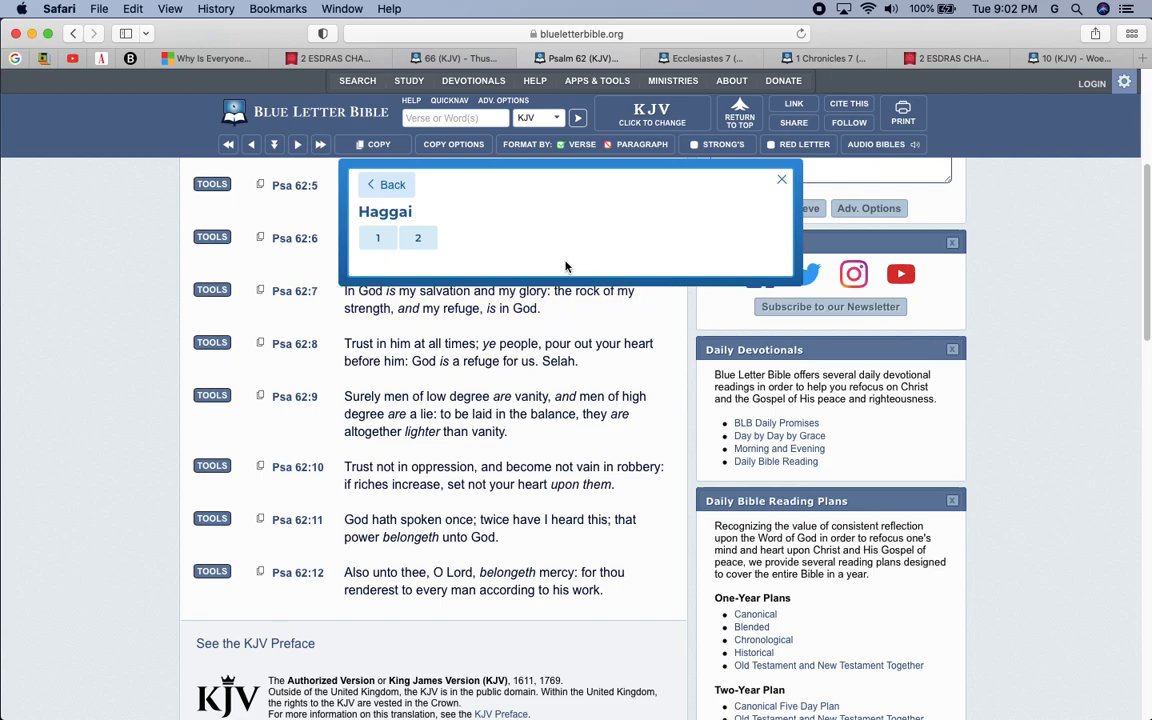
{"action": "left_click", "coordinate": [377, 237]}
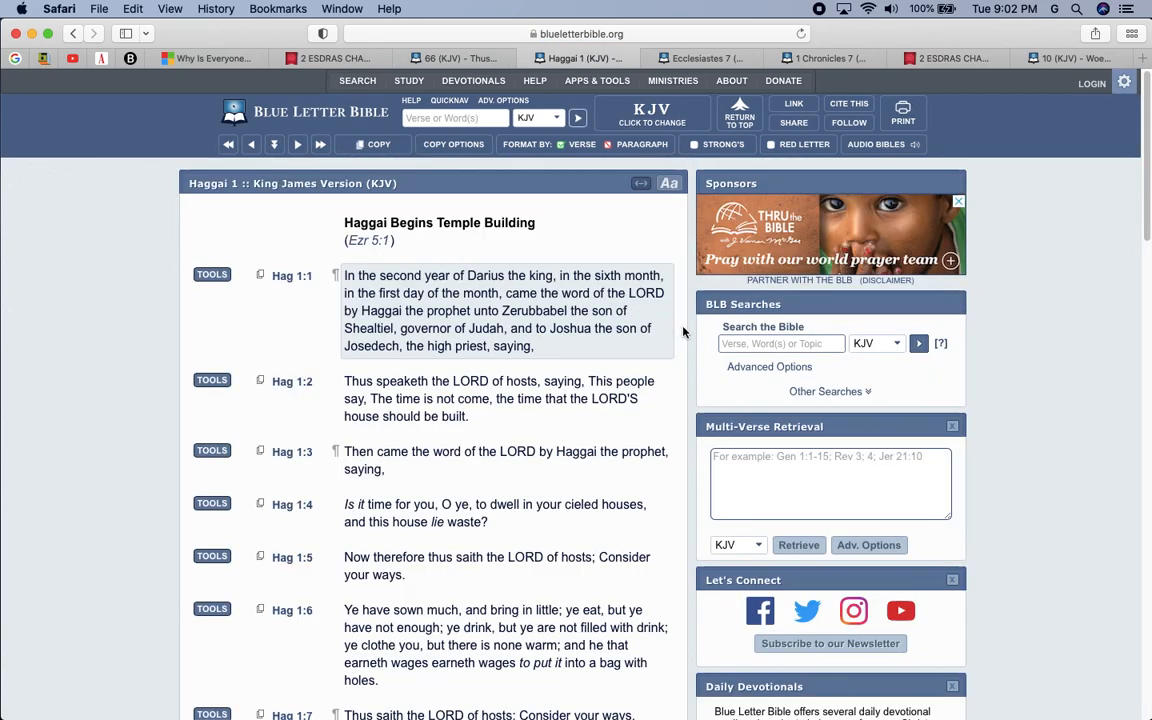
{"action": "scroll", "scroll_direction": "down", "scroll_amount": 3}
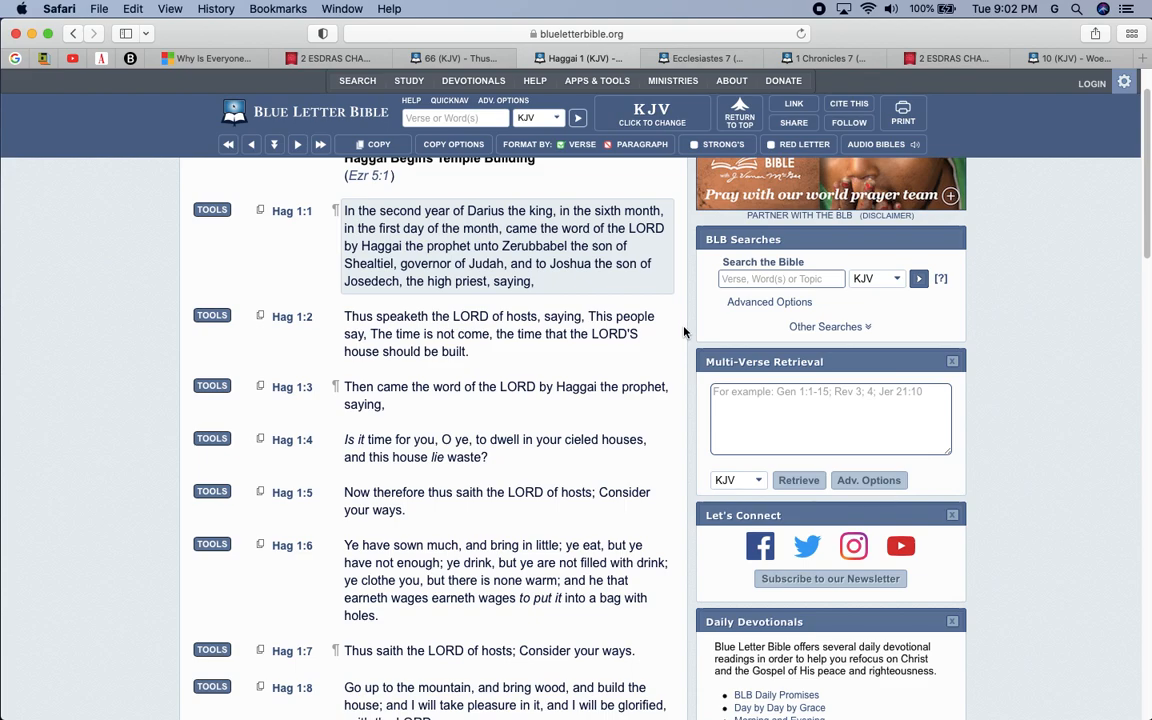
{"action": "scroll", "scroll_direction": "down", "scroll_amount": 3}
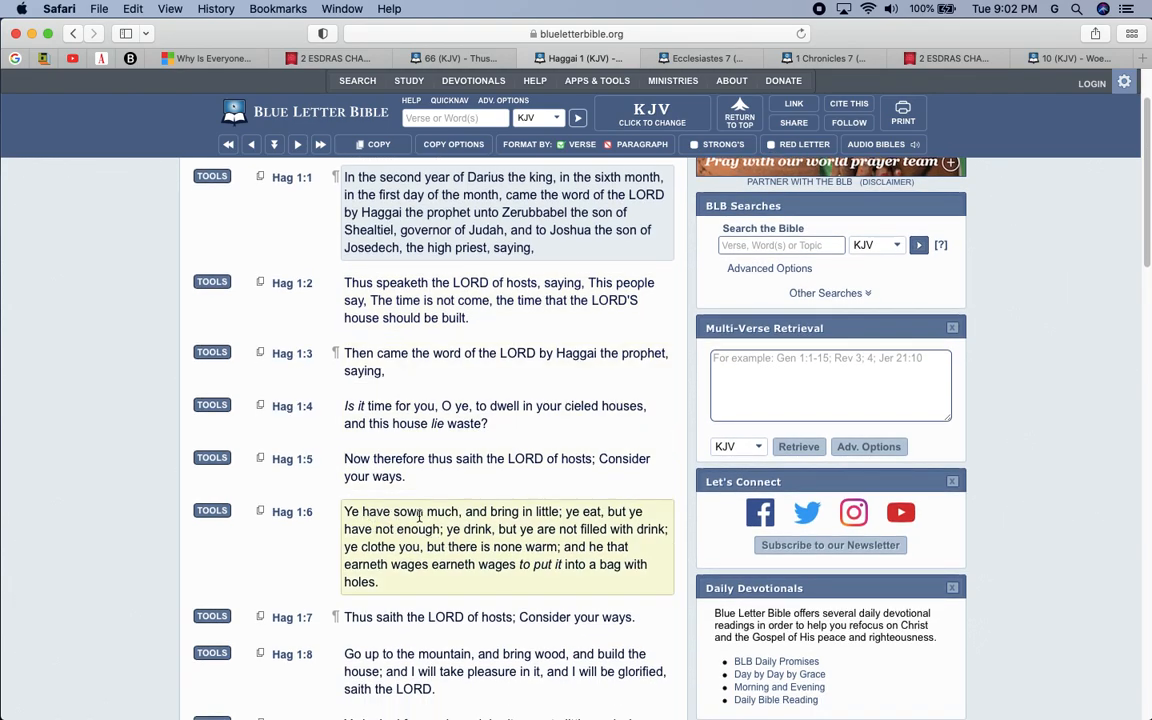
{"action": "mouse_move", "coordinate": [540, 513]}
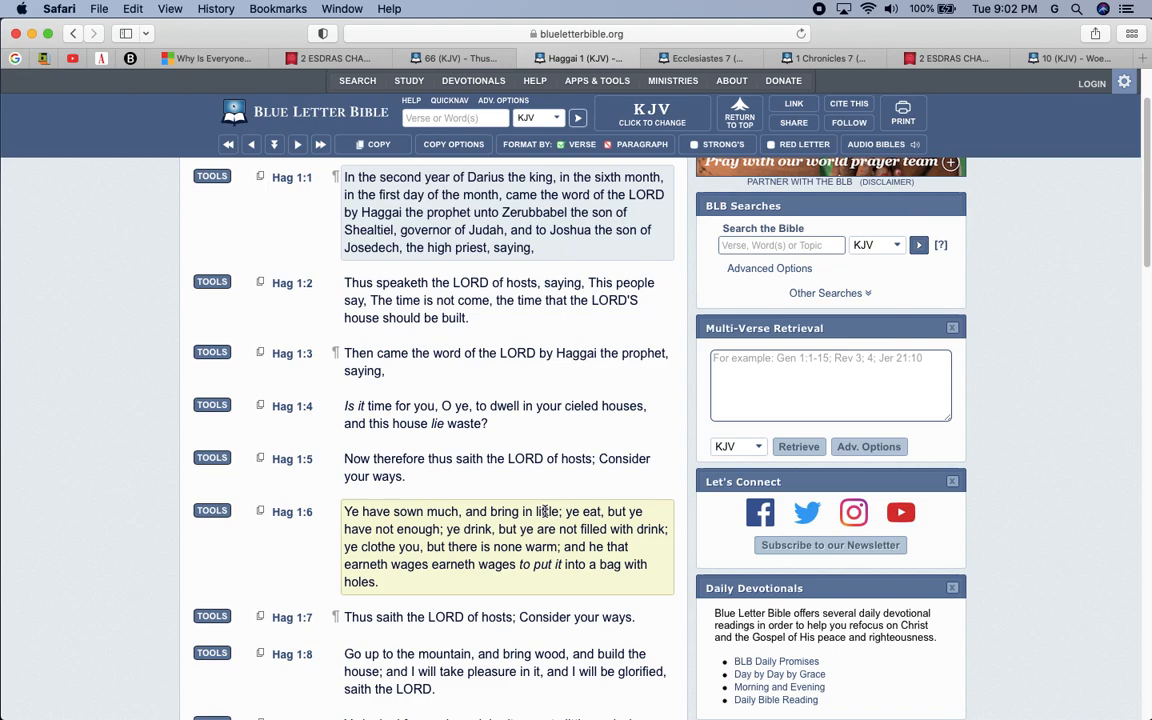
{"action": "mouse_move", "coordinate": [611, 528]}
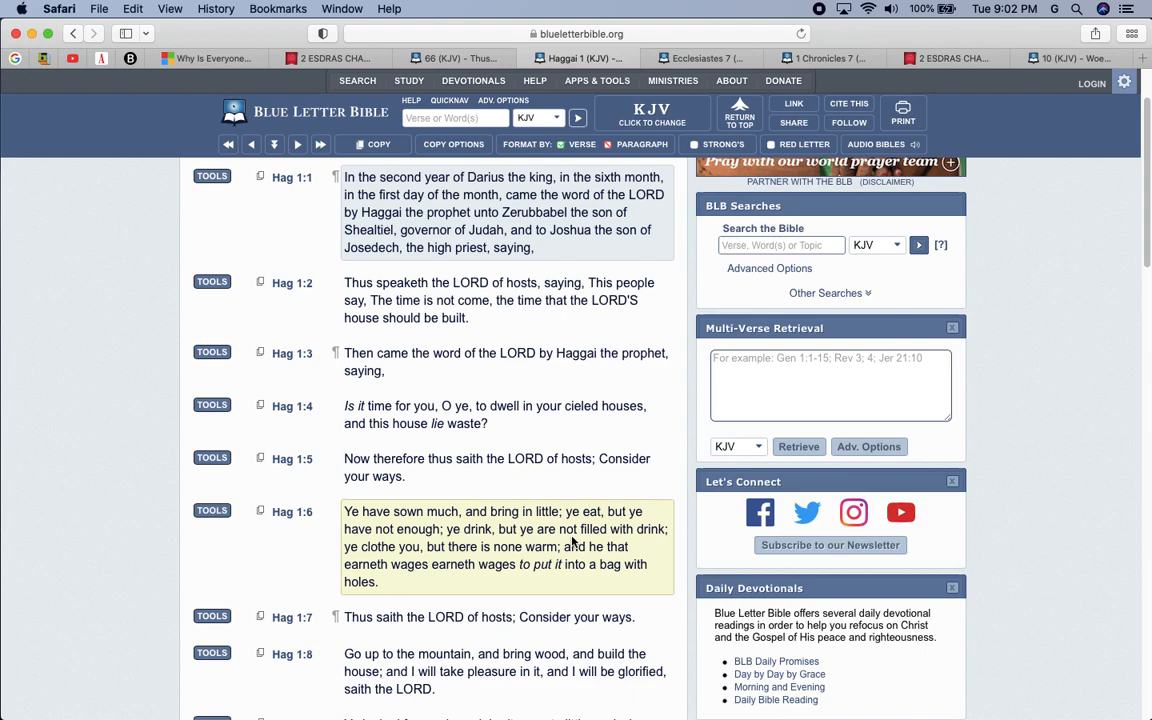
{"action": "left_click", "coordinate": [450, 100]}
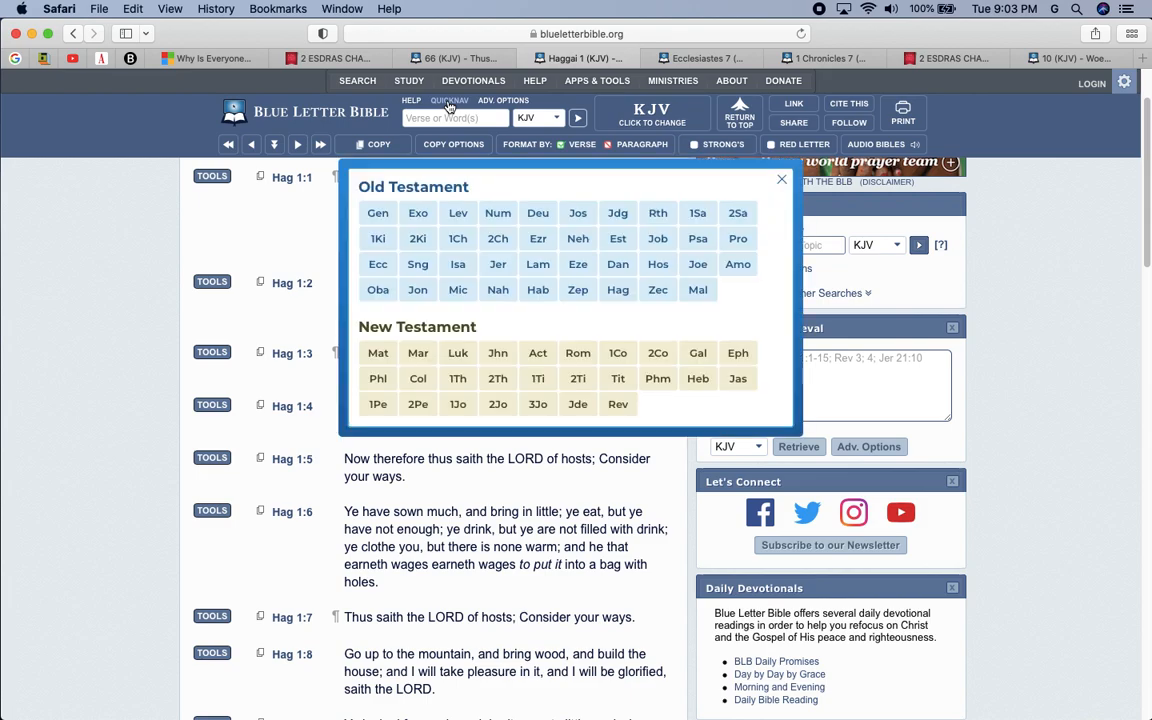
Open Deuteronomy 28 and read past the blessings into the curses through verse 22.
{"action": "left_click", "coordinate": [538, 212]}
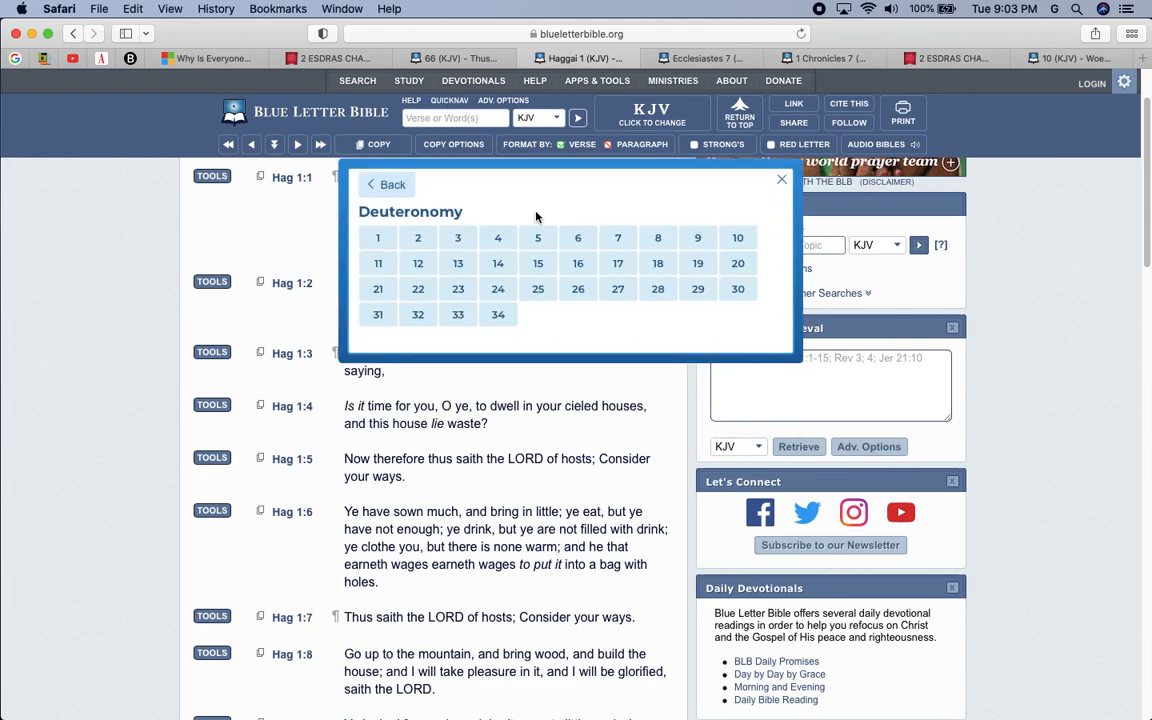
{"action": "left_click", "coordinate": [657, 289]}
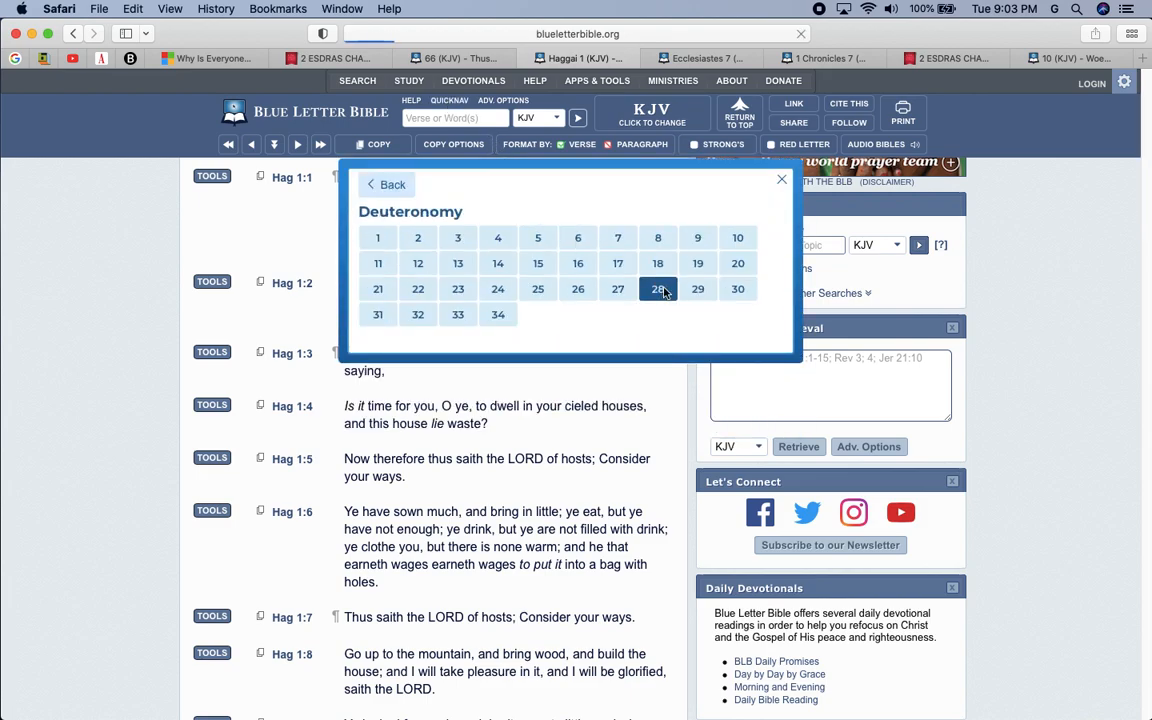
{"action": "left_click", "coordinate": [658, 289]}
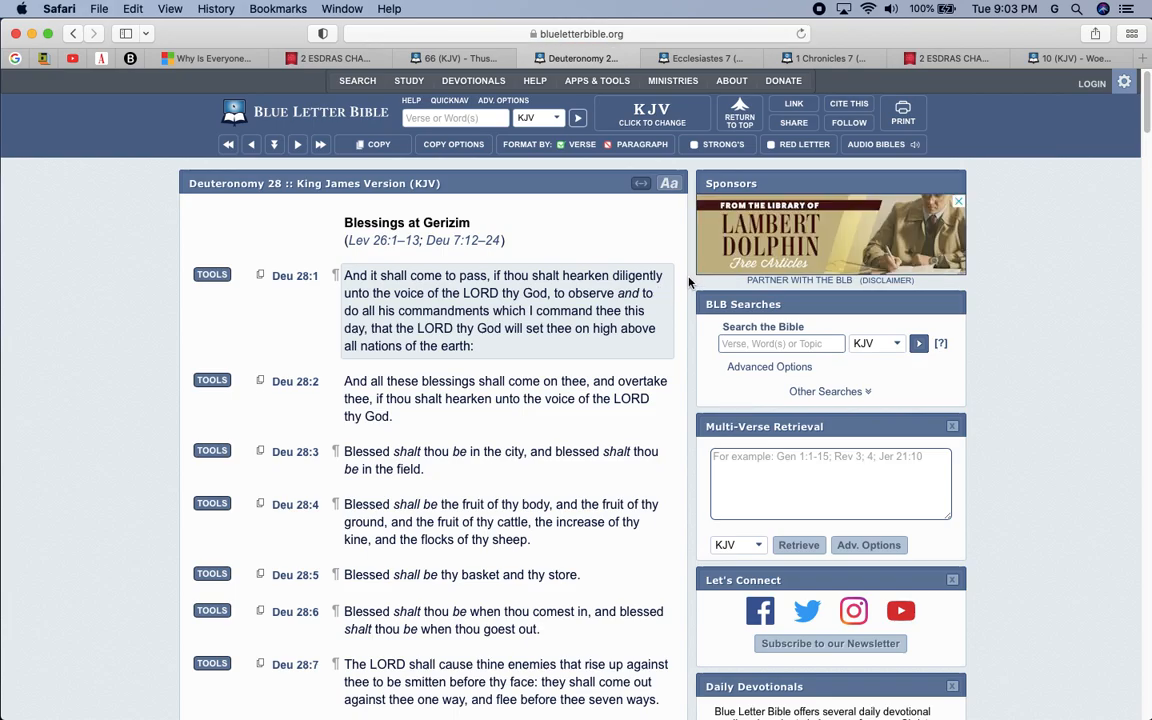
{"action": "scroll", "scroll_direction": "down", "scroll_amount": 3}
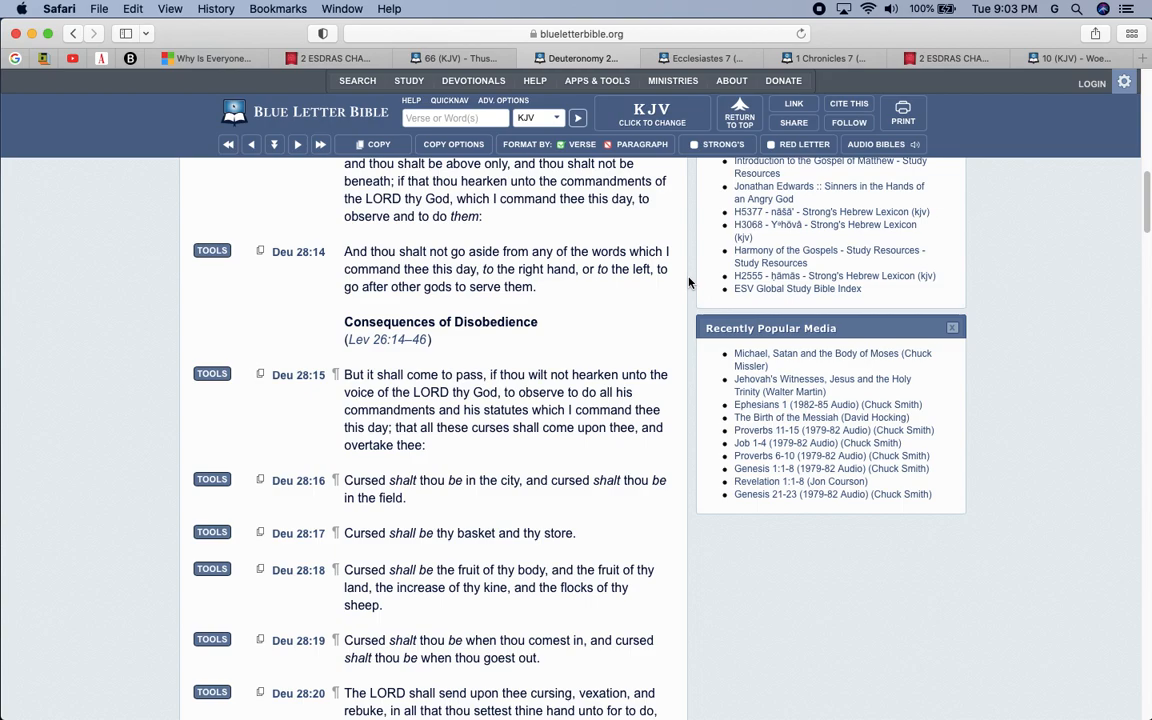
{"action": "scroll", "scroll_direction": "down", "scroll_amount": 3}
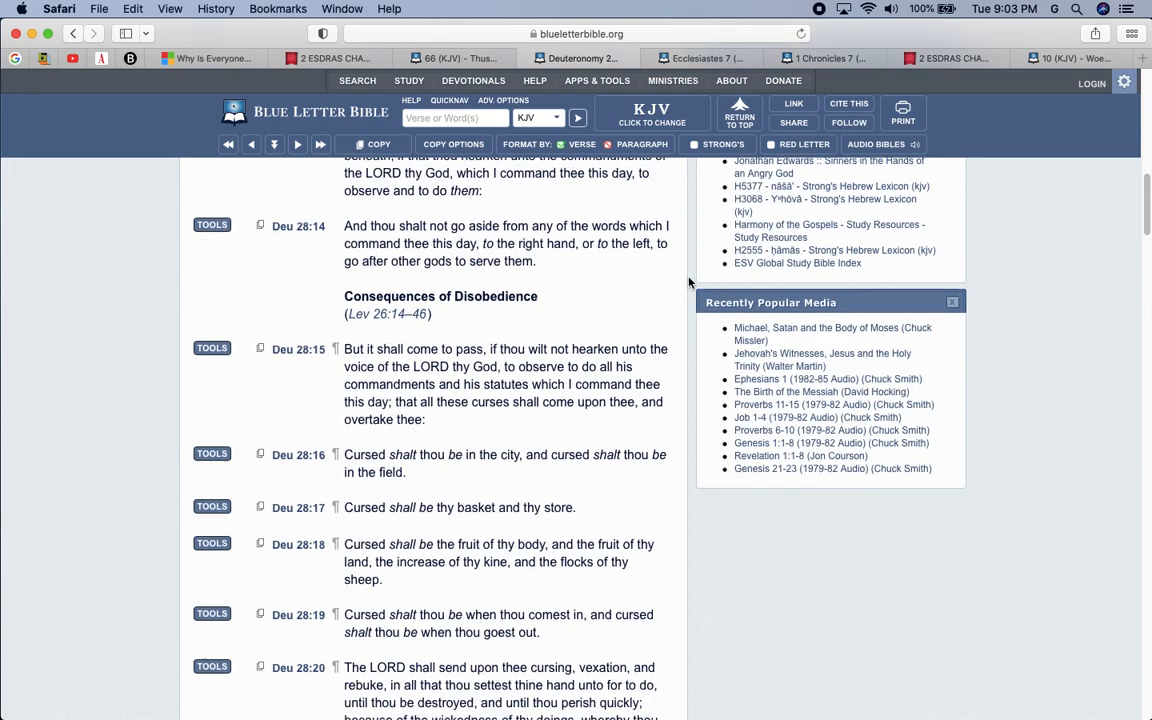
{"action": "scroll", "scroll_direction": "down", "scroll_amount": 3}
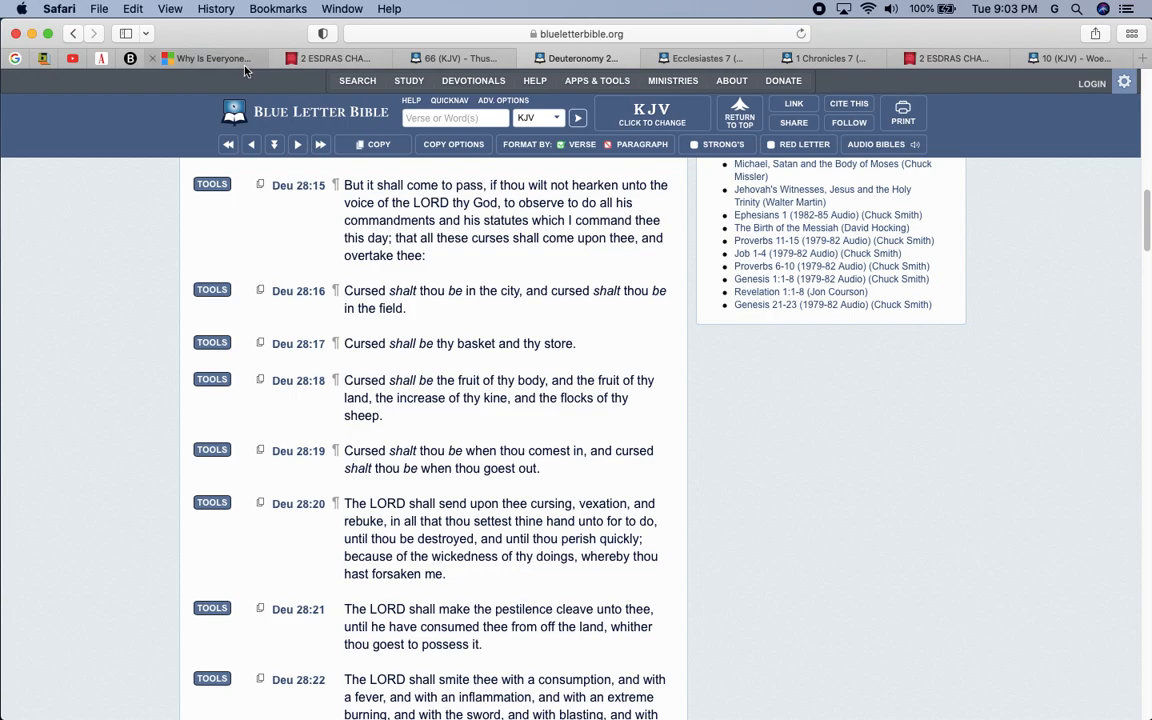
{"action": "mouse_move", "coordinate": [205, 58]}
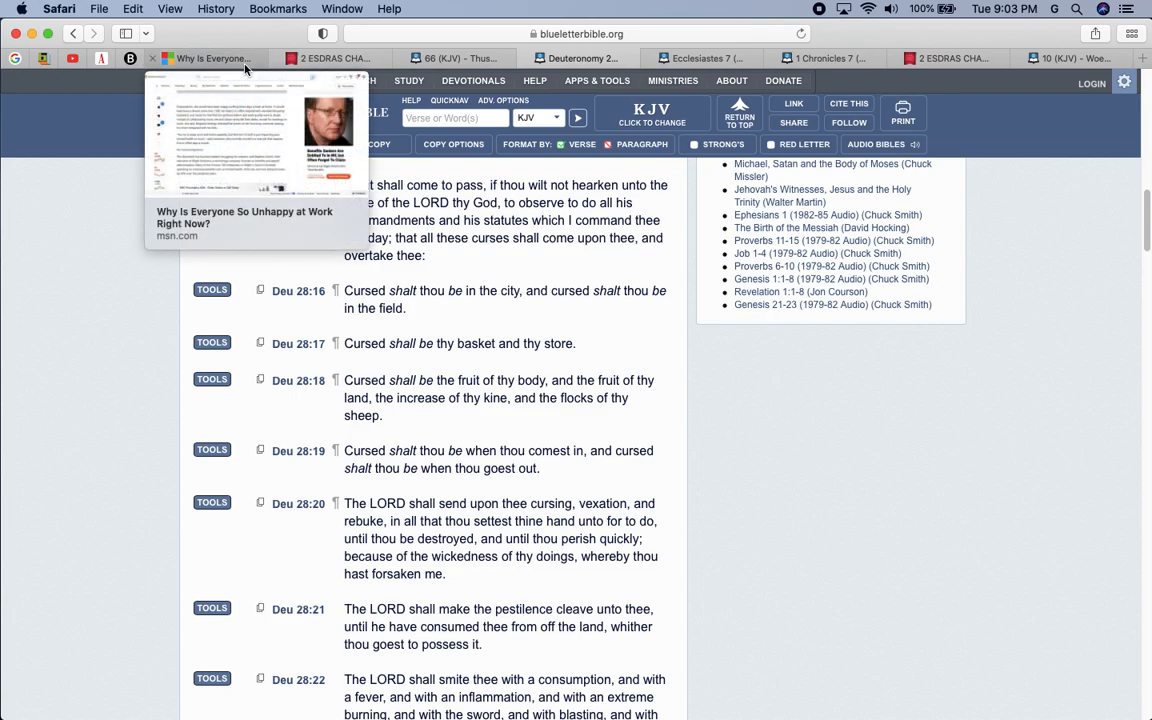
Skim the WSJ unhappy-at-work article's opening, then return to the Isaiah 66 tab.
{"action": "left_click", "coordinate": [207, 57]}
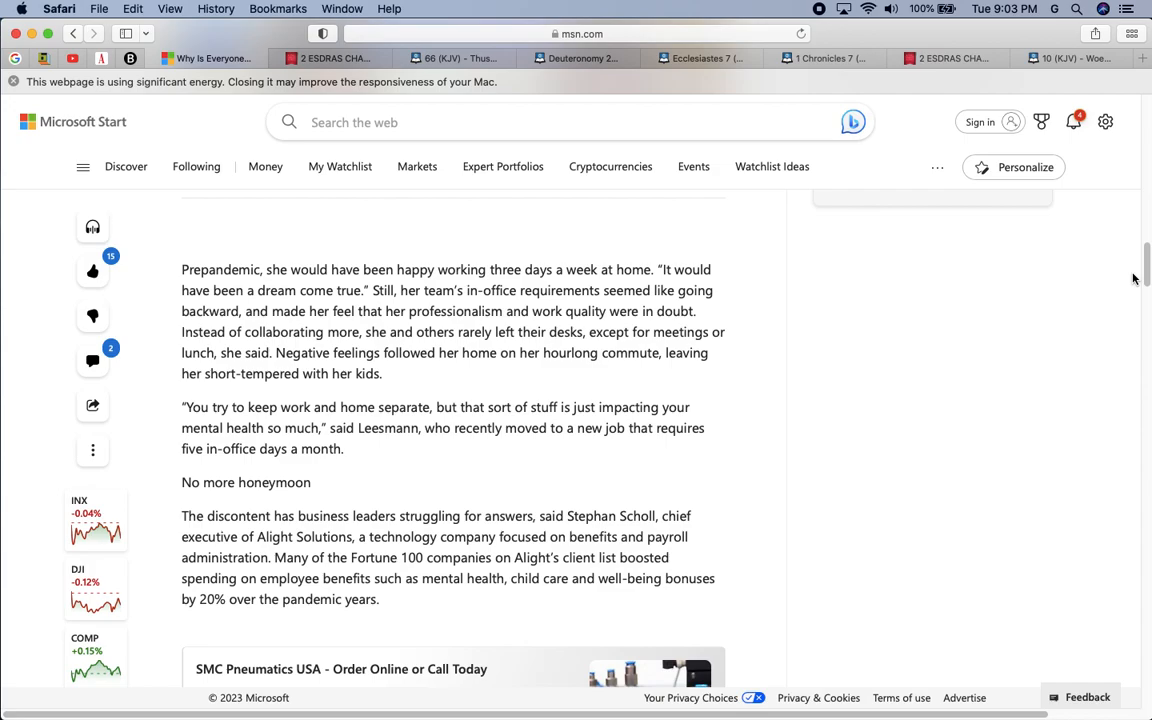
{"action": "scroll", "scroll_direction": "down", "scroll_amount": 3}
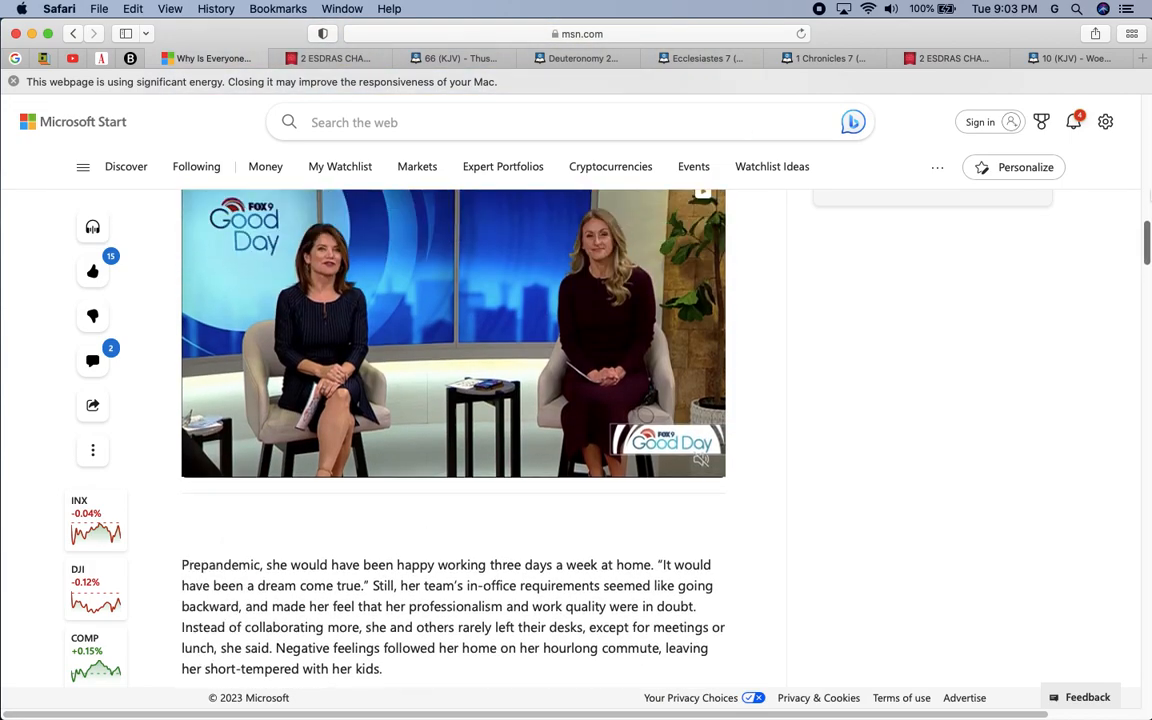
{"action": "scroll", "scroll_direction": "up", "scroll_amount": 3}
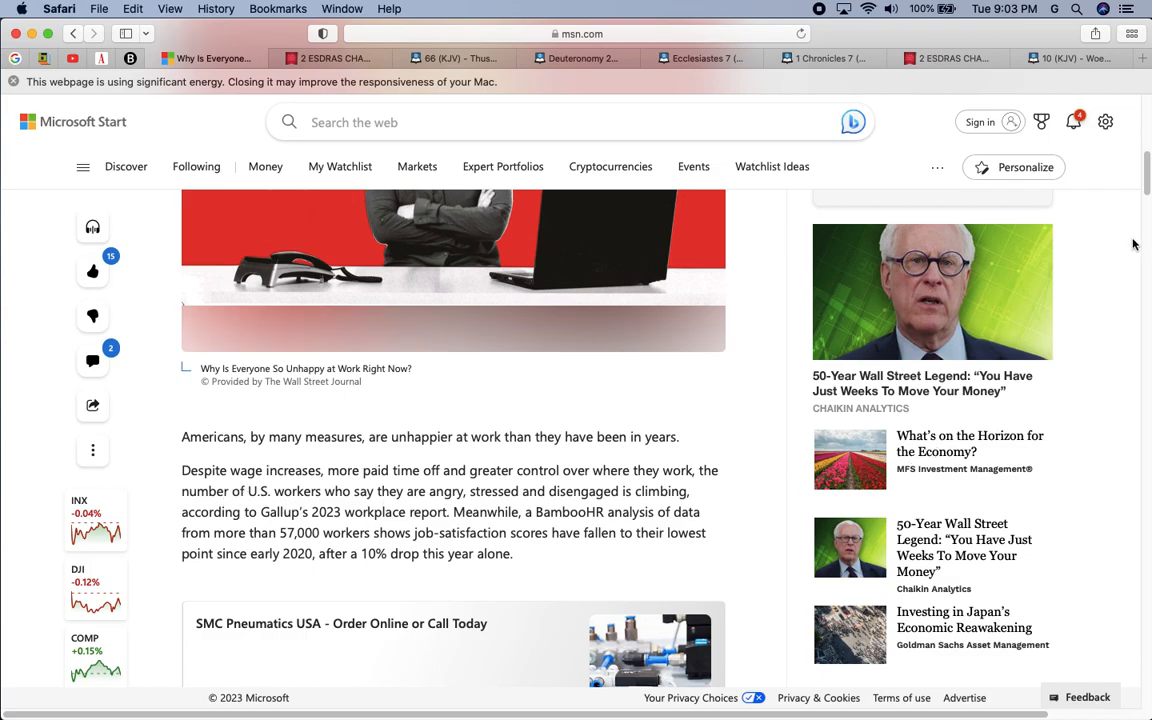
{"action": "scroll", "scroll_direction": "down", "scroll_amount": 3}
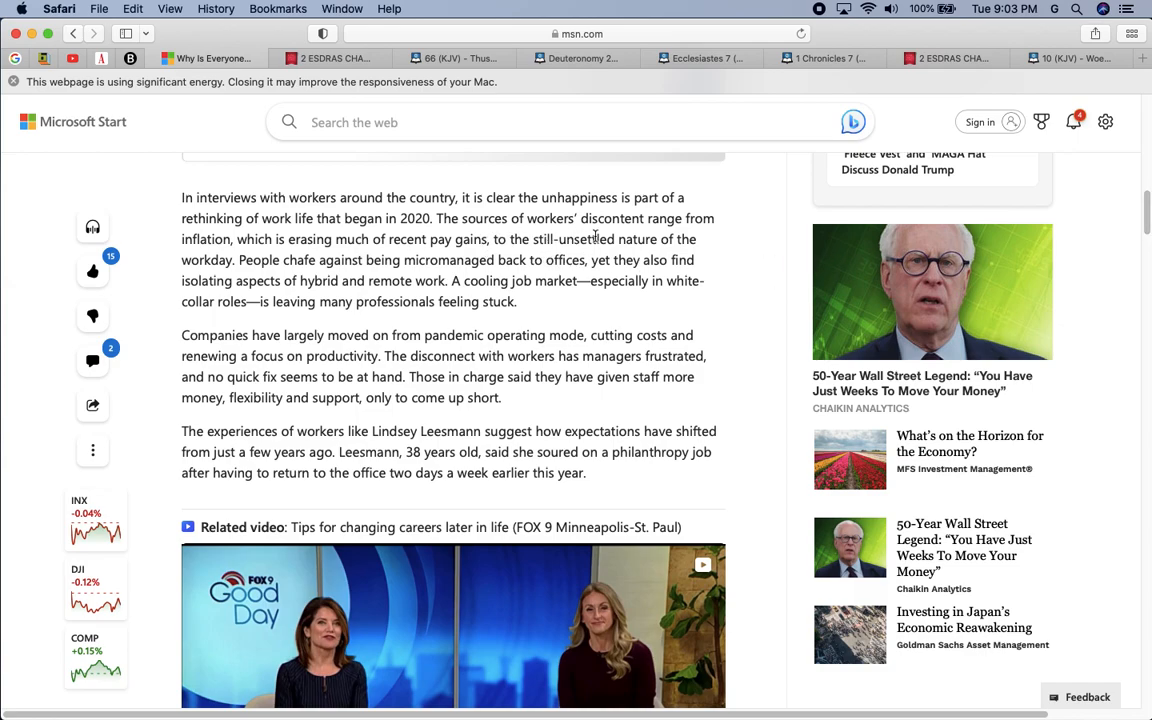
{"action": "mouse_move", "coordinate": [407, 360]}
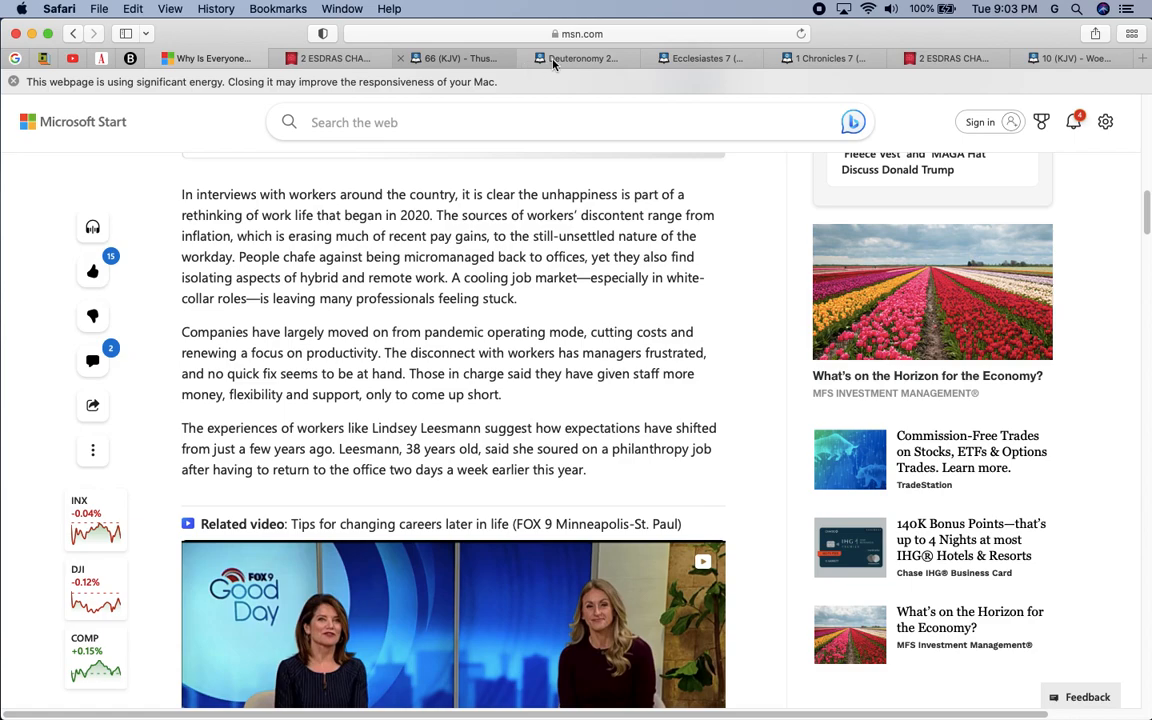
{"action": "left_click", "coordinate": [580, 57]}
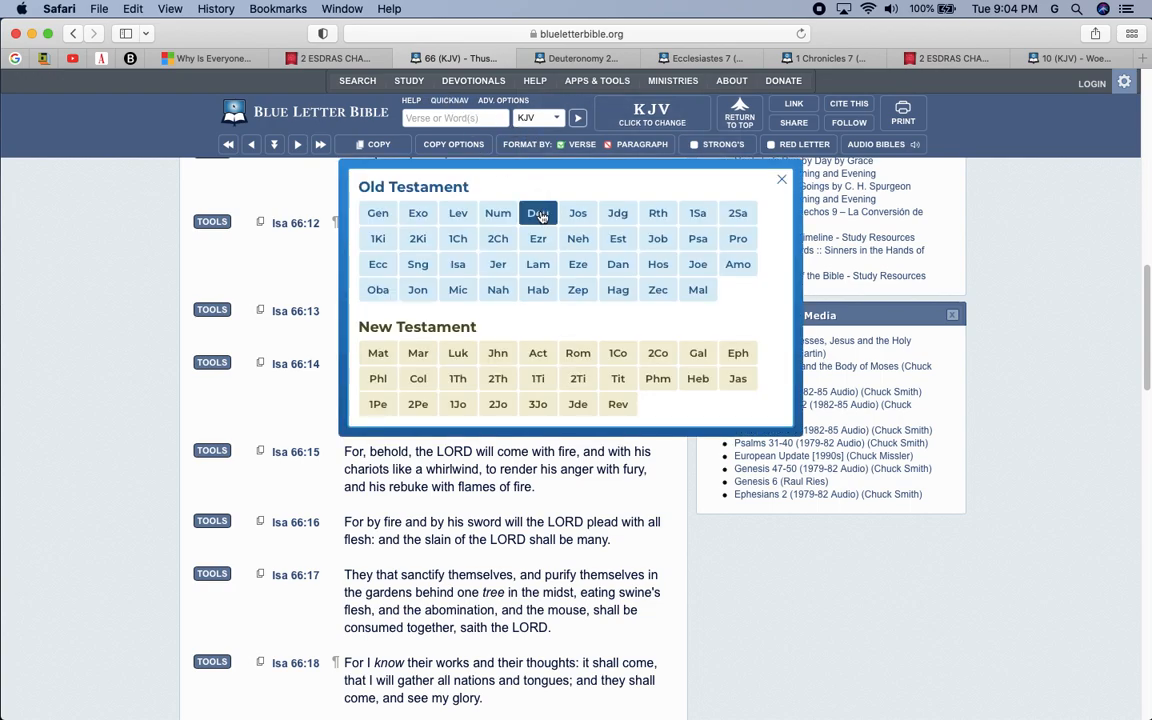
Read the Deuteronomy 28 curses through verse 44, then switch to the Isaiah 66 tab.
{"action": "left_click", "coordinate": [538, 212]}
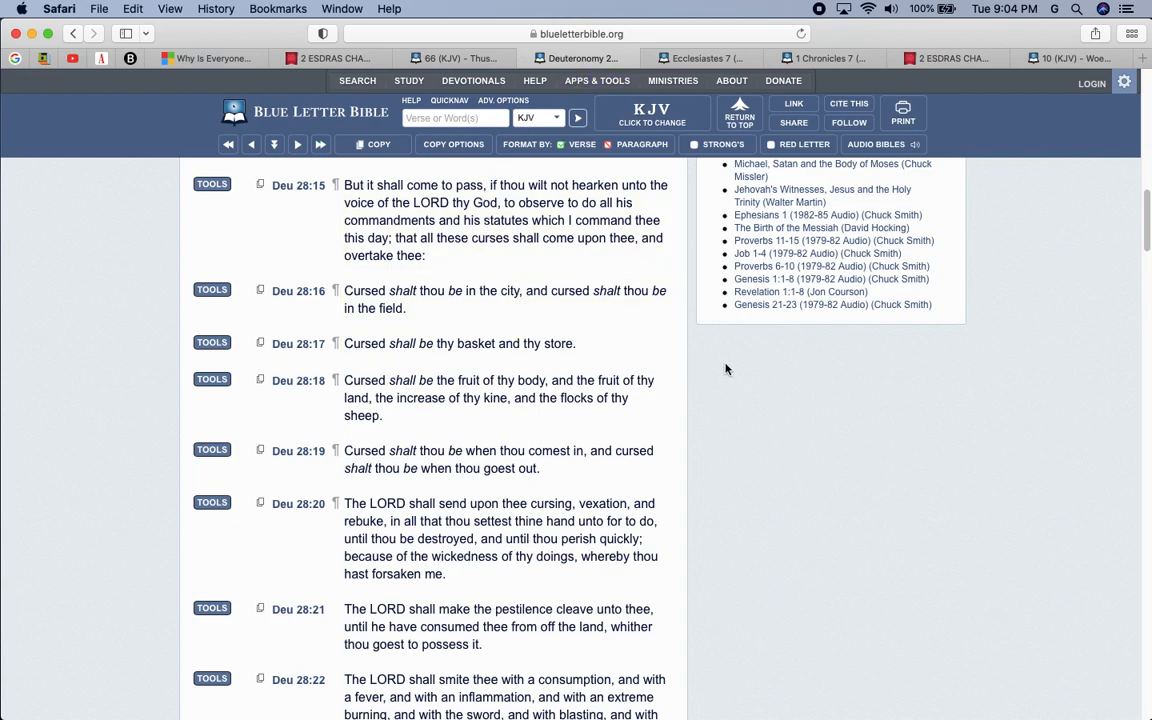
{"action": "scroll", "scroll_direction": "down", "scroll_amount": 3}
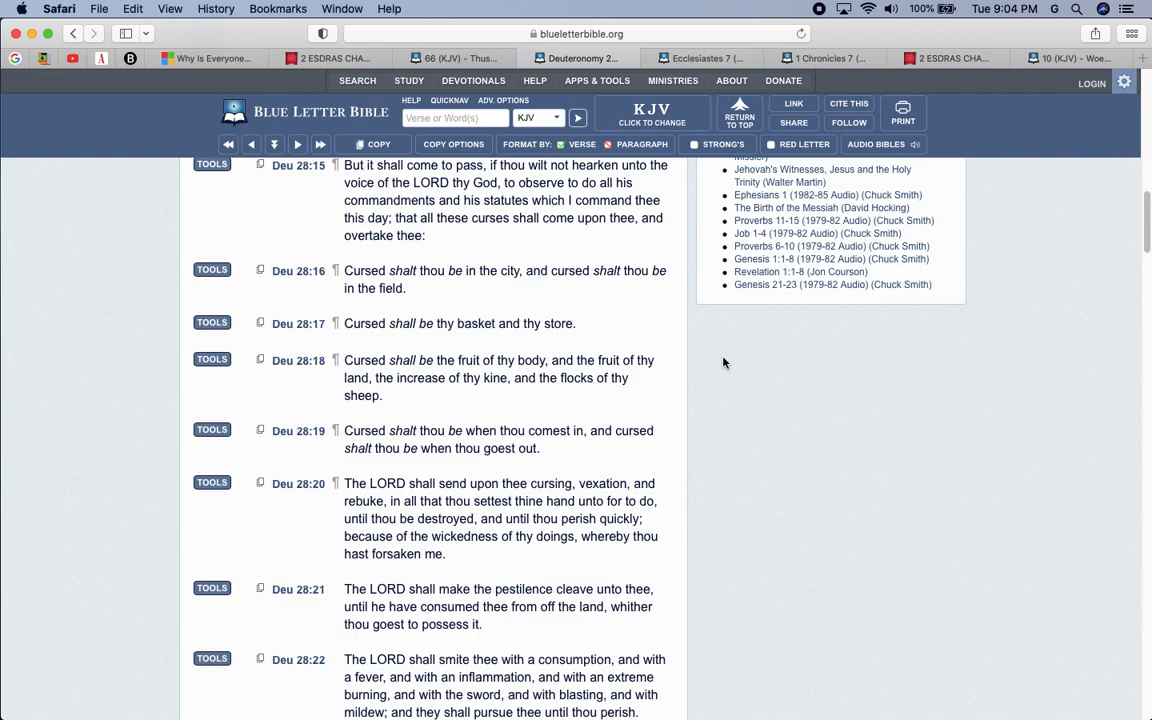
{"action": "scroll", "scroll_direction": "down", "scroll_amount": 3}
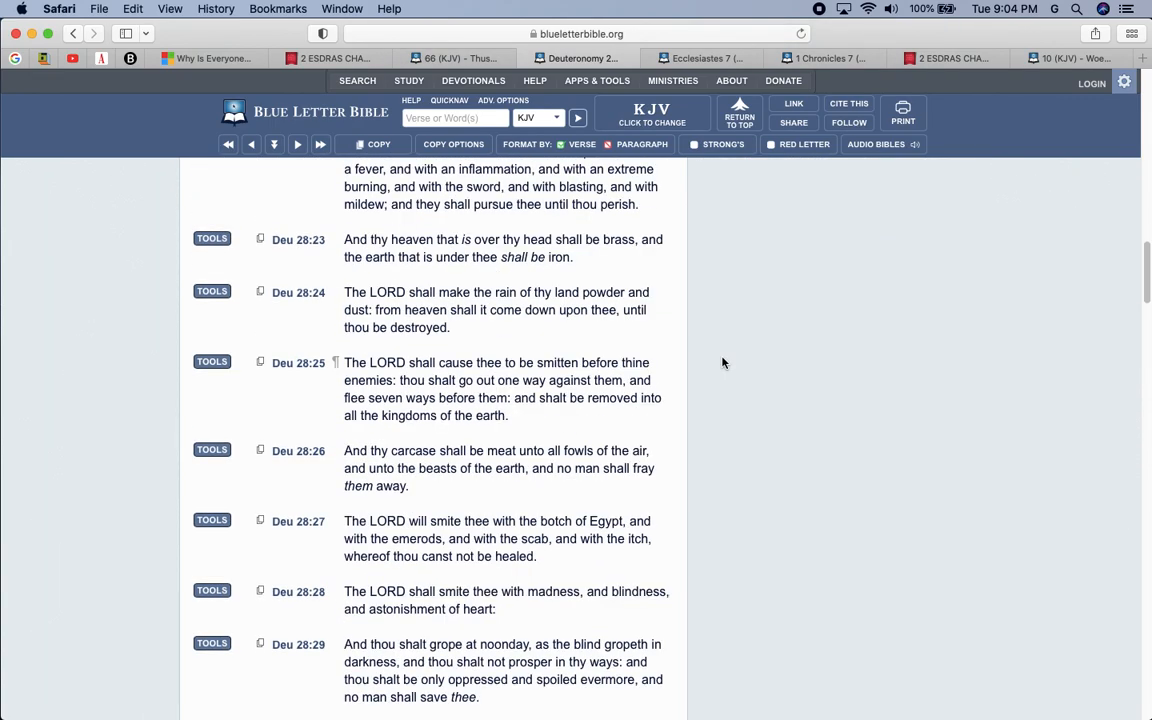
{"action": "scroll", "scroll_direction": "down", "scroll_amount": 3}
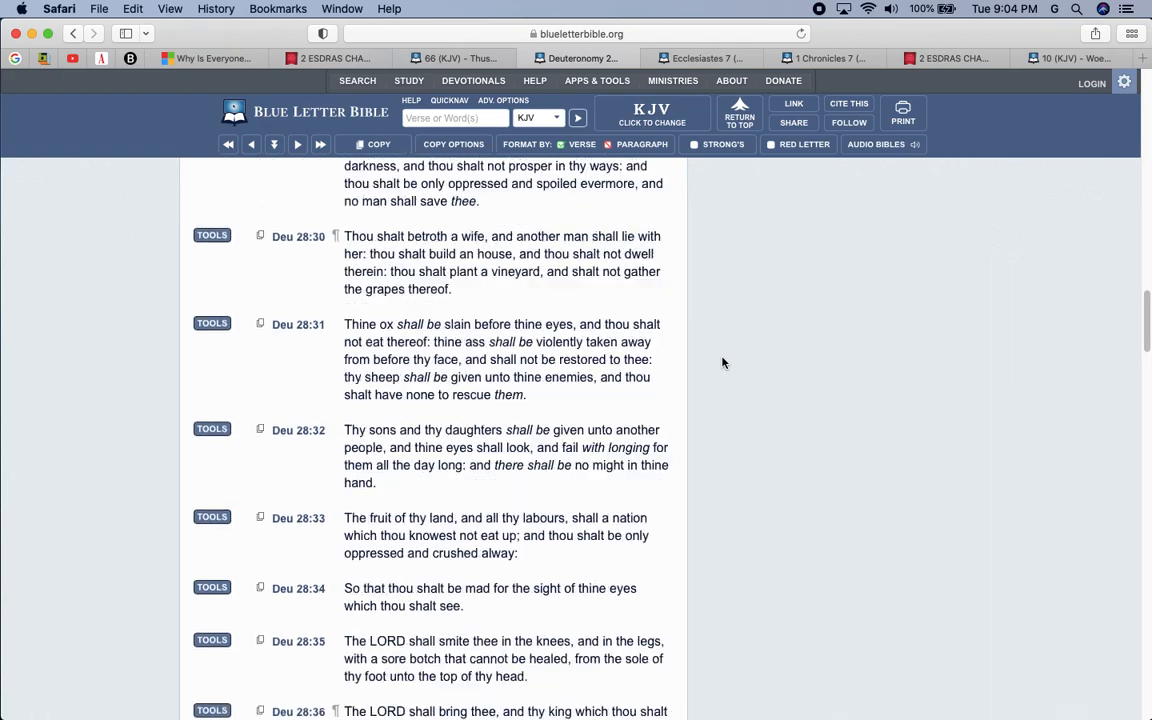
{"action": "scroll", "scroll_direction": "down", "scroll_amount": 3}
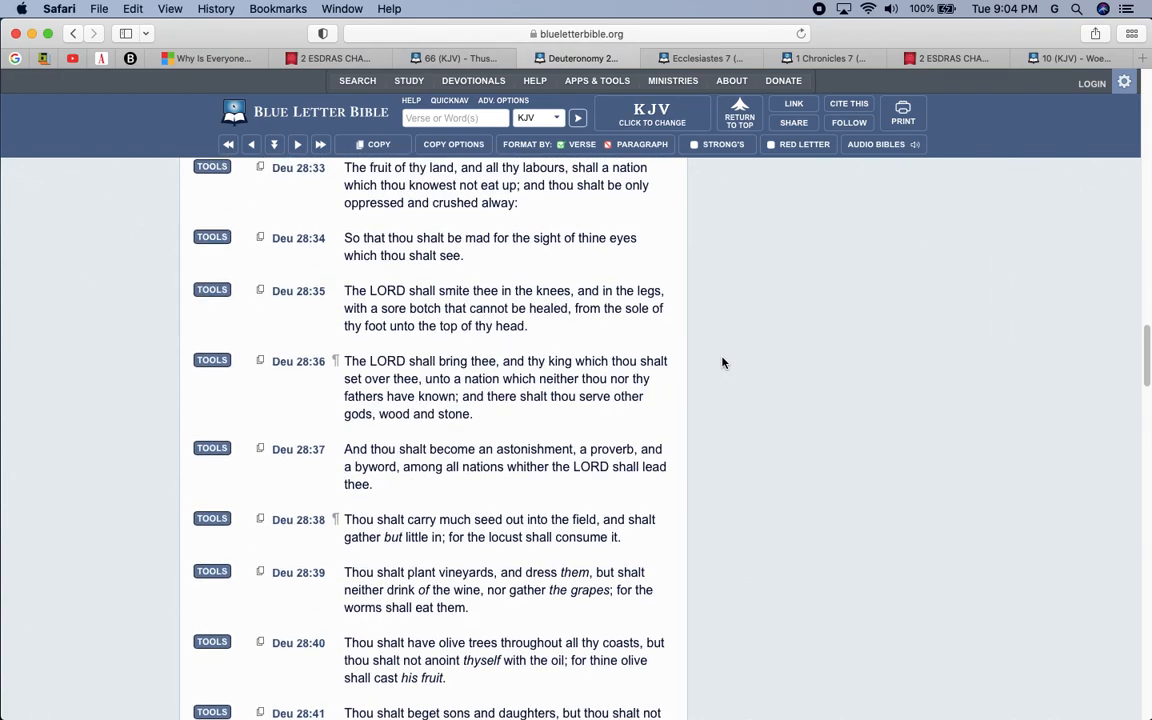
{"action": "scroll", "scroll_direction": "down", "scroll_amount": 3}
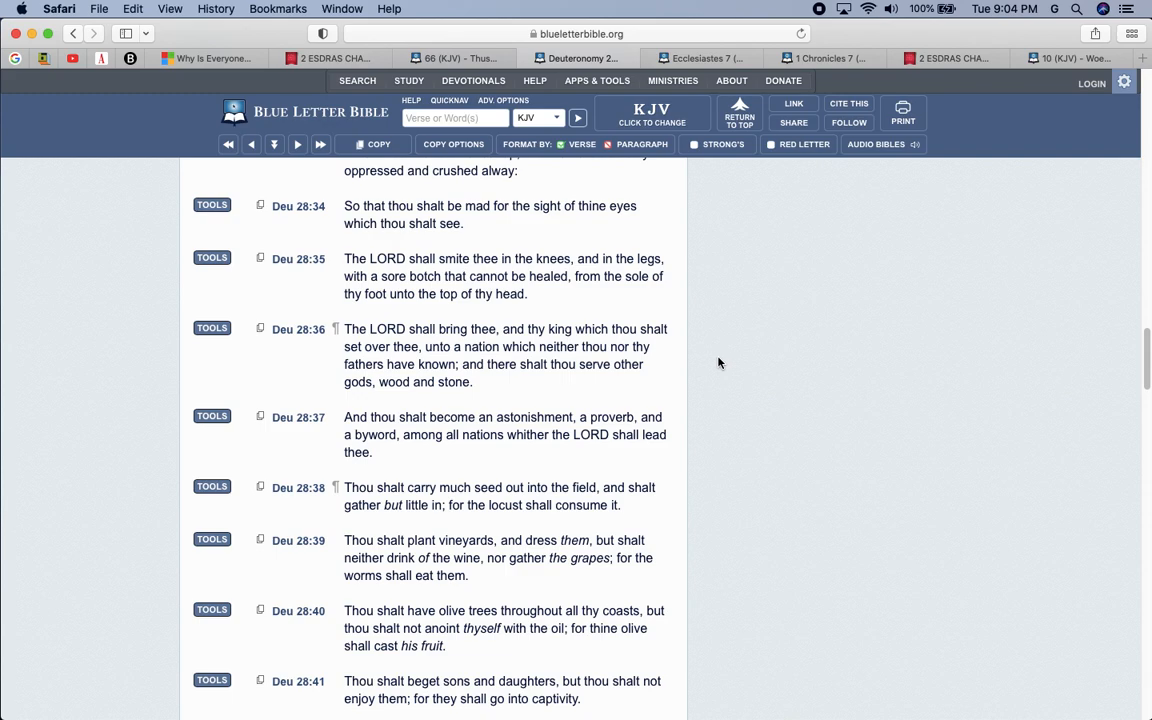
{"action": "scroll", "scroll_direction": "down", "scroll_amount": 3}
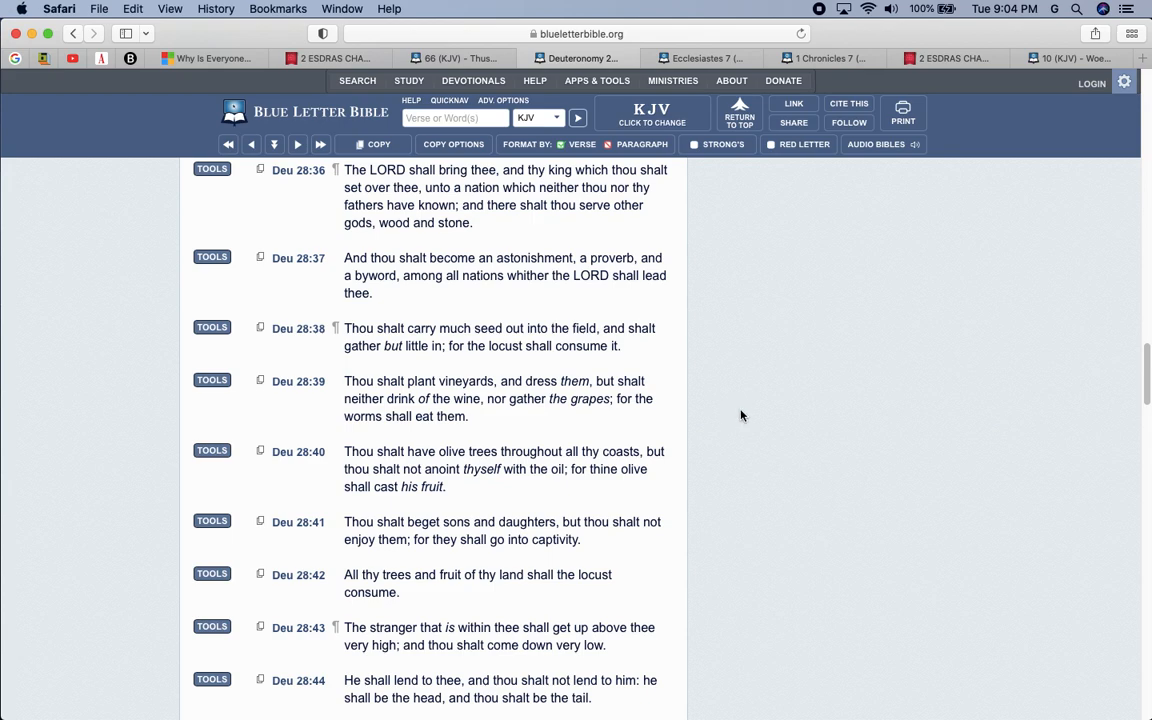
{"action": "mouse_move", "coordinate": [745, 416]}
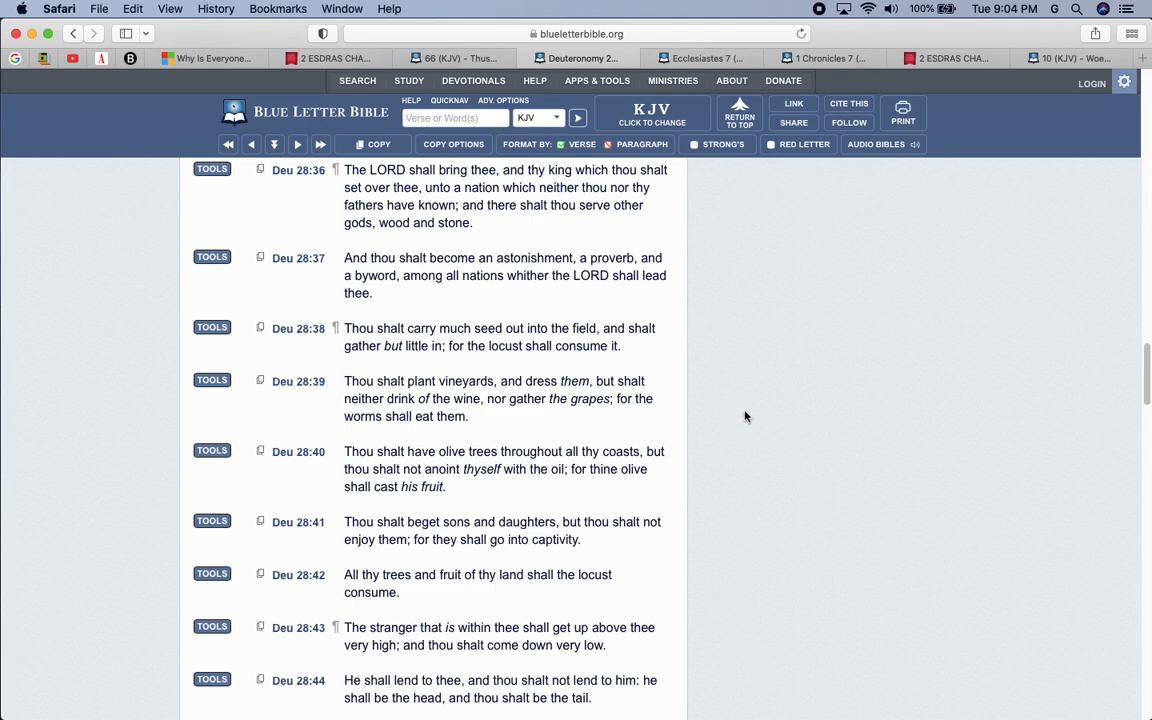
{"action": "mouse_move", "coordinate": [749, 418]}
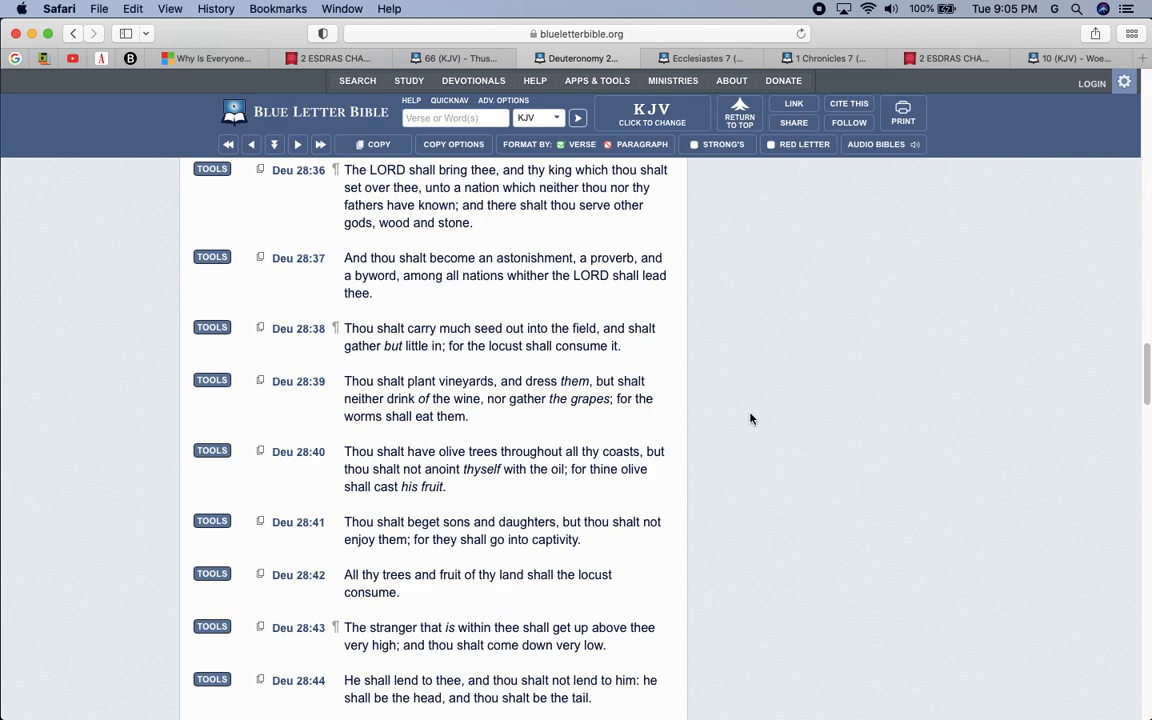
{"action": "mouse_move", "coordinate": [667, 407]}
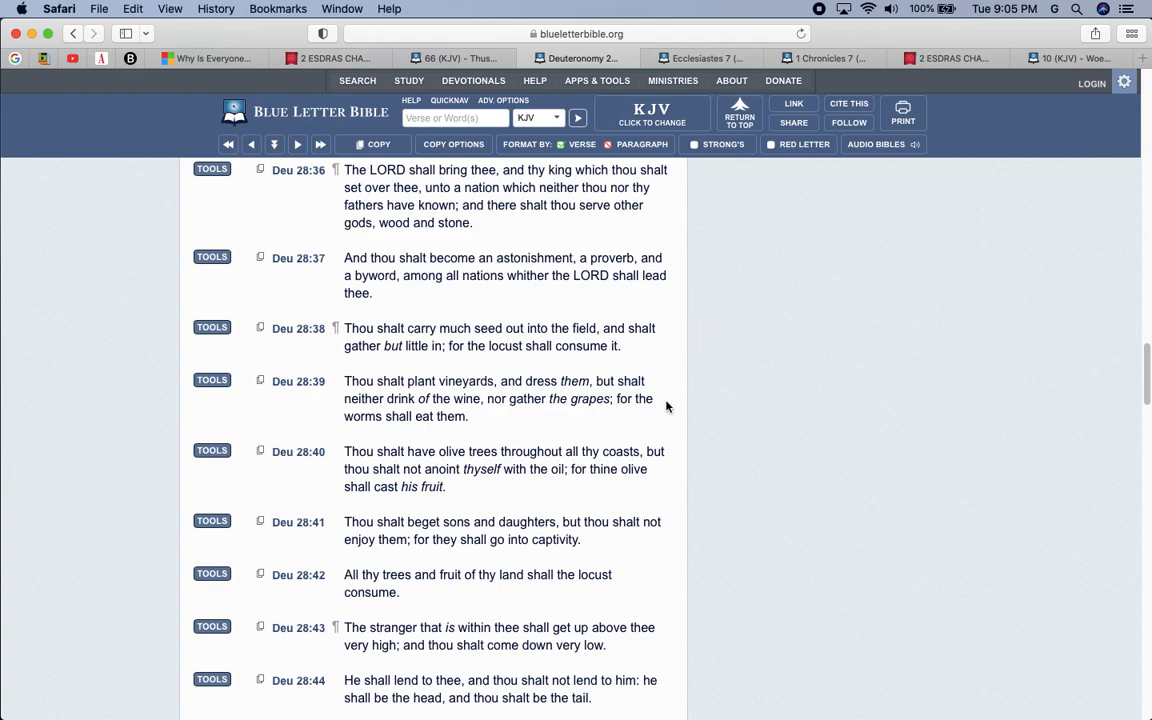
{"action": "left_click", "coordinate": [453, 58]}
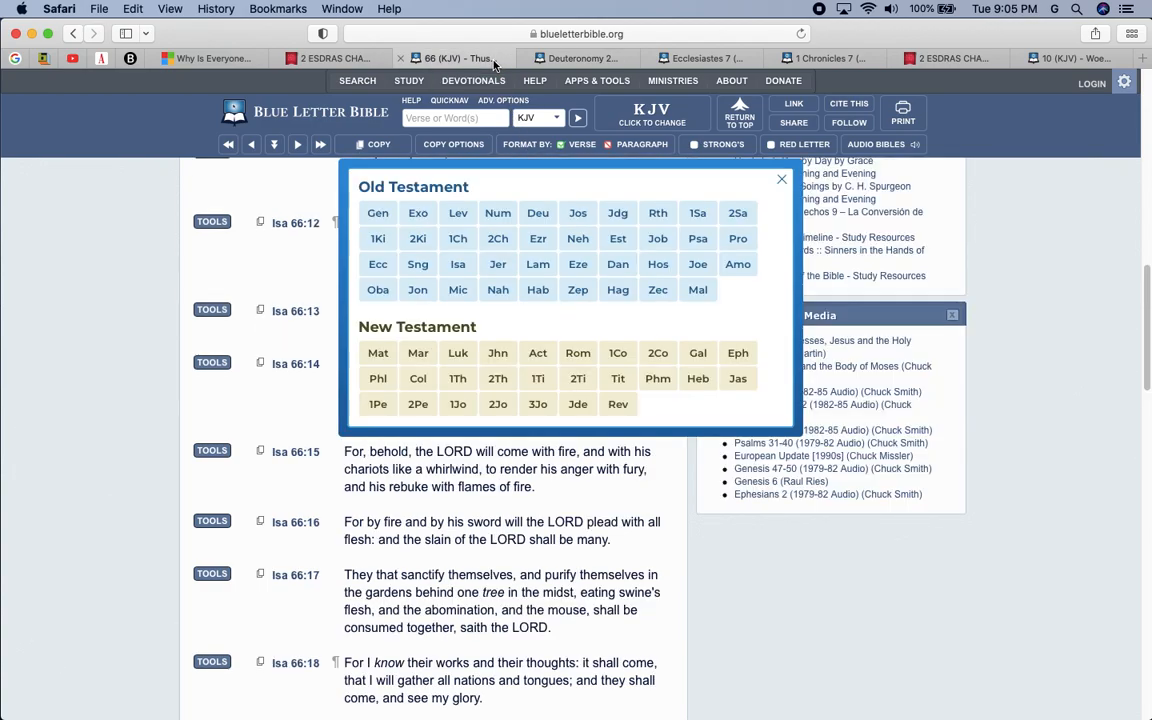
{"action": "mouse_move", "coordinate": [462, 110]}
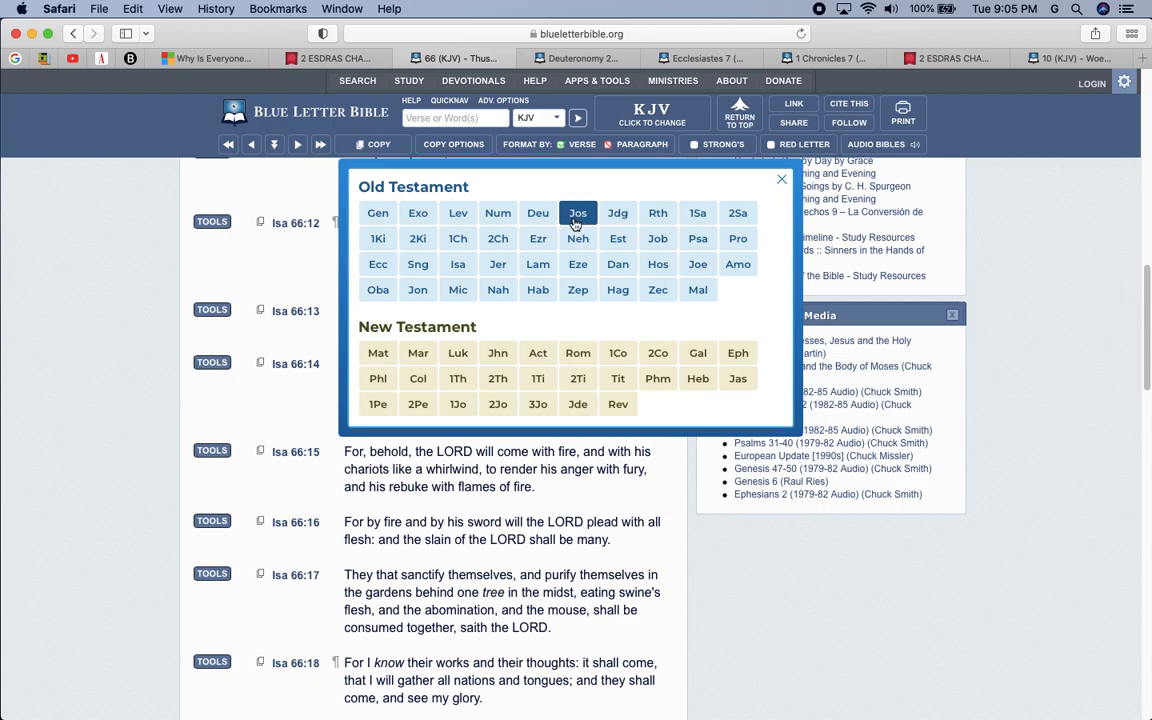
{"action": "mouse_move", "coordinate": [494, 316]}
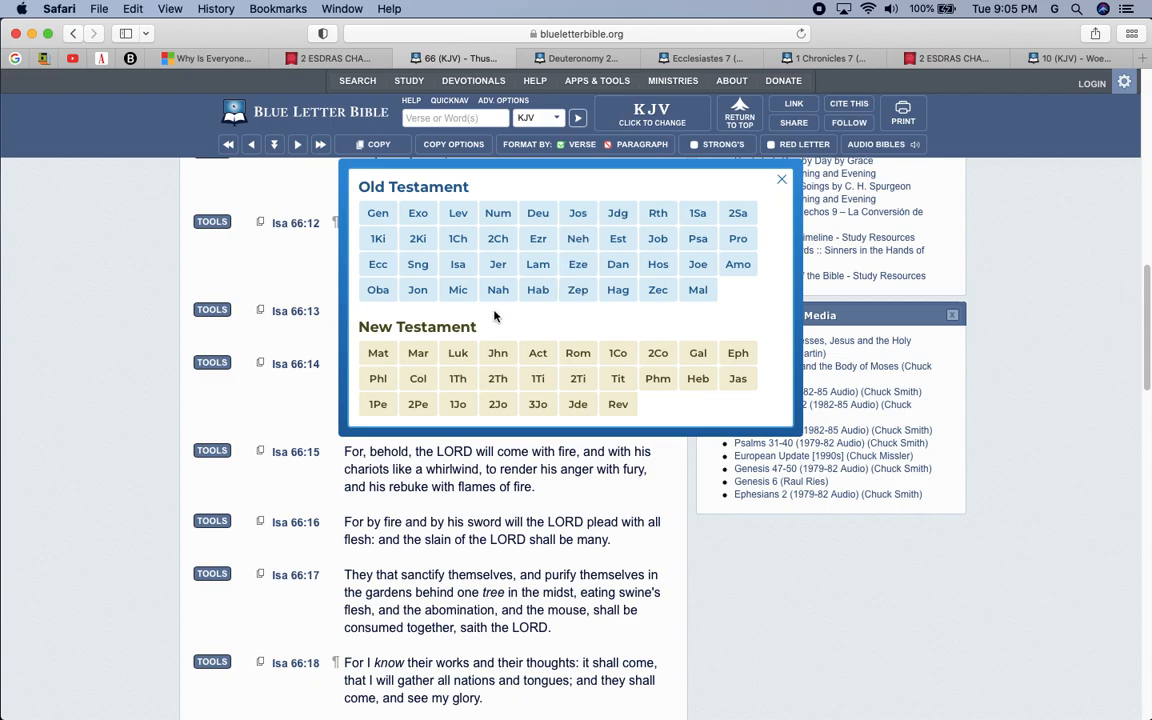
Open KJV Micah 2, 'Woe to Oppressors', and read it to verse 13.
{"action": "left_click", "coordinate": [457, 290]}
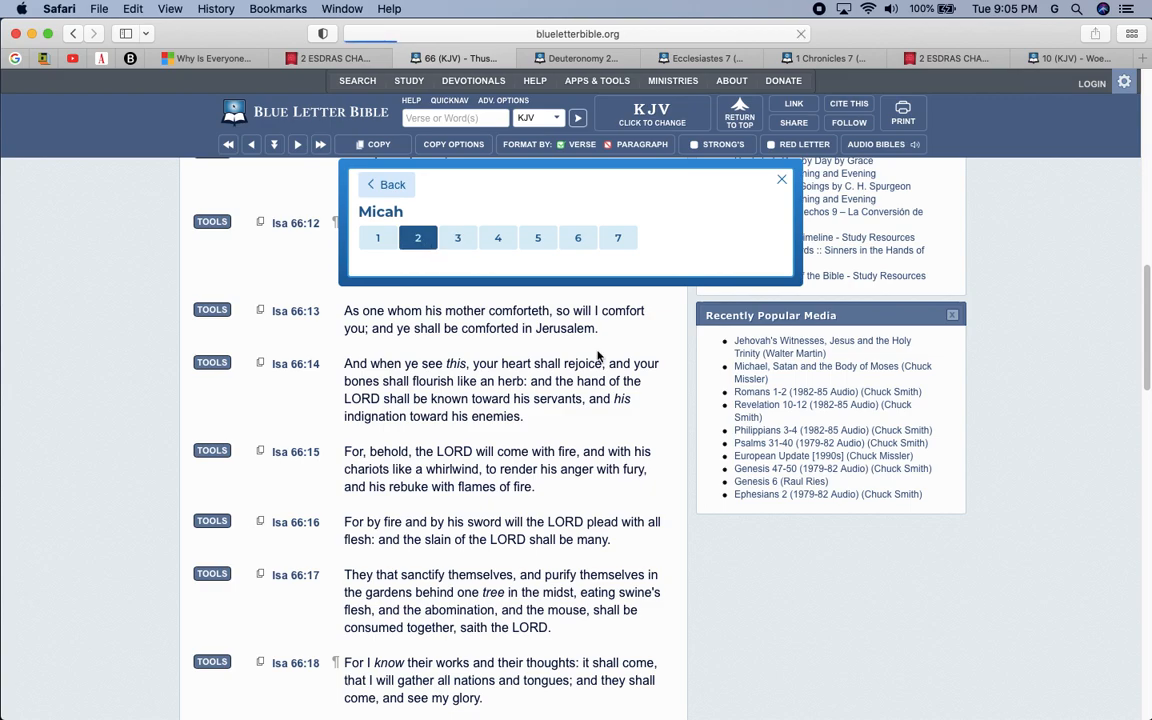
{"action": "left_click", "coordinate": [417, 237]}
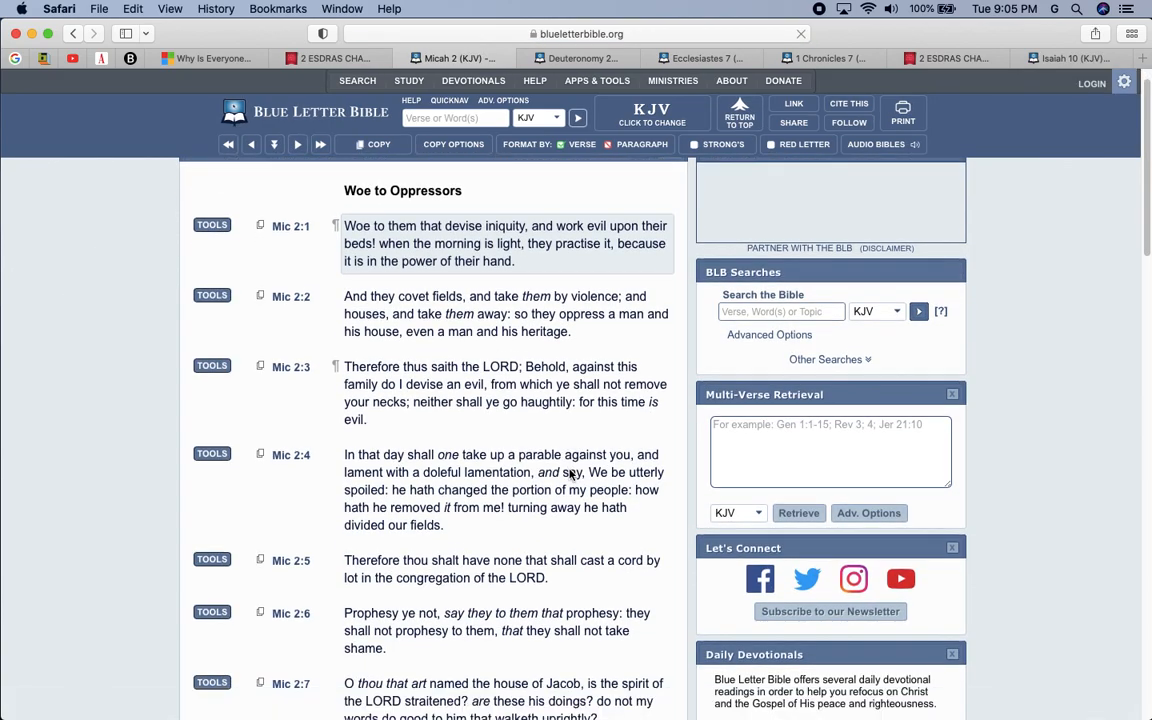
{"action": "scroll", "scroll_direction": "down", "scroll_amount": 3}
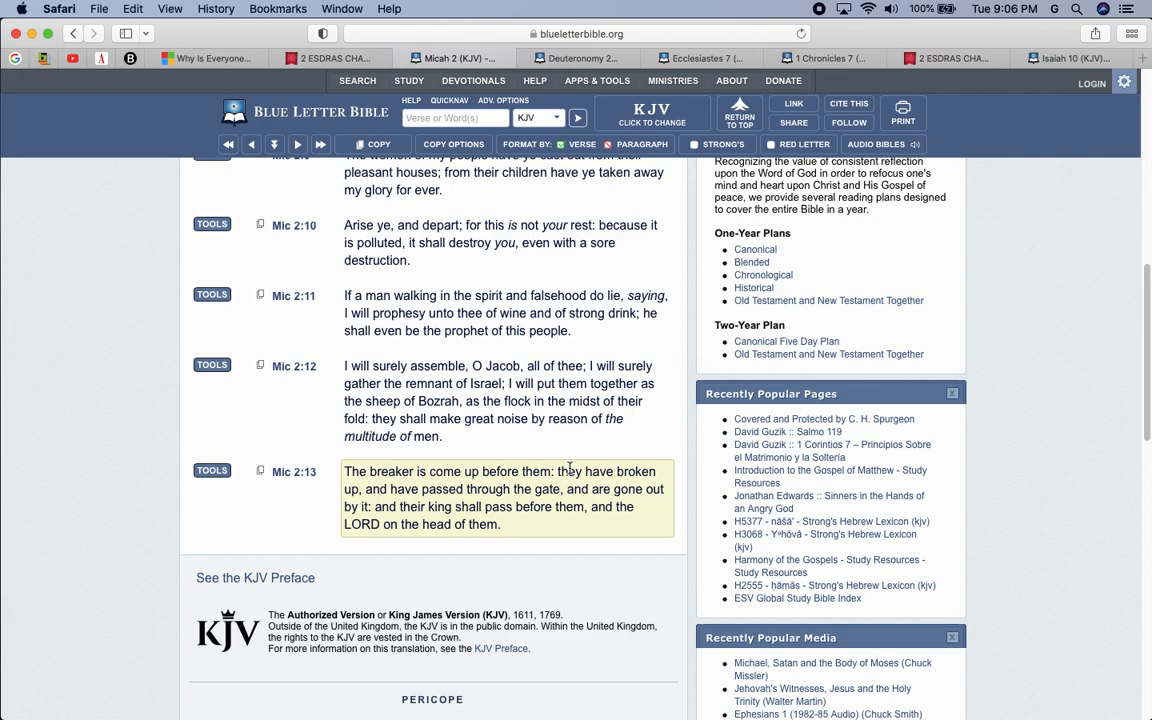
{"action": "left_click", "coordinate": [450, 100]}
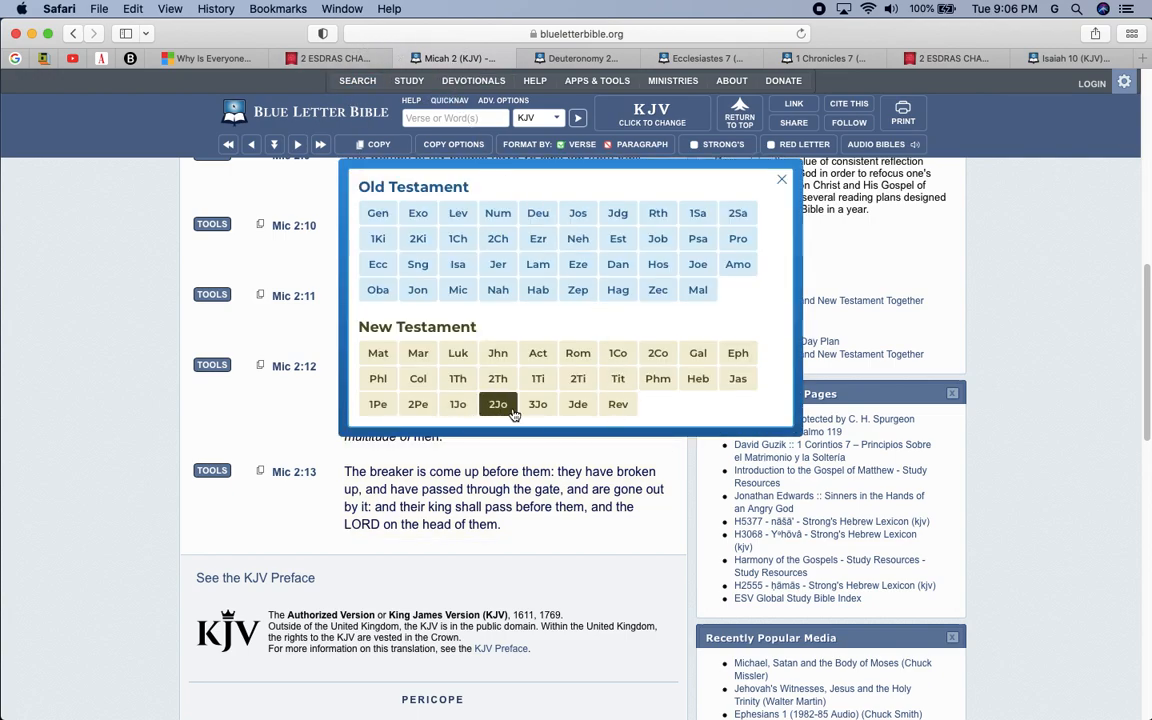
{"action": "left_click", "coordinate": [698, 378]}
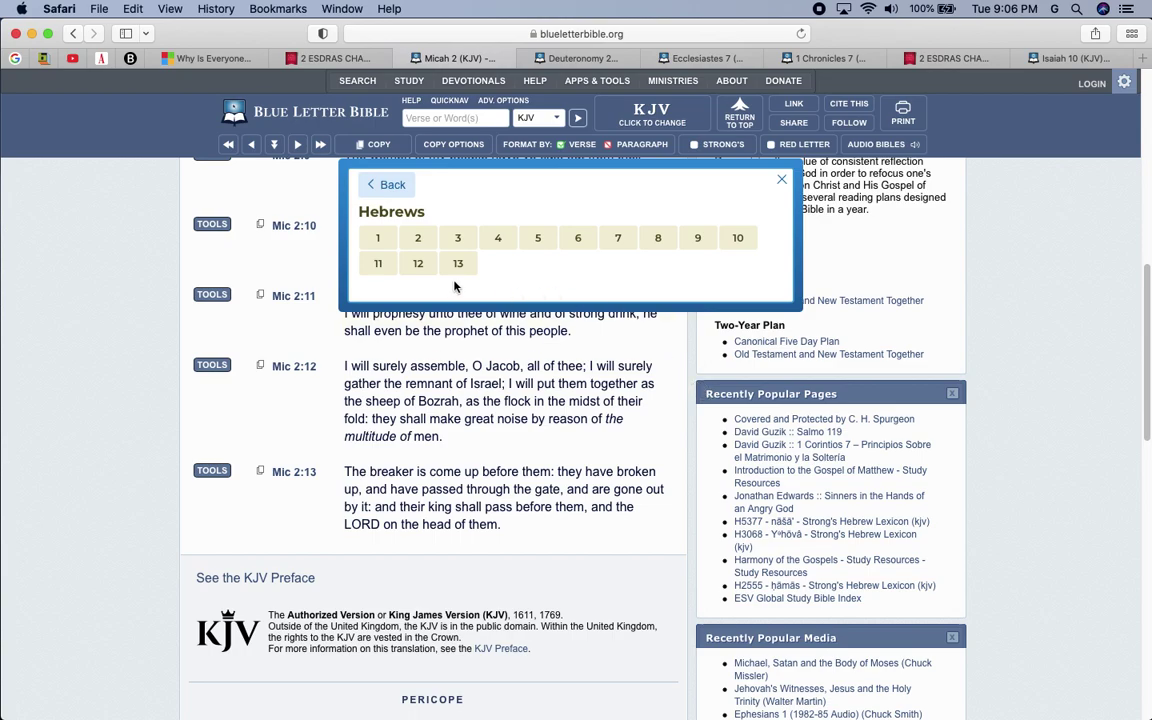
{"action": "left_click", "coordinate": [457, 263]}
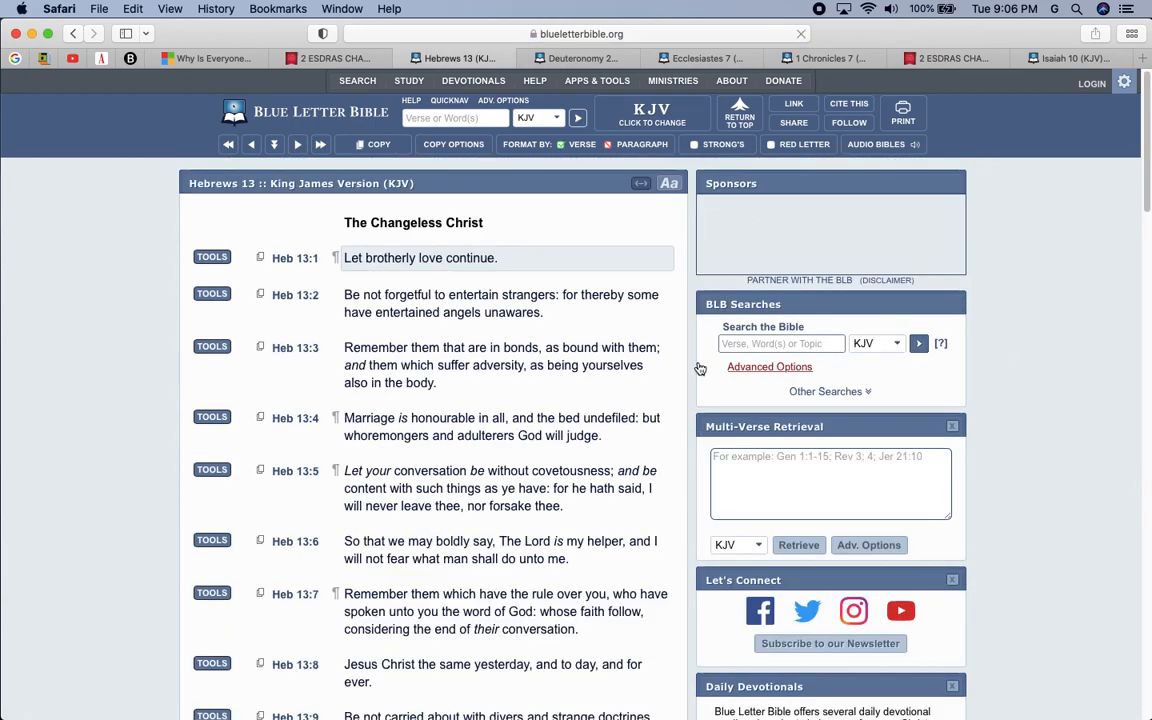
{"action": "scroll", "scroll_direction": "down", "scroll_amount": 3}
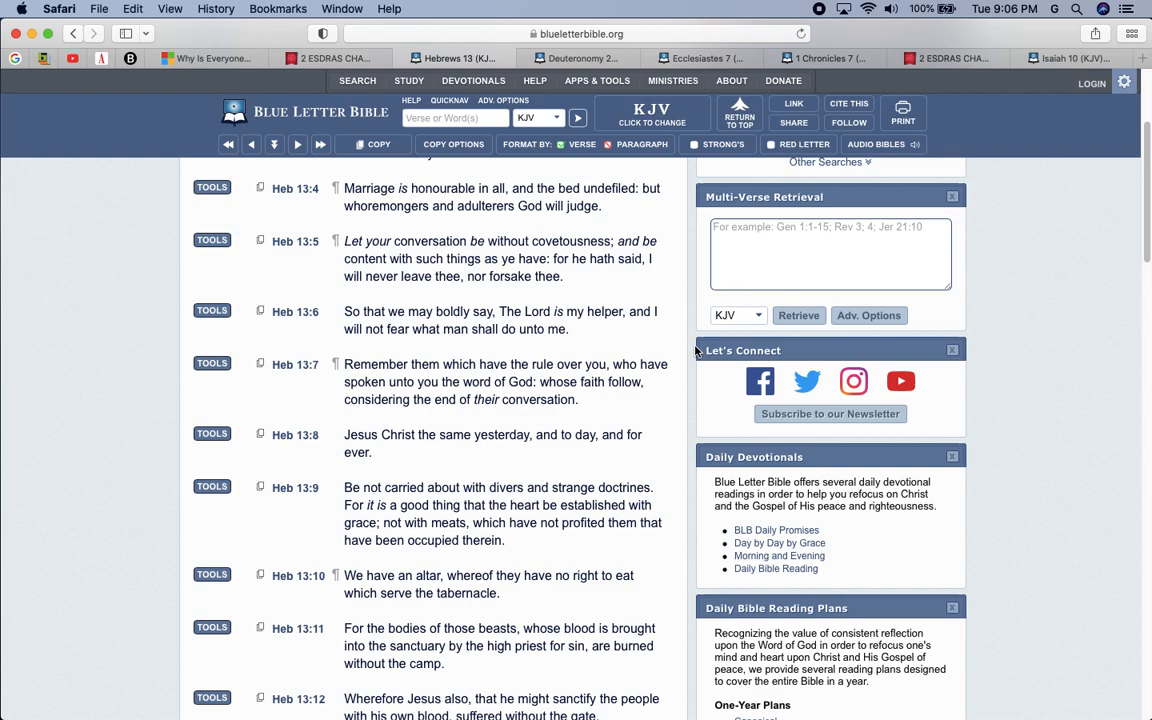
{"action": "scroll", "scroll_direction": "down", "scroll_amount": 3}
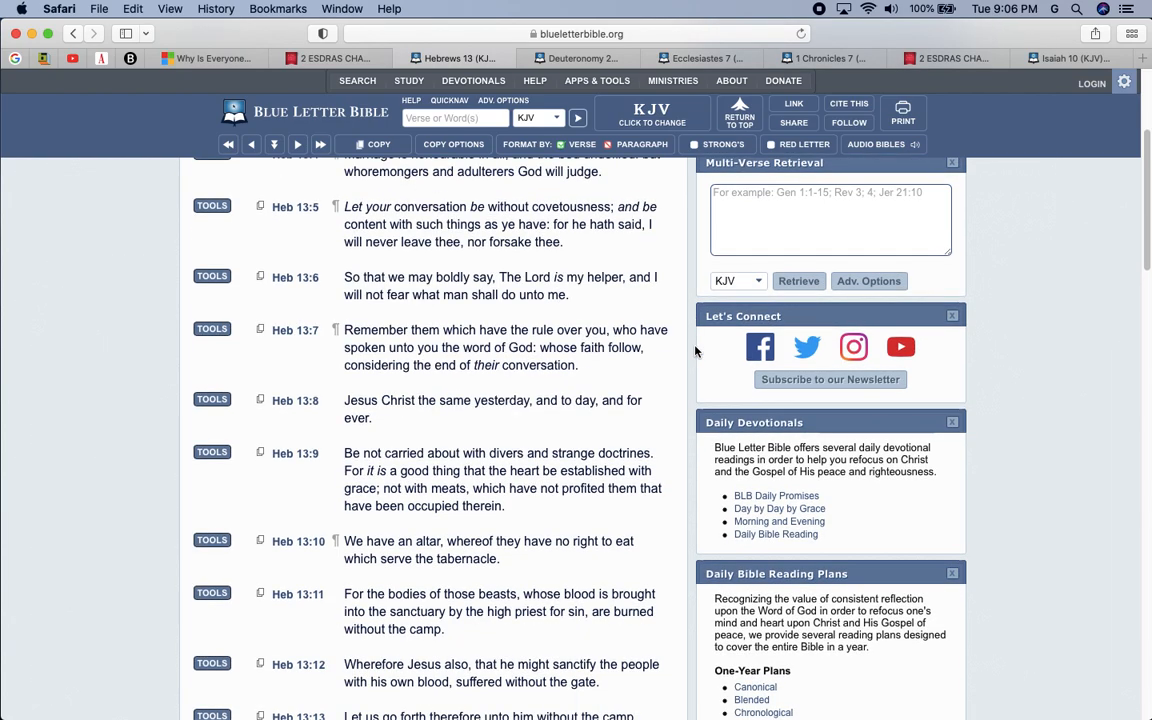
{"action": "scroll", "scroll_direction": "down", "scroll_amount": 3}
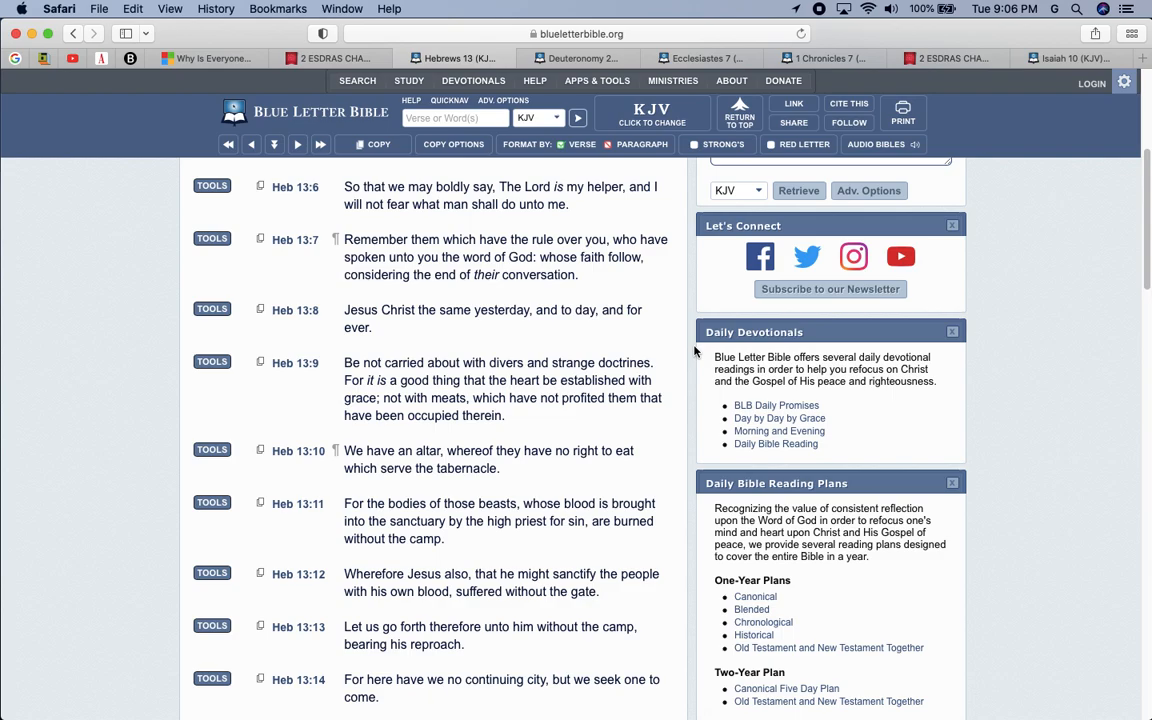
{"action": "scroll", "scroll_direction": "down", "scroll_amount": 3}
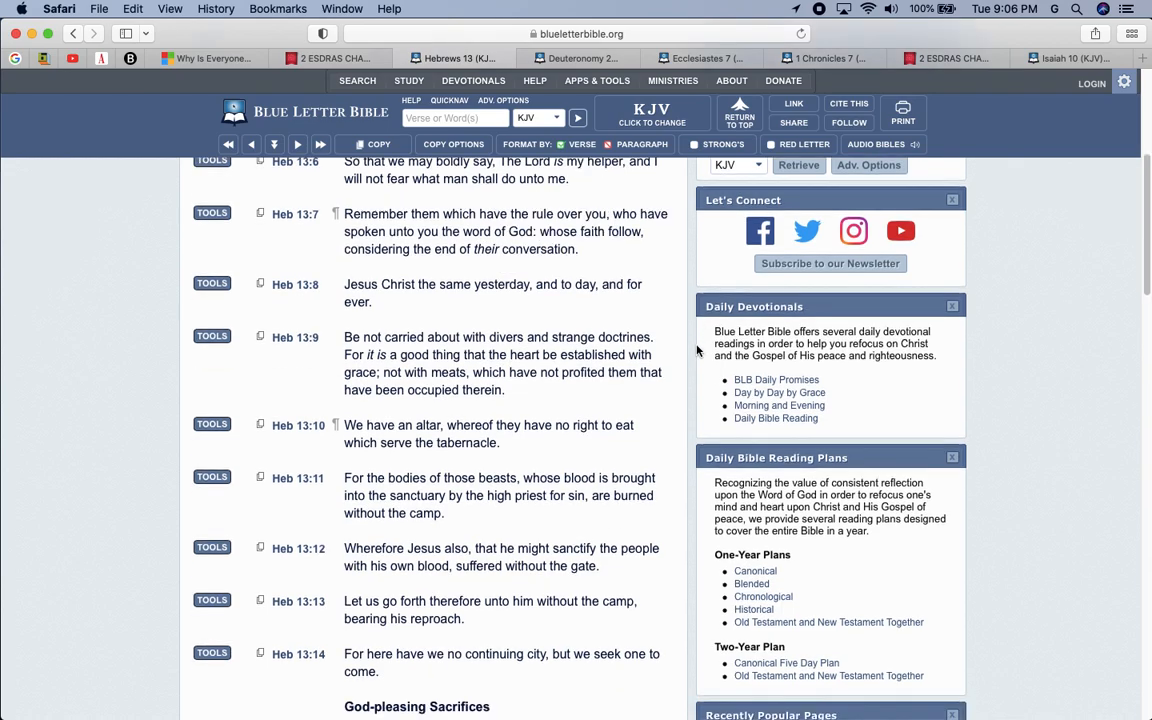
{"action": "scroll", "scroll_direction": "down", "scroll_amount": 3}
{"action": "type", "text": "I will gi"}
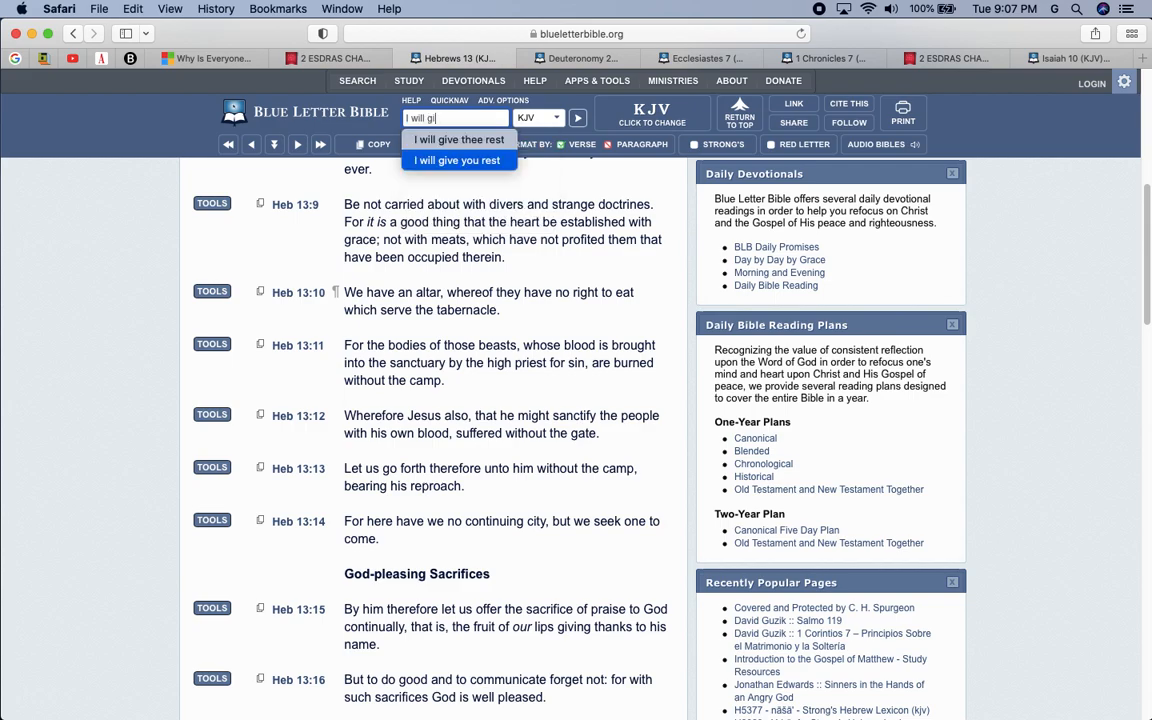
Search the KJV for 'I will give thee rest' (Exodus 33:14), then enter 'I will give you rest'.
{"action": "type", "text": "ve"}
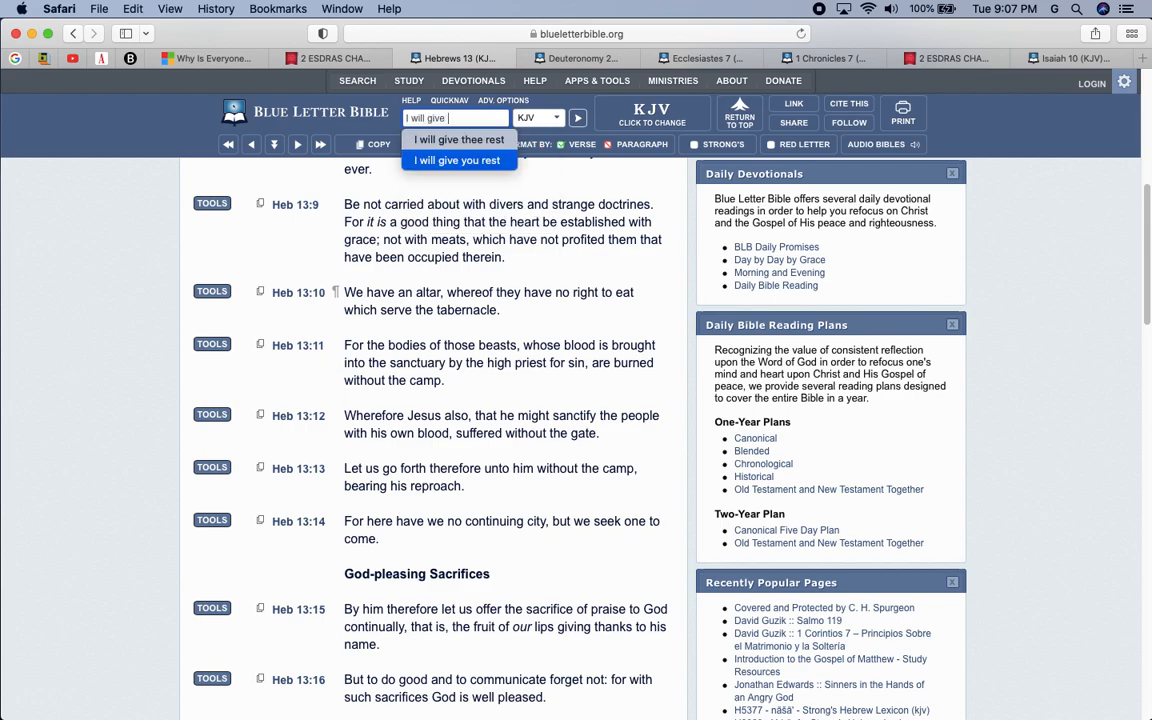
{"action": "left_click", "coordinate": [458, 139]}
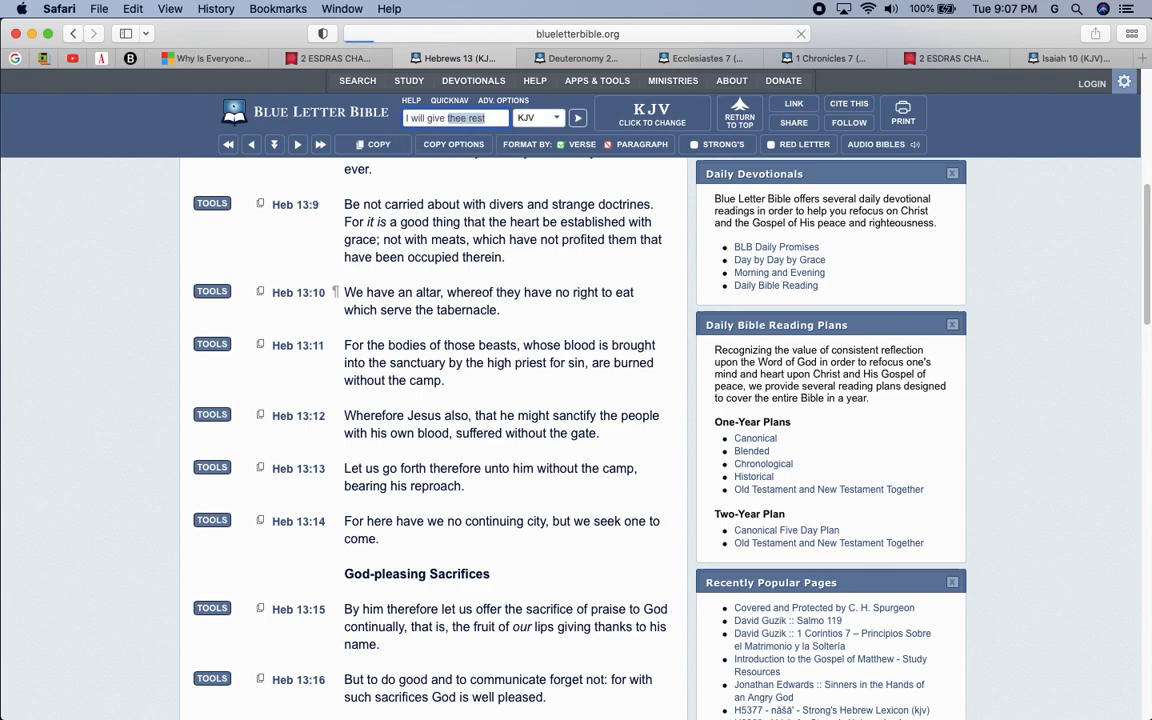
{"action": "left_click", "coordinate": [578, 117]}
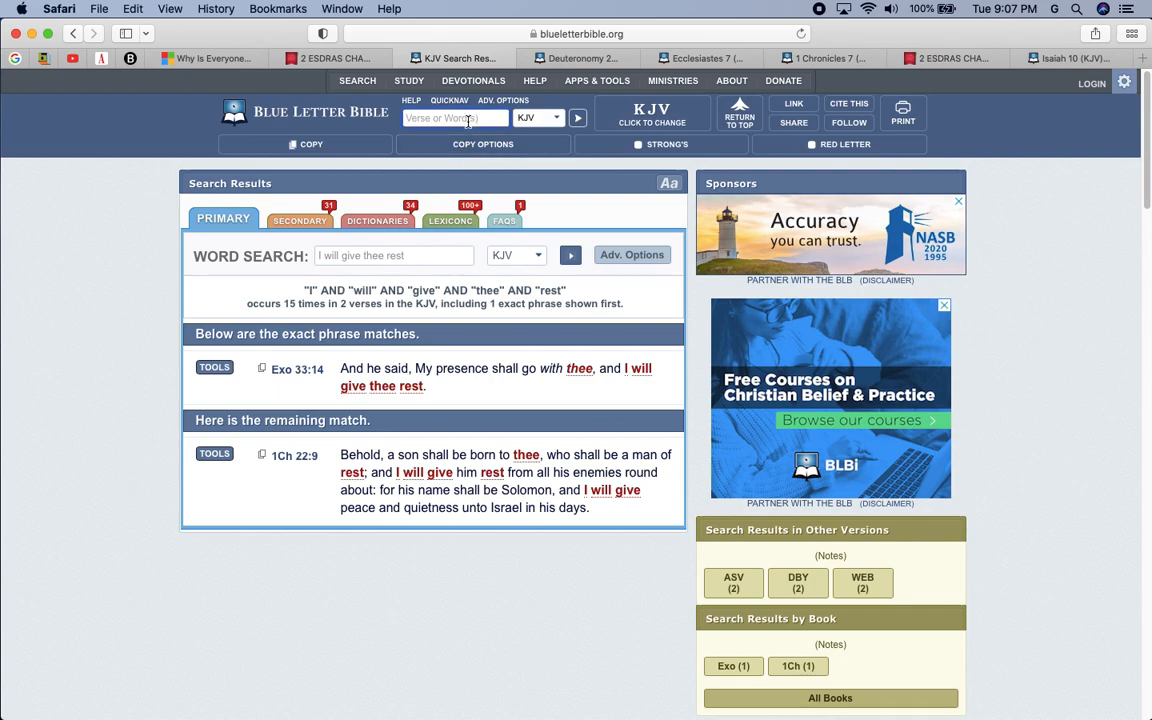
{"action": "type", "text": "I will"}
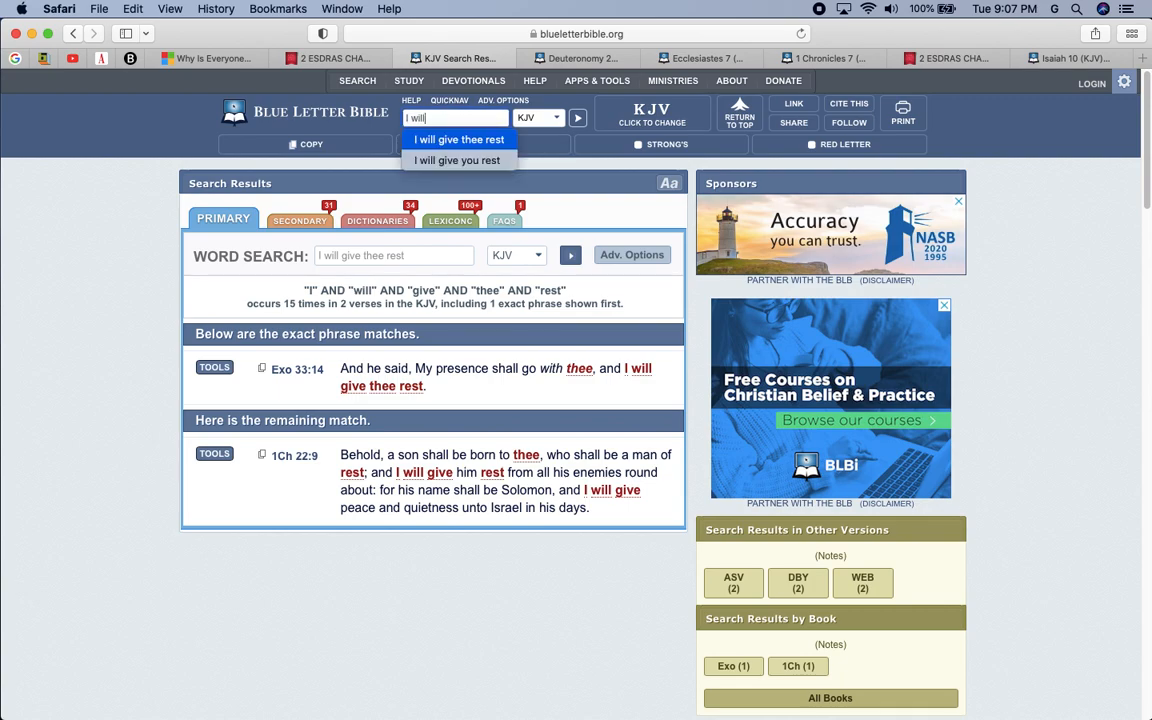
{"action": "left_click", "coordinate": [456, 160]}
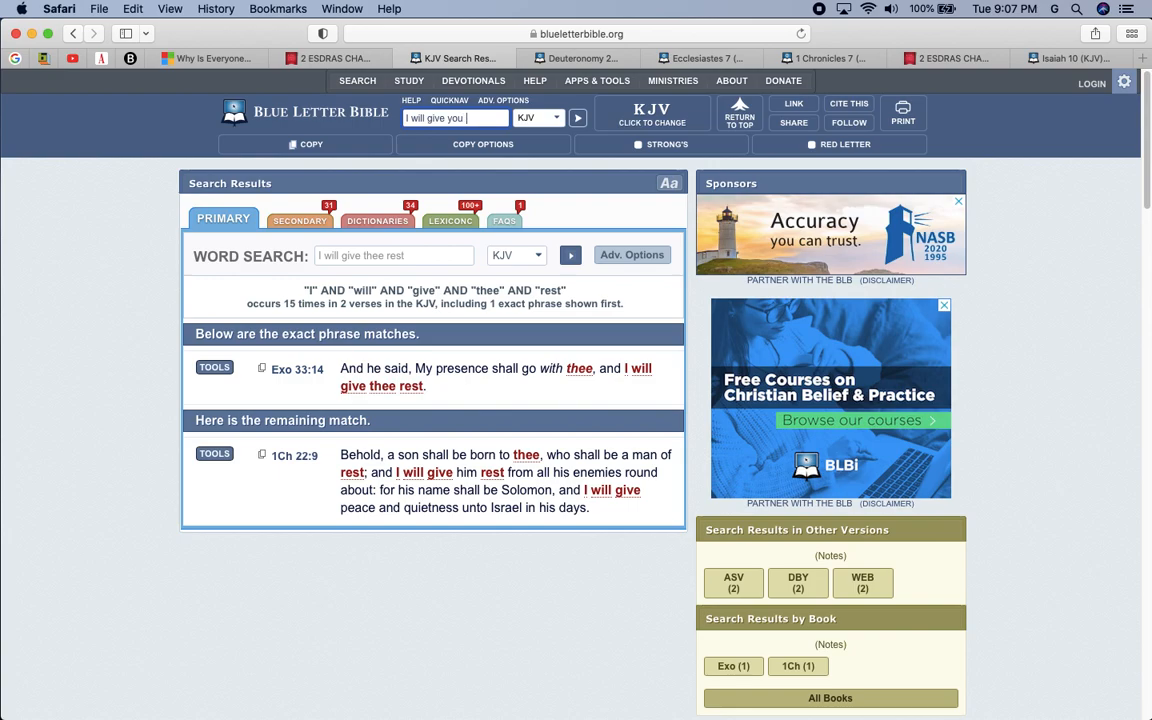
{"action": "type", "text": "rest"}
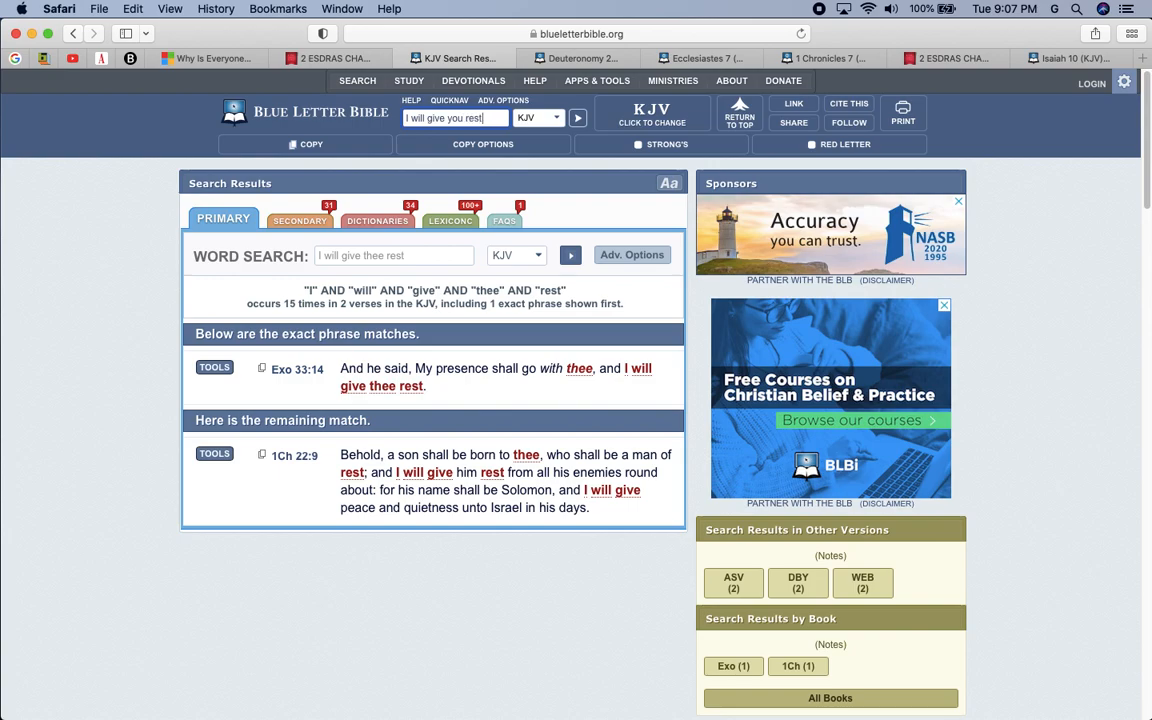
{"action": "mouse_move", "coordinate": [284, 92]}
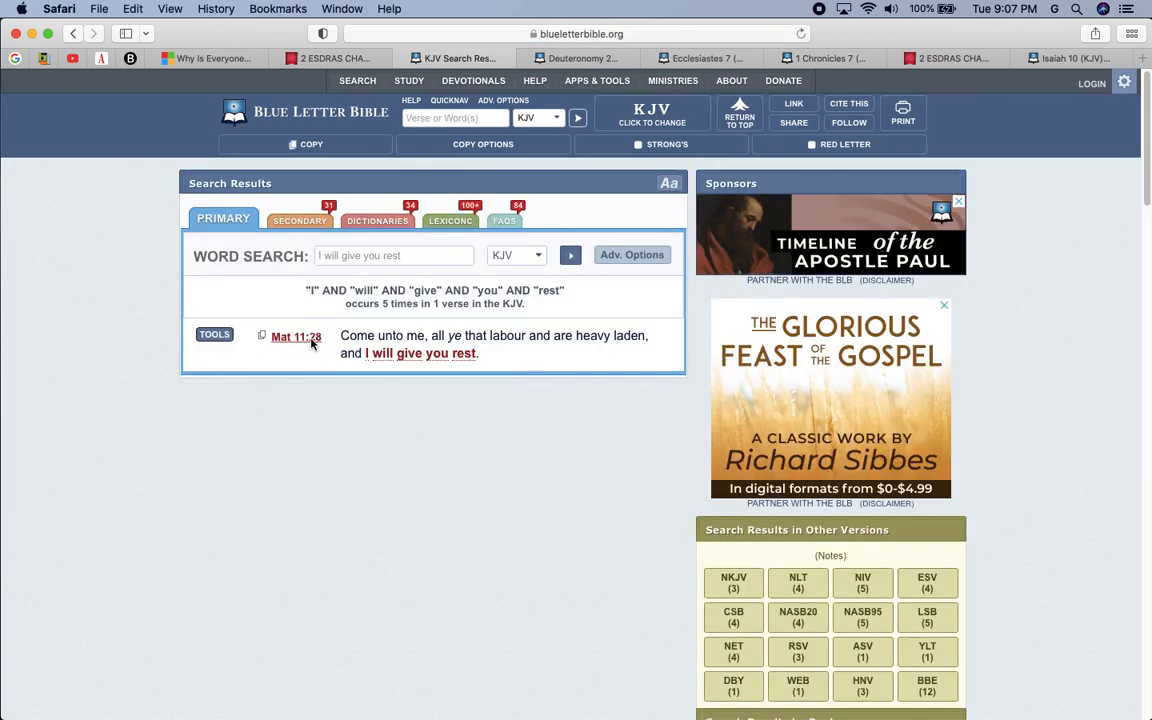
Open Matthew 11:28 in its chapter and look up the dictionary definition of 'laden'.
{"action": "left_click", "coordinate": [296, 336]}
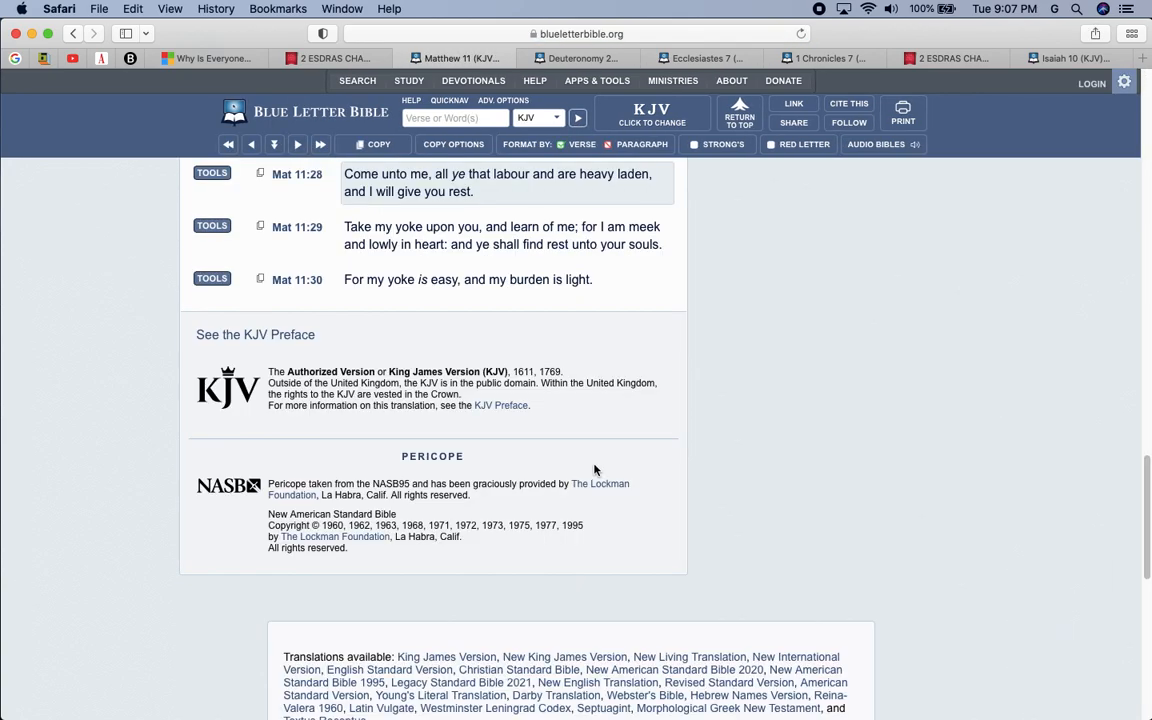
{"action": "scroll", "scroll_direction": "up", "scroll_amount": 3}
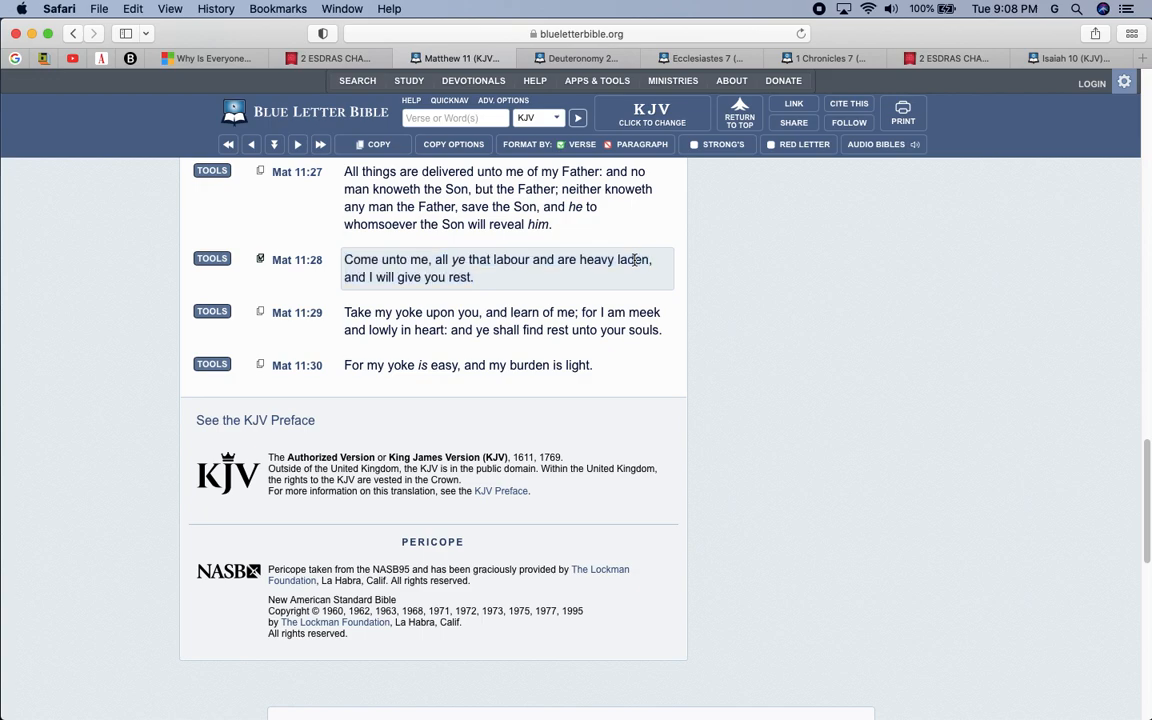
{"action": "right_click", "coordinate": [636, 259]}
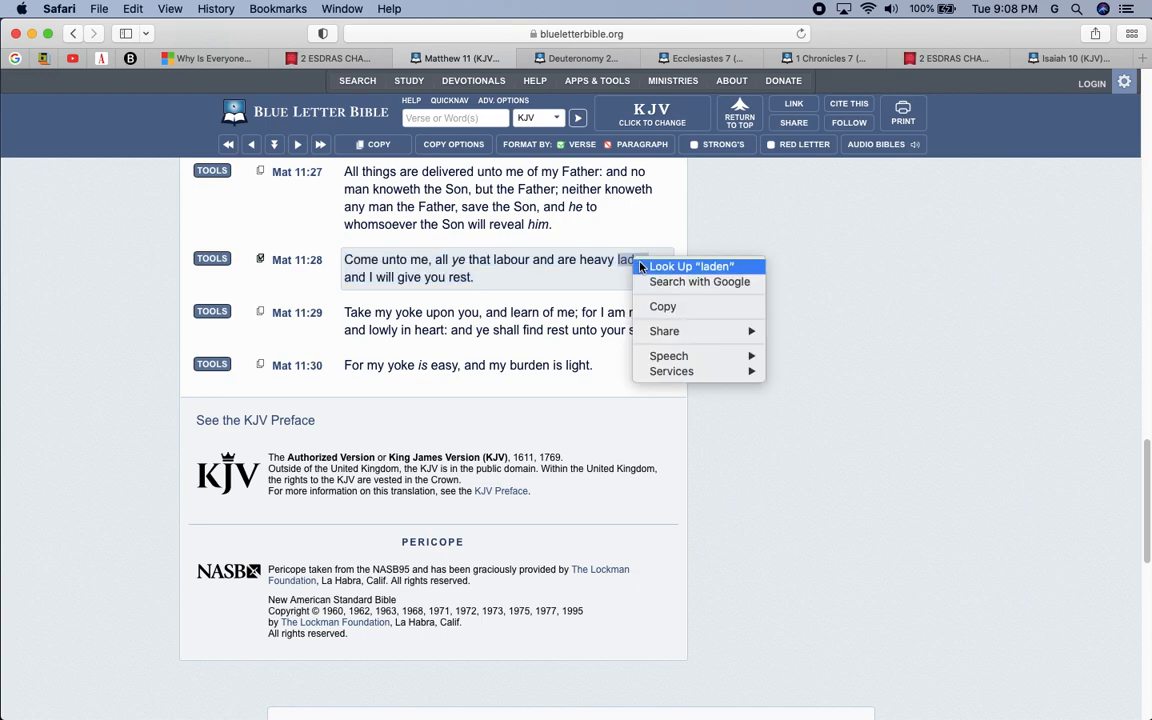
{"action": "left_click", "coordinate": [690, 266]}
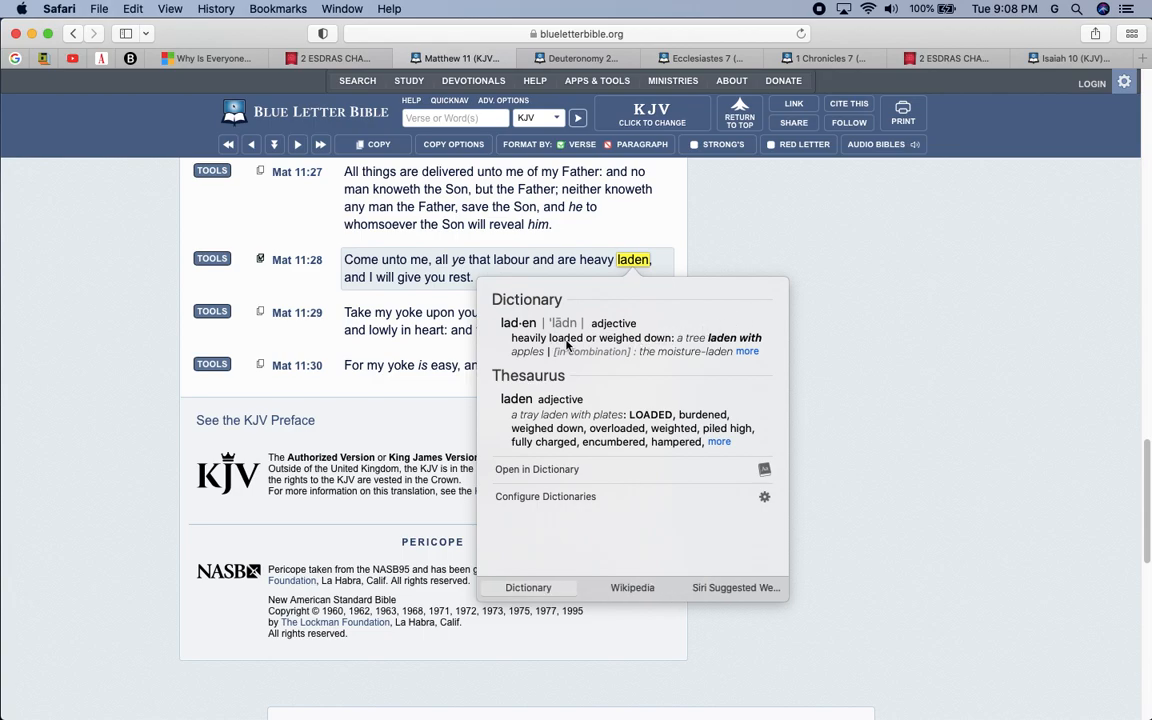
{"action": "left_click", "coordinate": [322, 281]}
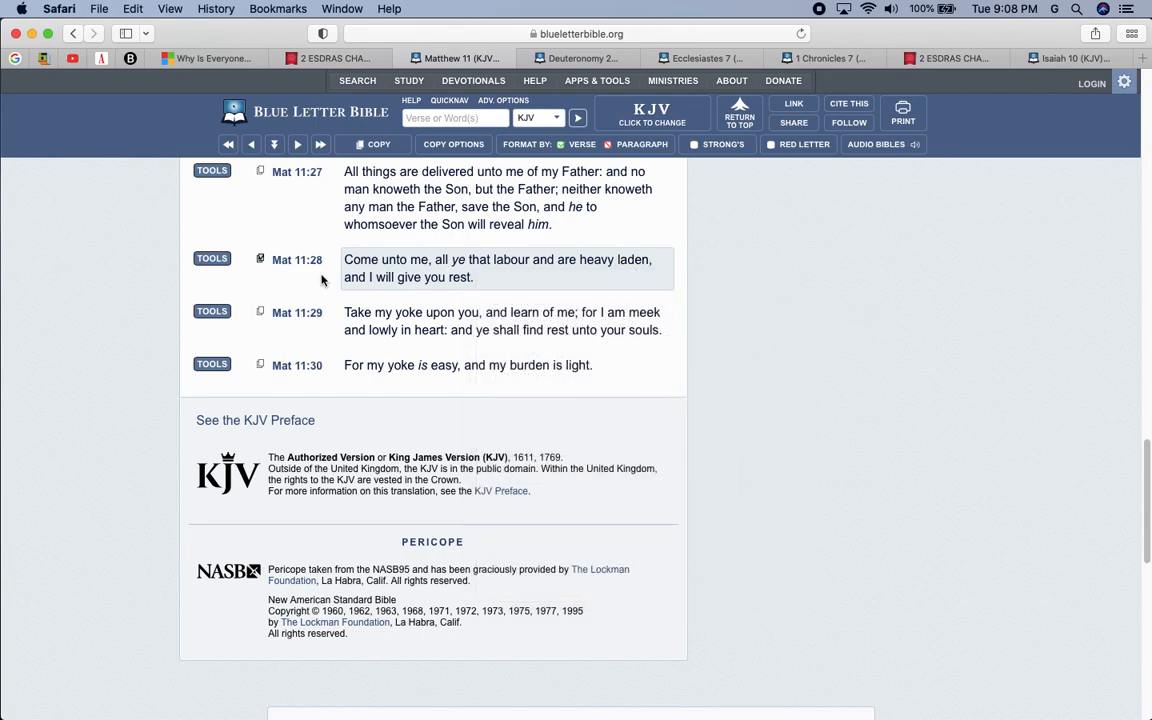
{"action": "left_click", "coordinate": [211, 258]}
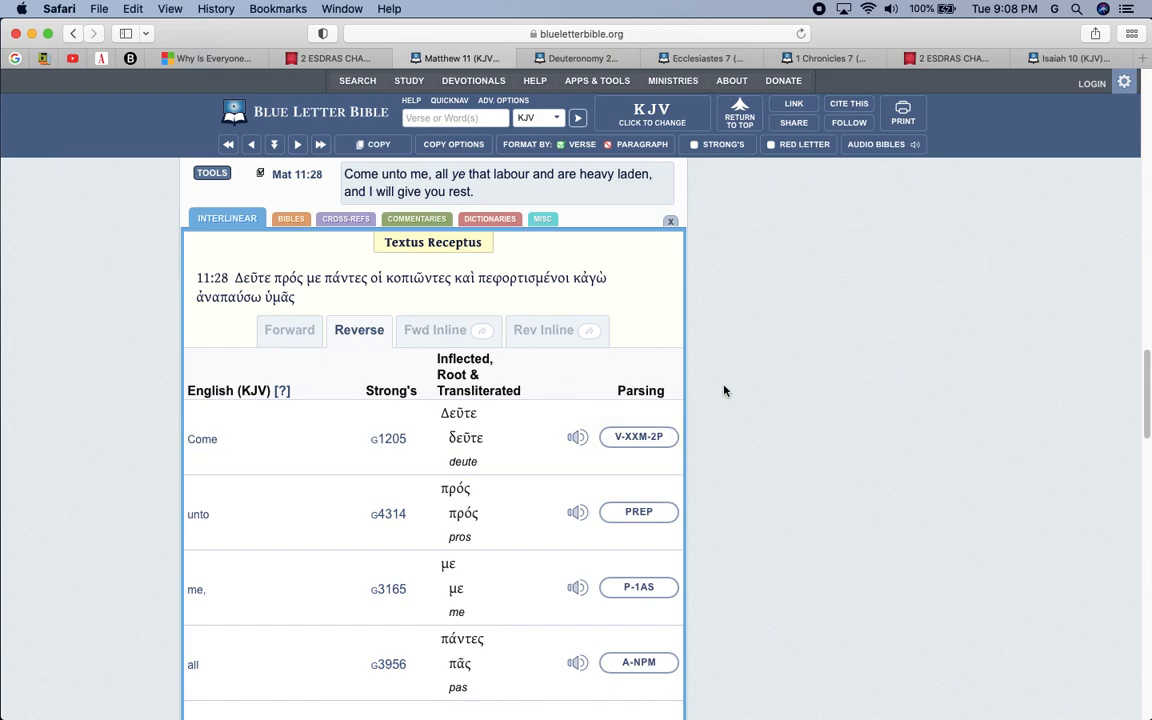
{"action": "scroll", "scroll_direction": "down", "scroll_amount": 3}
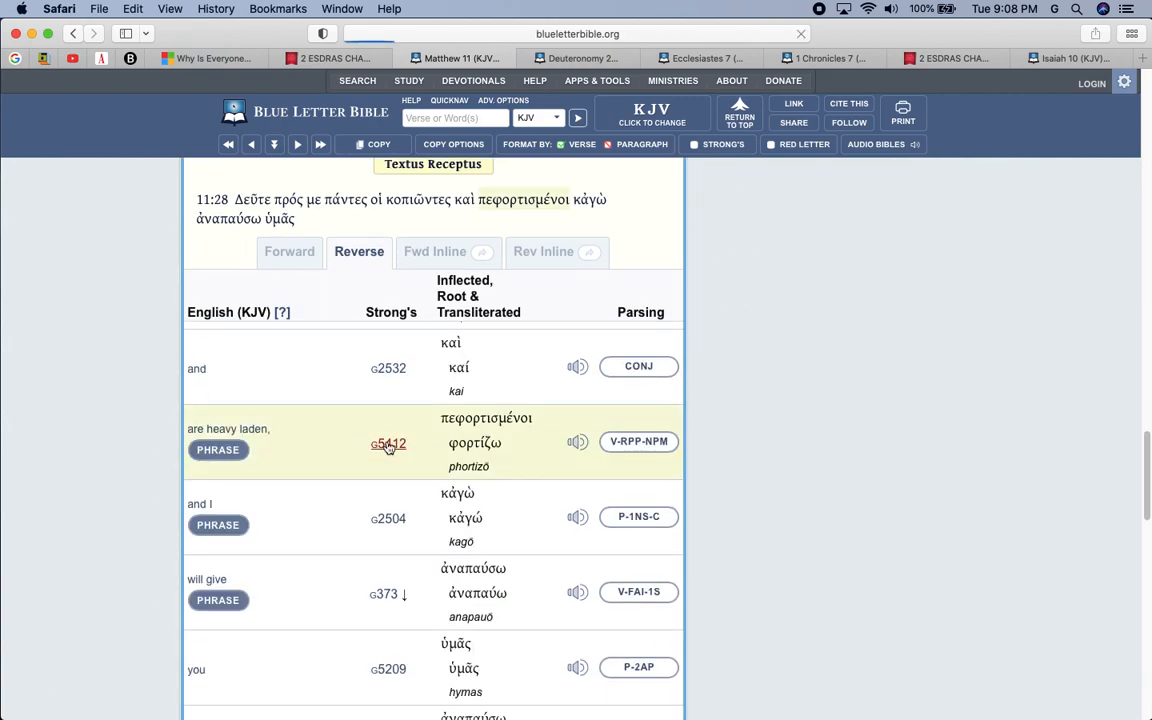
{"action": "left_click", "coordinate": [388, 443]}
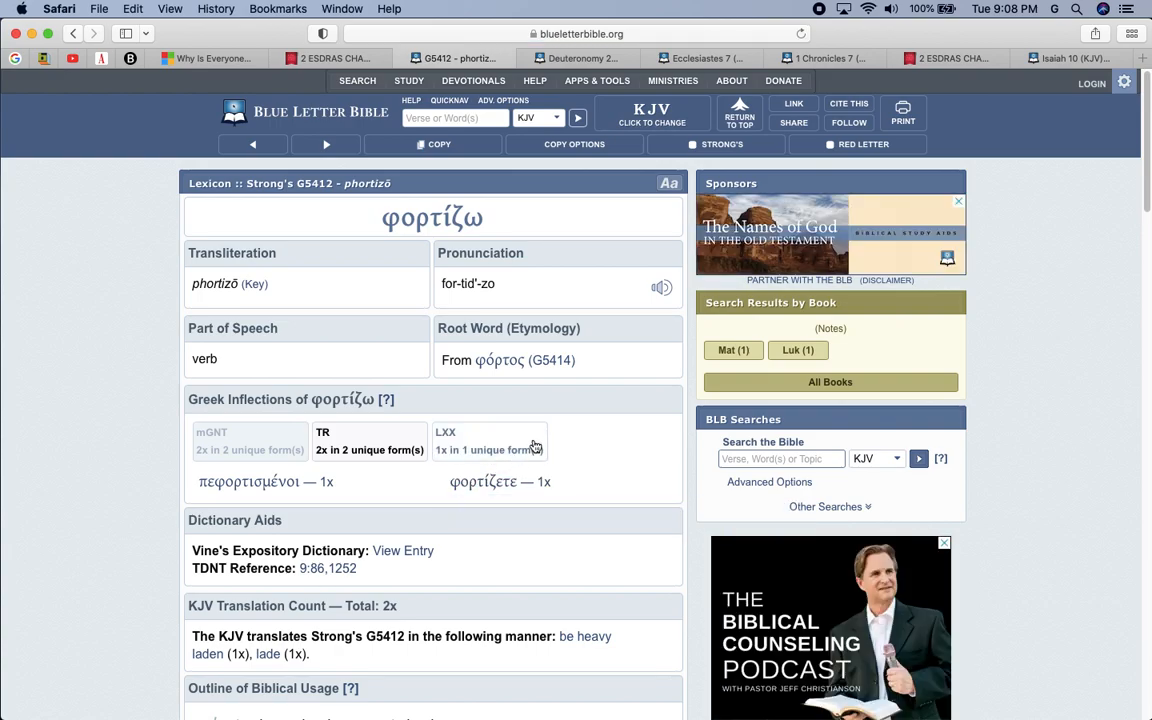
{"action": "scroll", "scroll_direction": "down", "scroll_amount": 3}
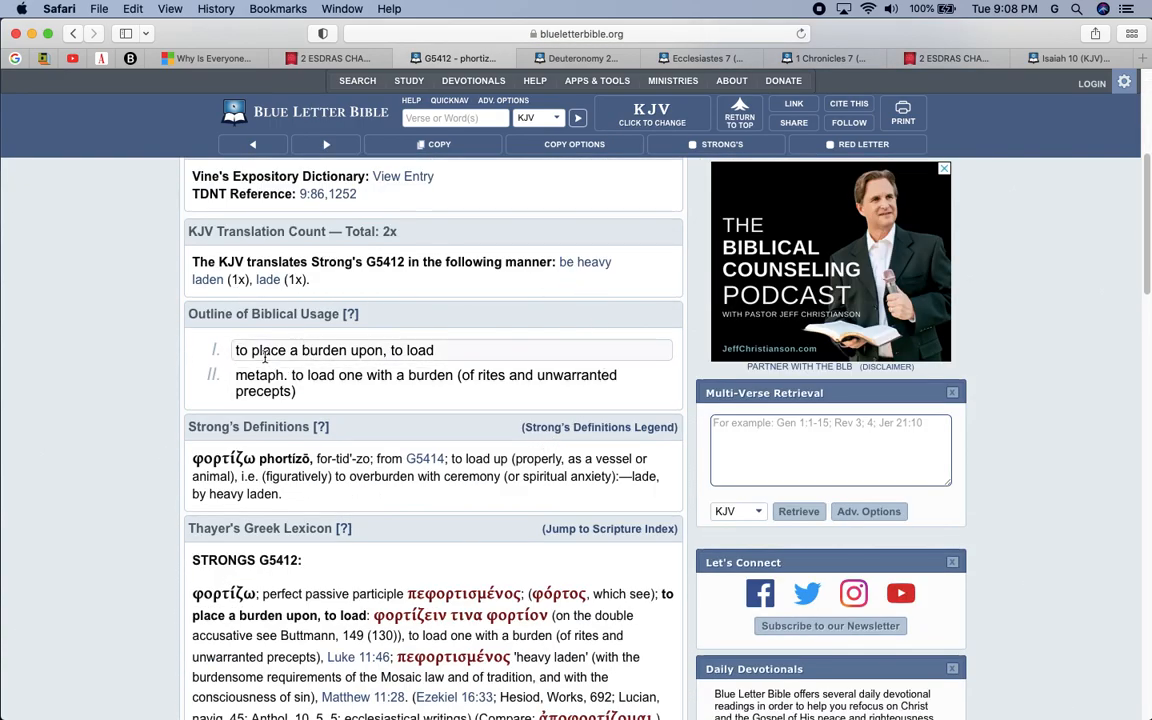
{"action": "mouse_move", "coordinate": [380, 302]}
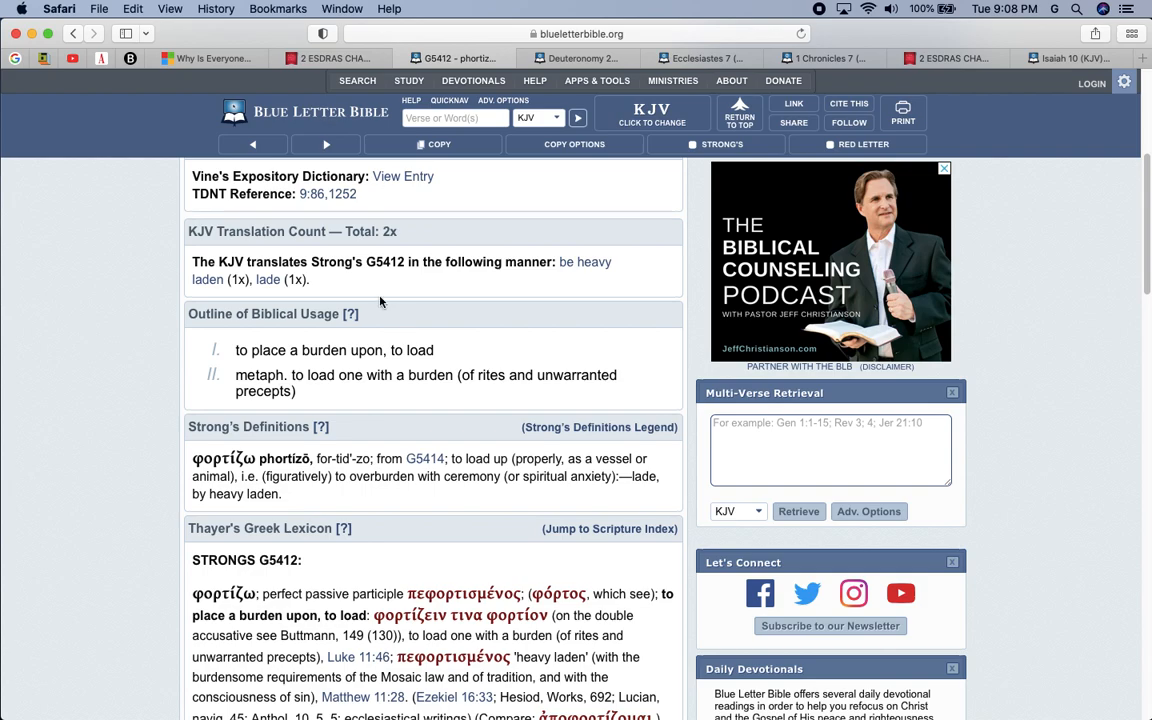
{"action": "scroll", "scroll_direction": "up", "scroll_amount": 3}
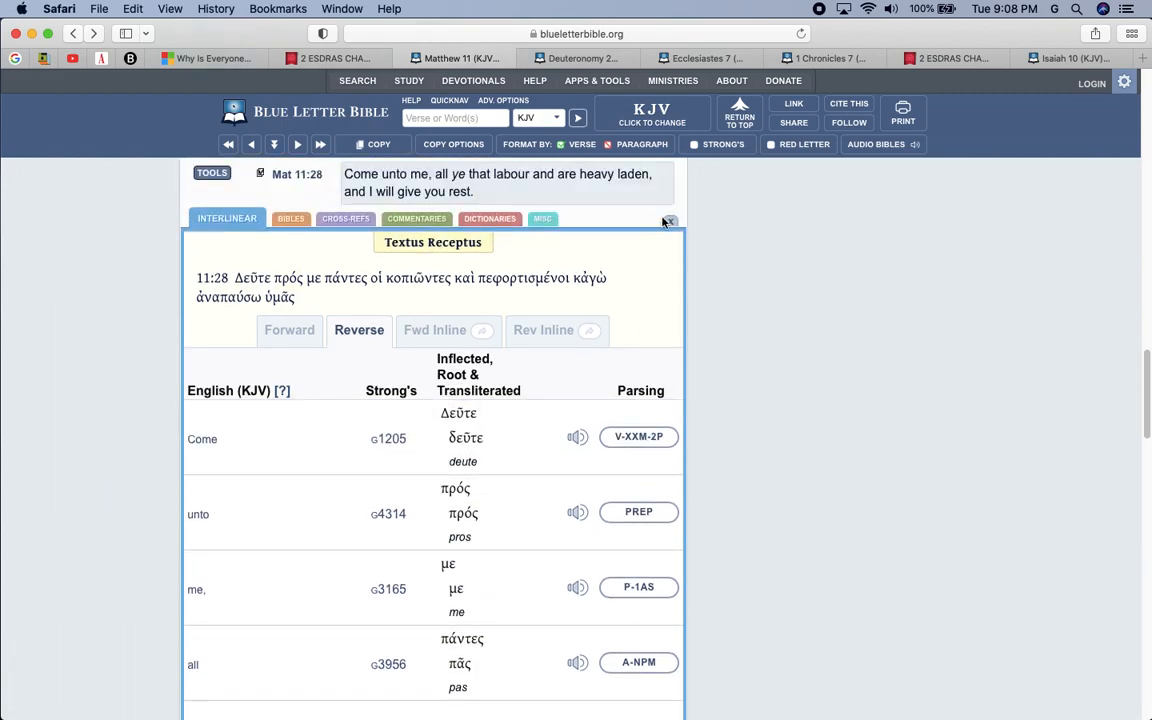
{"action": "left_click", "coordinate": [668, 220]}
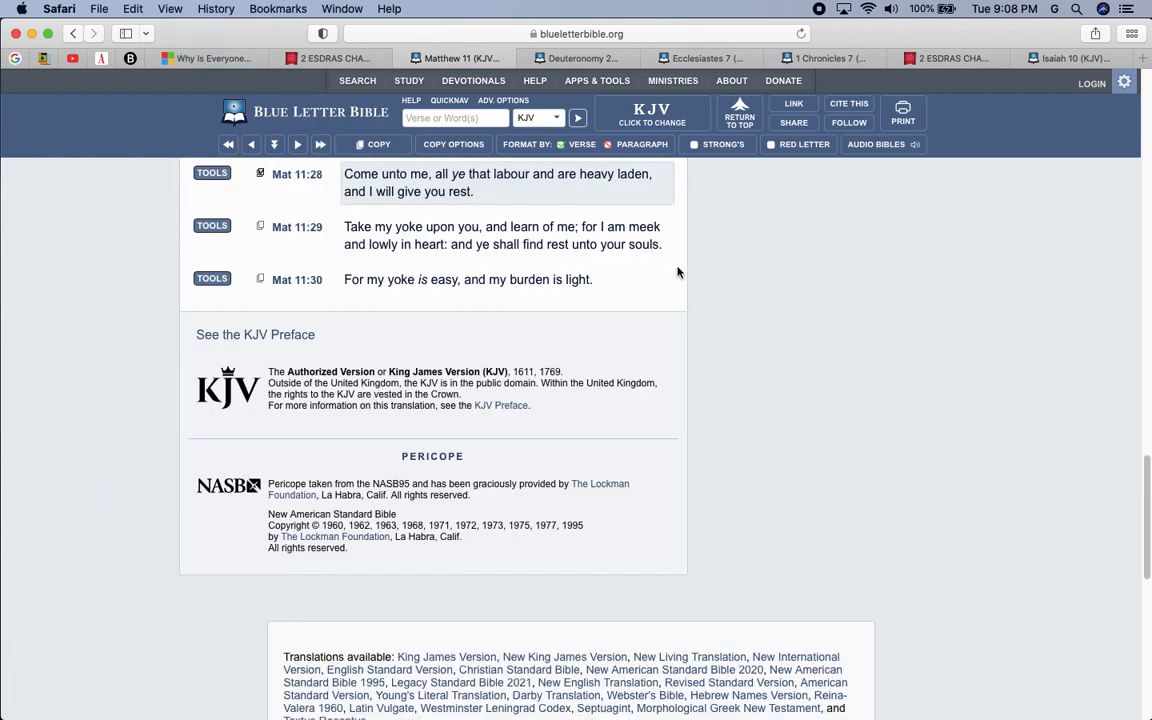